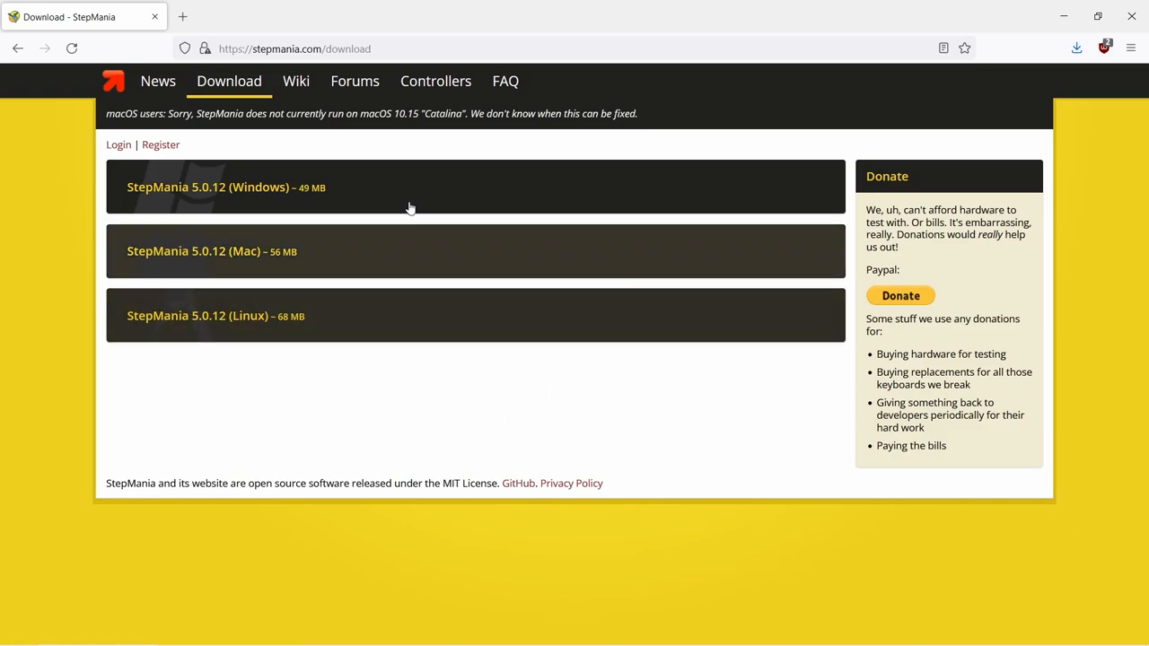
{"action": "mouse_move", "coordinate": [473, 337]}
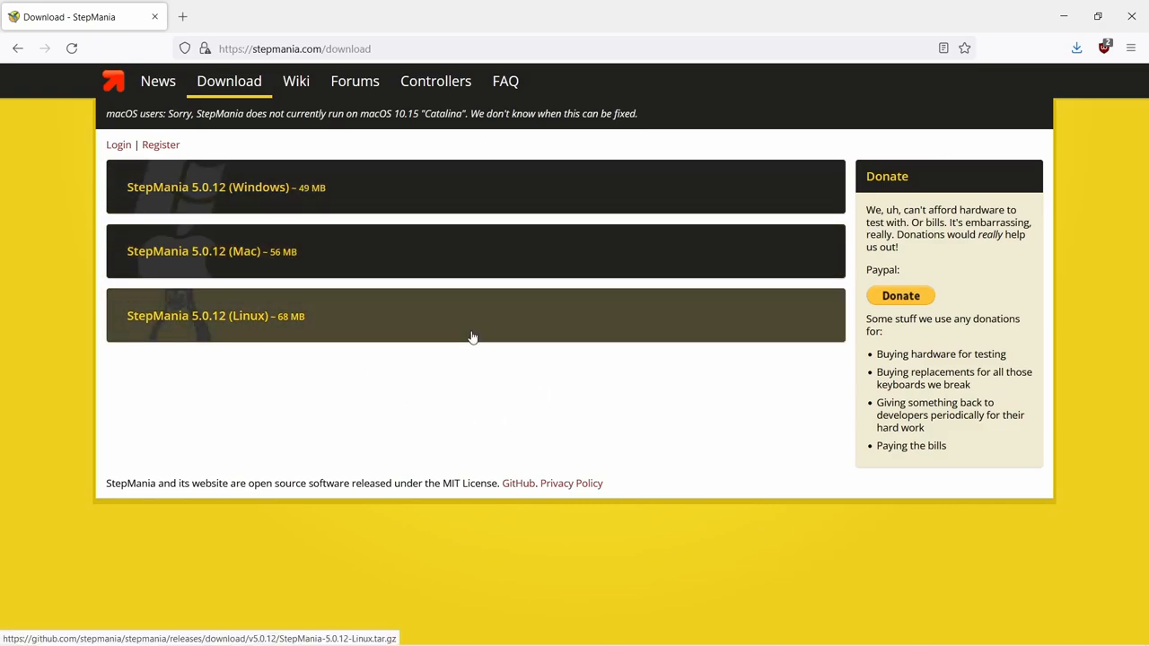
{"action": "mouse_move", "coordinate": [355, 81]}
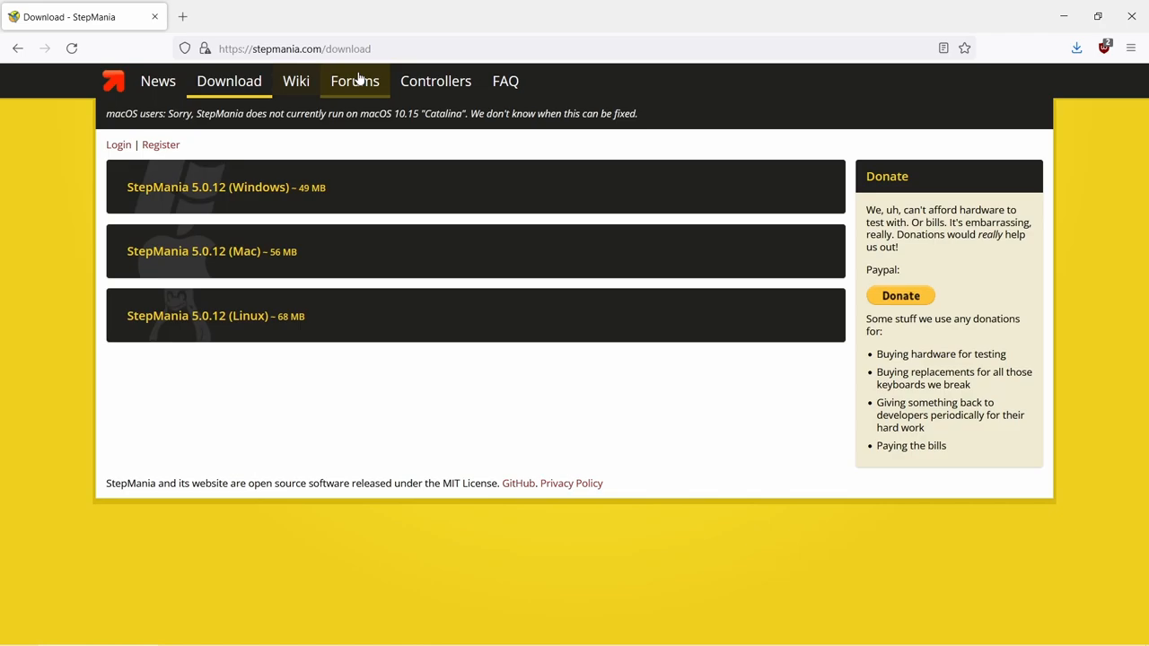
{"action": "mouse_move", "coordinate": [416, 217]}
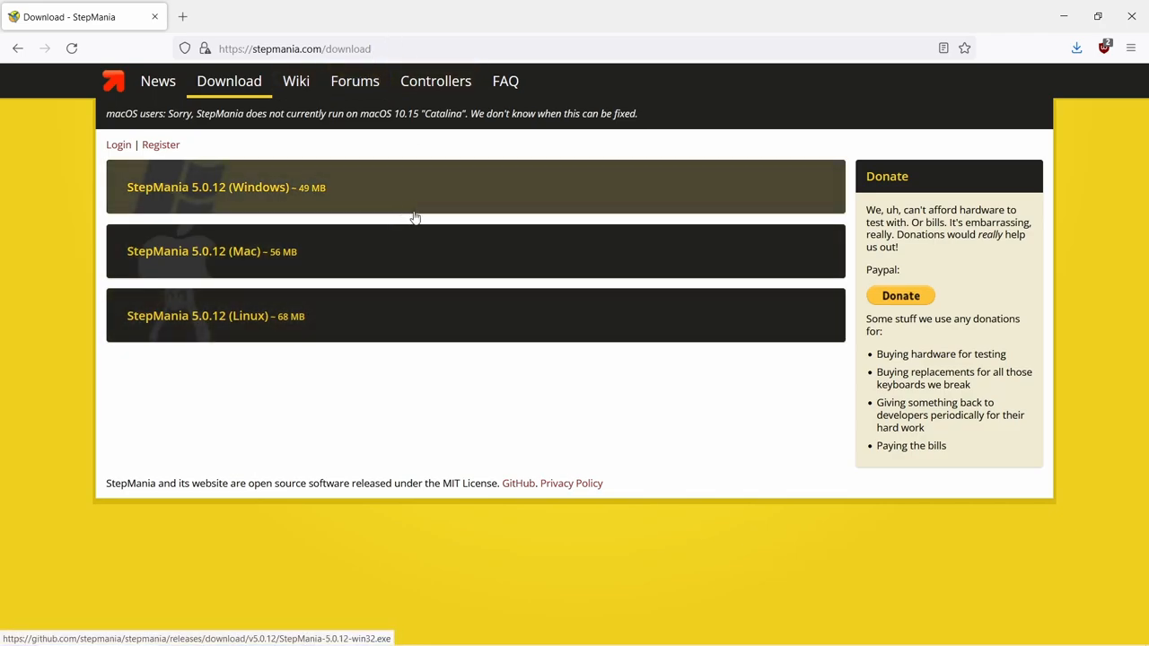
{"action": "mouse_move", "coordinate": [408, 254]}
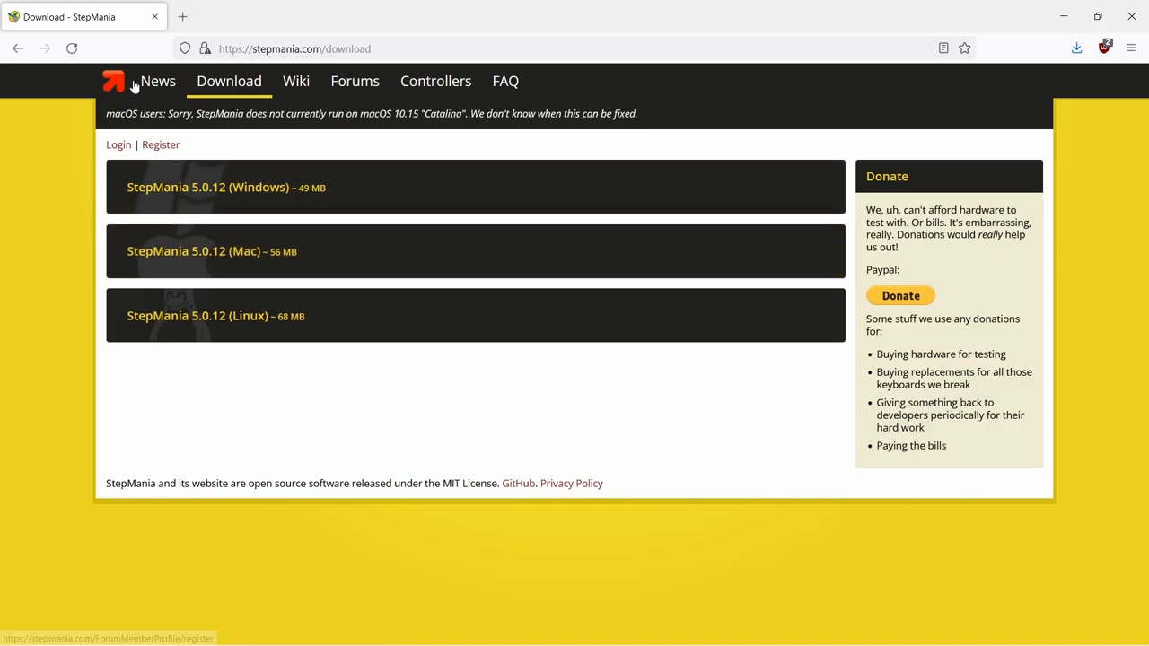
Step: Go to the stepmania.com News page and scroll to the StepMania 5.1 release post
{"action": "left_click", "coordinate": [157, 80]}
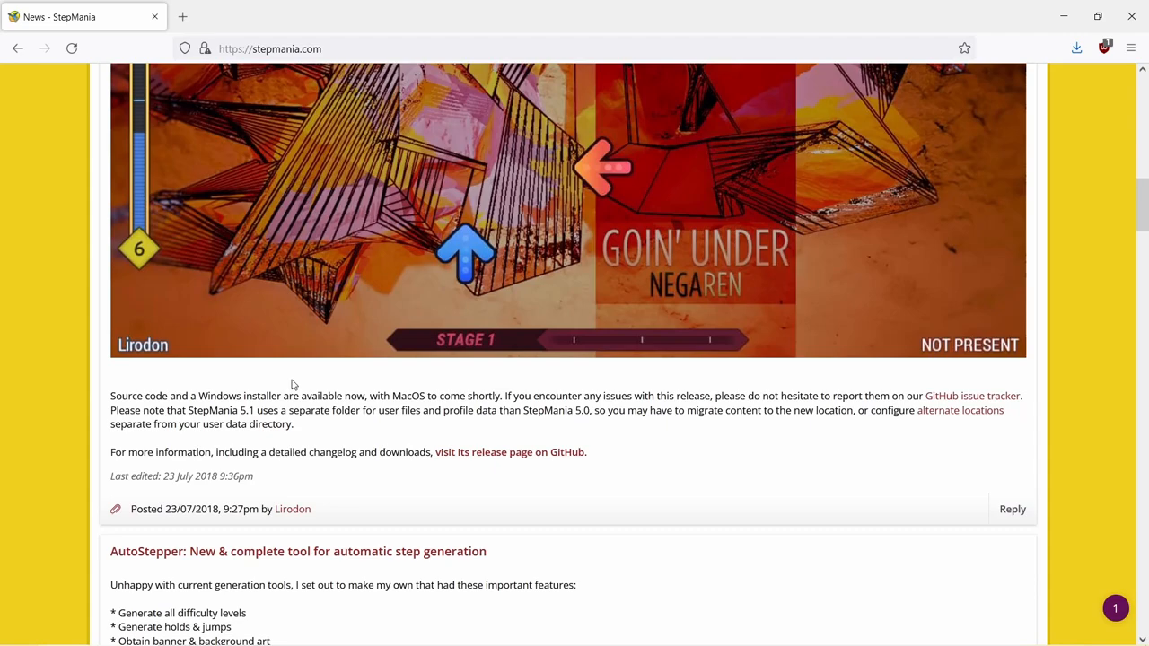
{"action": "scroll", "scroll_direction": "down", "scroll_amount": 3}
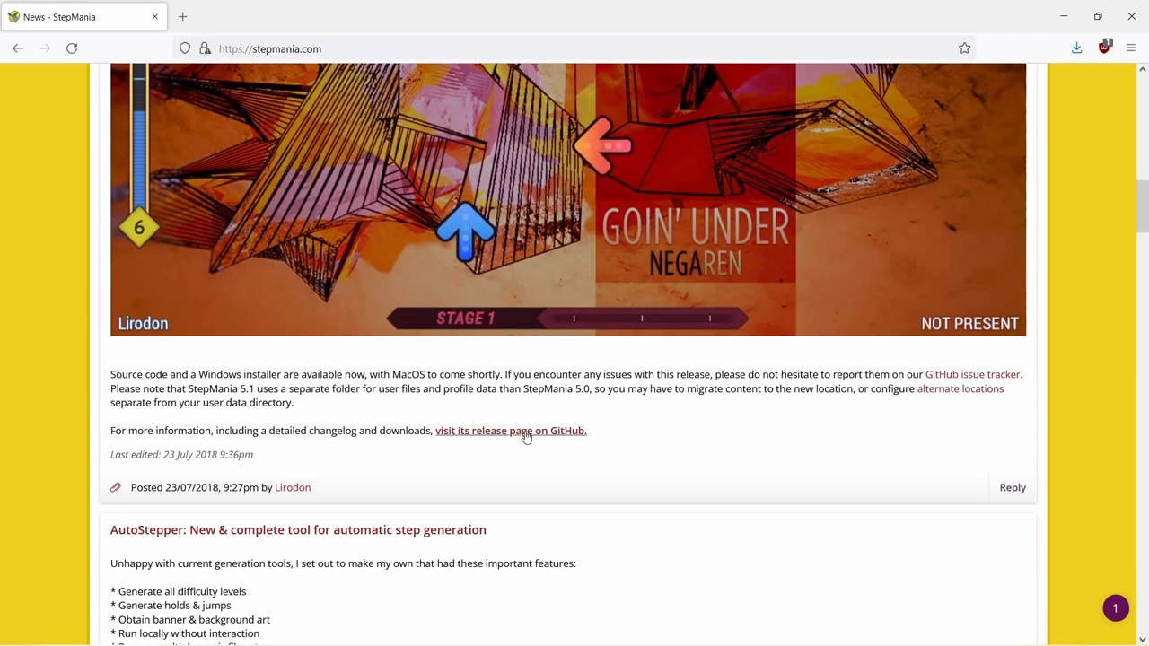
Step: Open the StepMania 5.1 beta 2 GitHub release and scroll to its Assets list
{"action": "left_click", "coordinate": [509, 431]}
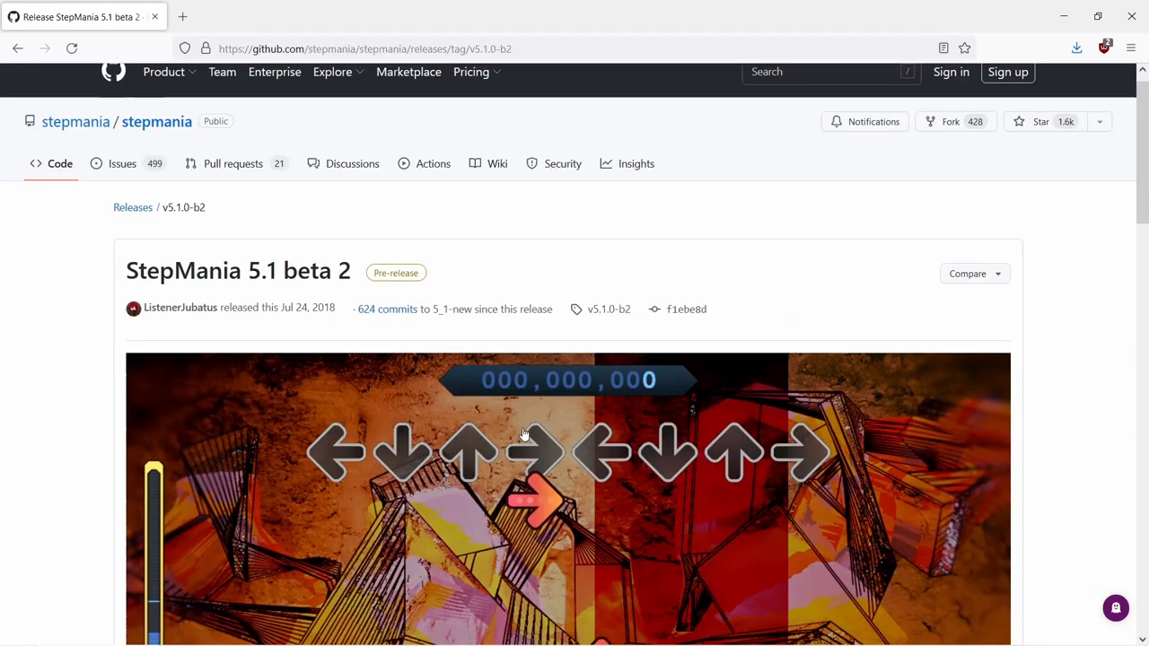
{"action": "scroll", "scroll_direction": "down", "scroll_amount": 3}
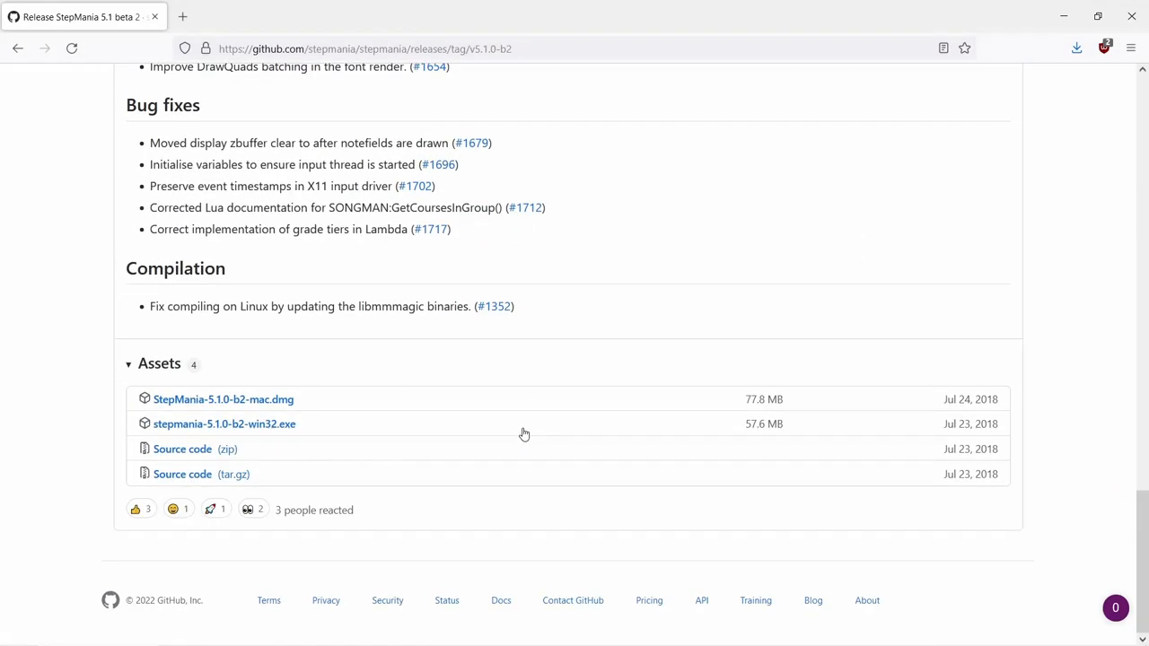
{"action": "mouse_move", "coordinate": [215, 446]}
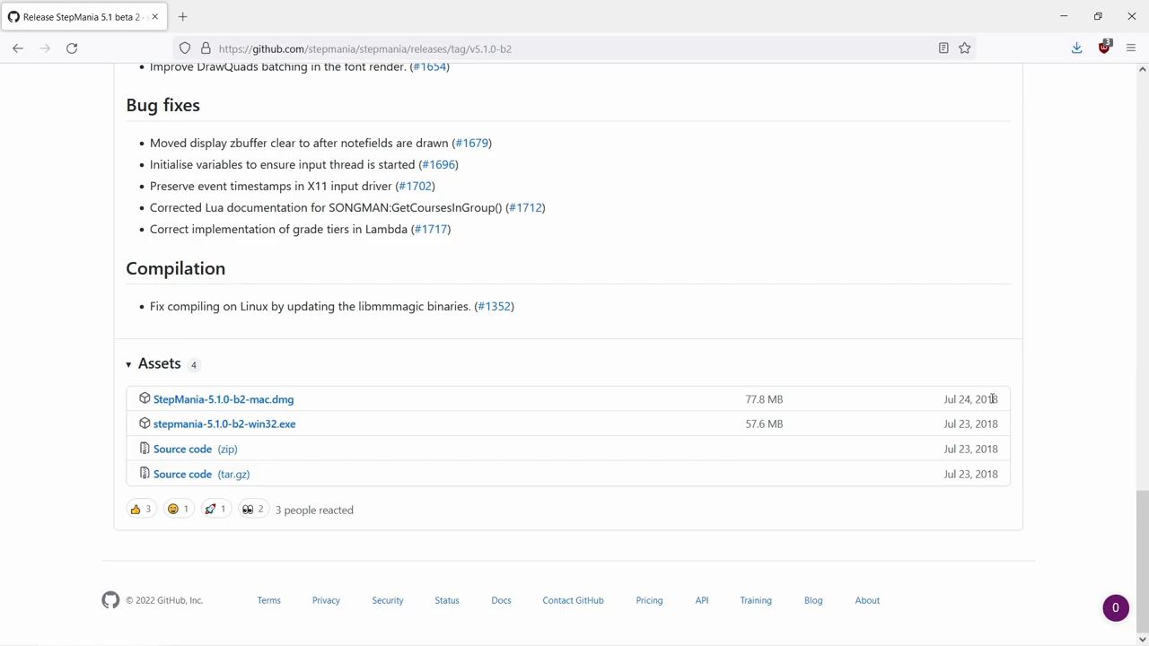
{"action": "mouse_move", "coordinate": [1023, 426]}
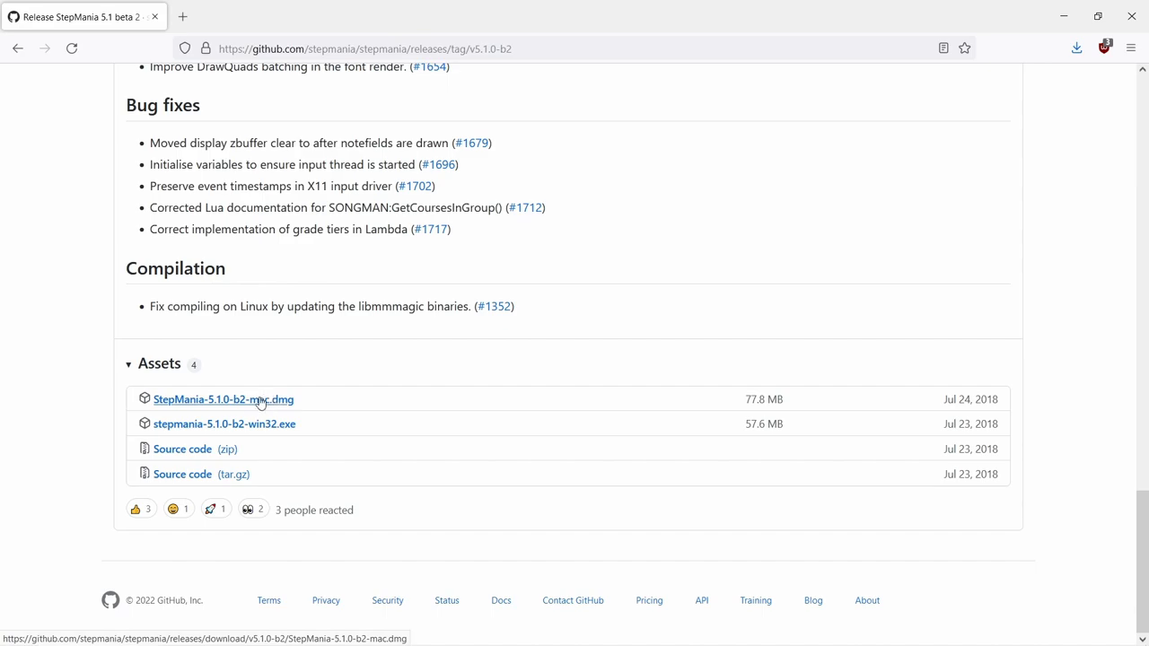
{"action": "mouse_move", "coordinate": [280, 448]}
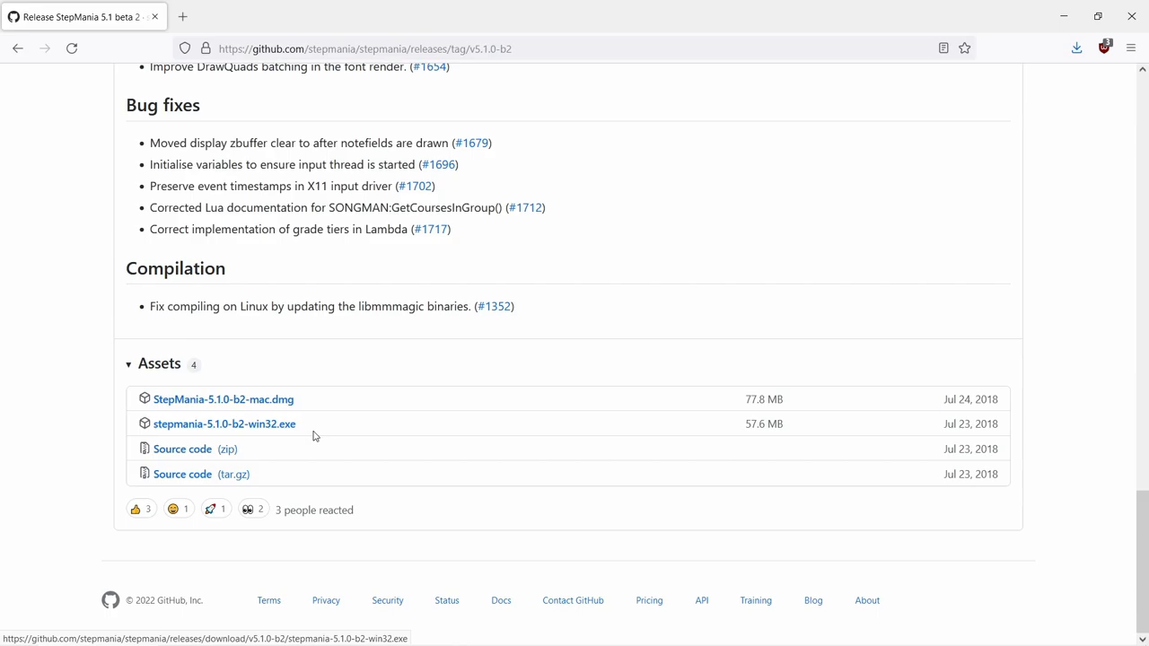
{"action": "mouse_move", "coordinate": [274, 422]}
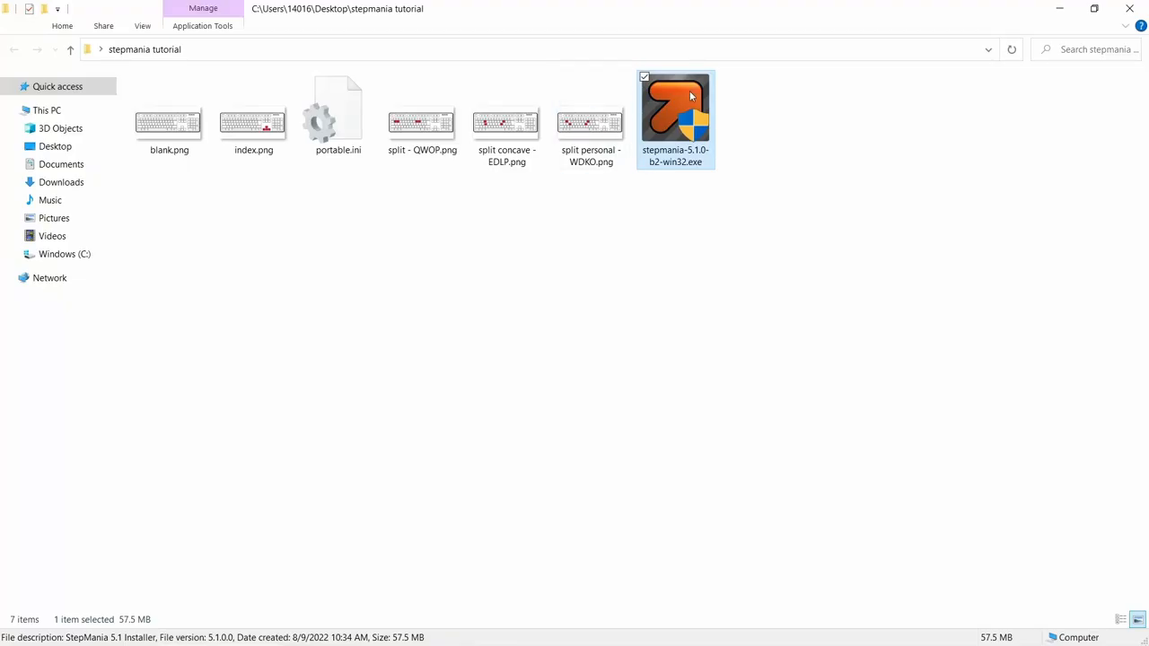
{"action": "mouse_move", "coordinate": [682, 89]}
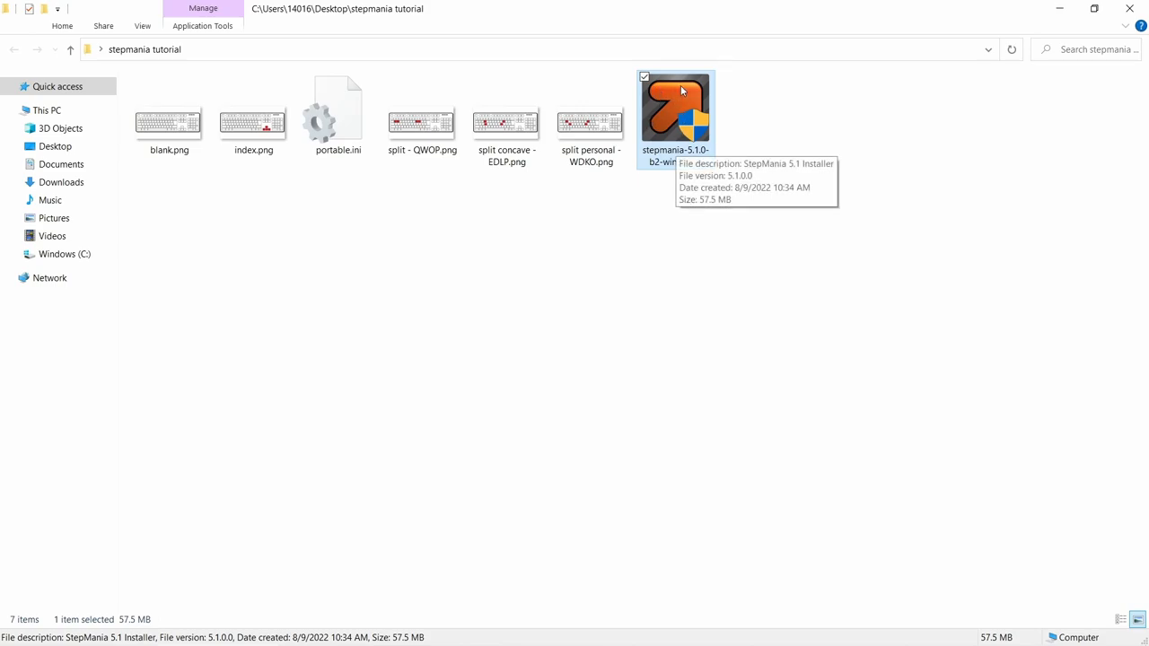
{"action": "mouse_move", "coordinate": [453, 350]}
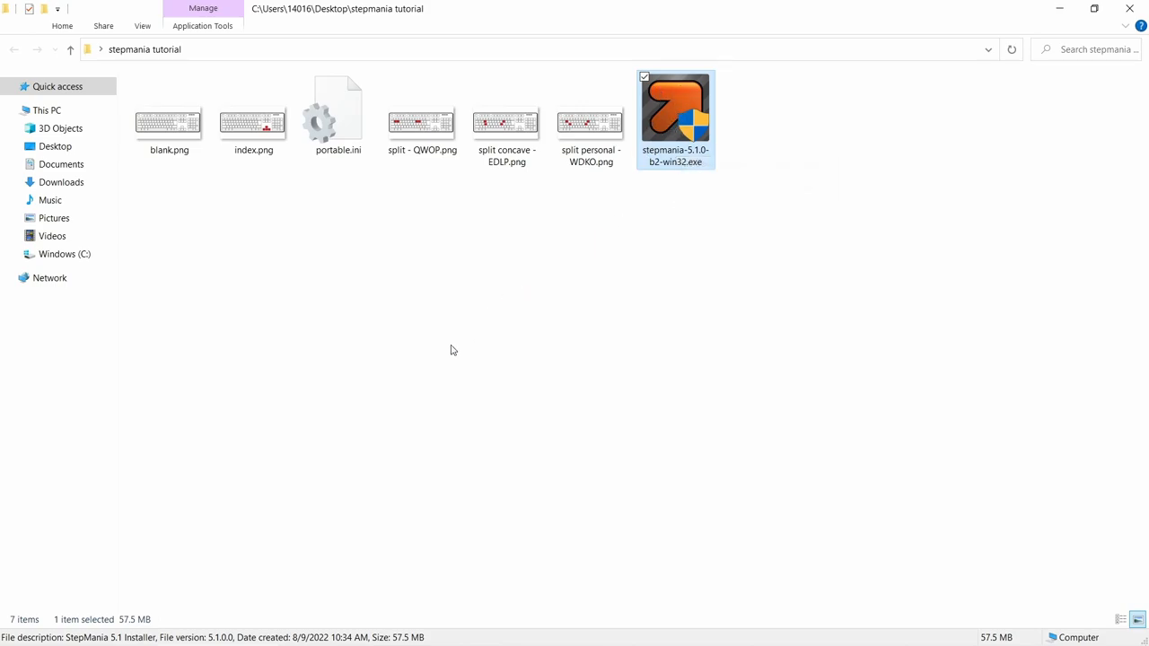
{"action": "mouse_move", "coordinate": [220, 631]}
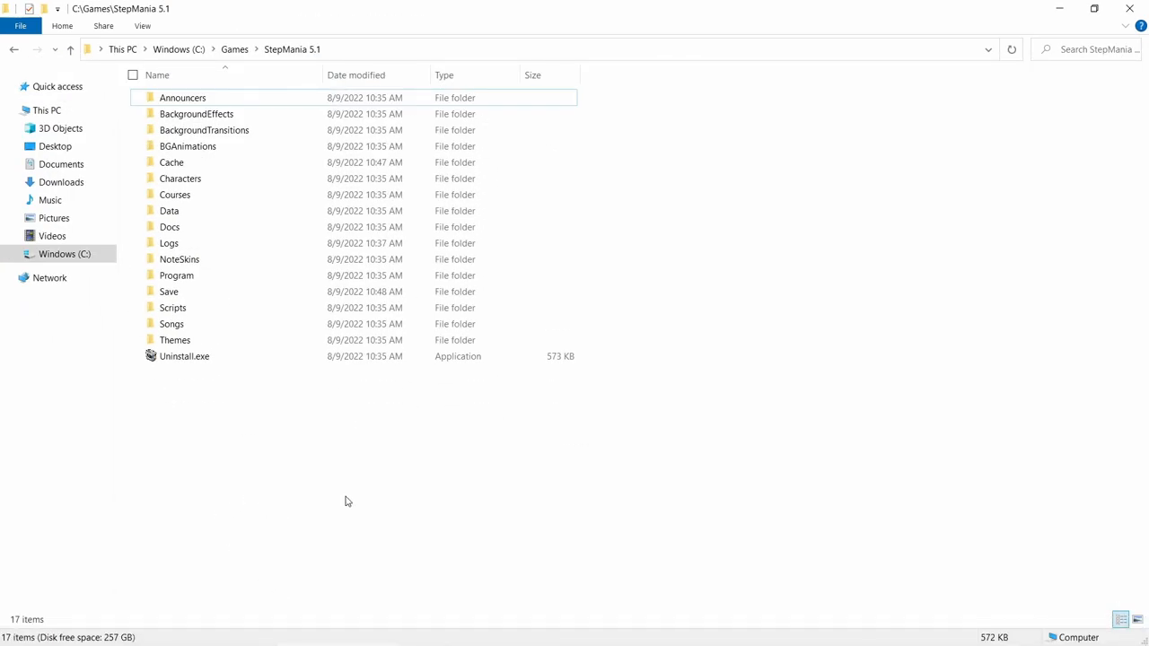
{"action": "mouse_move", "coordinate": [339, 459]}
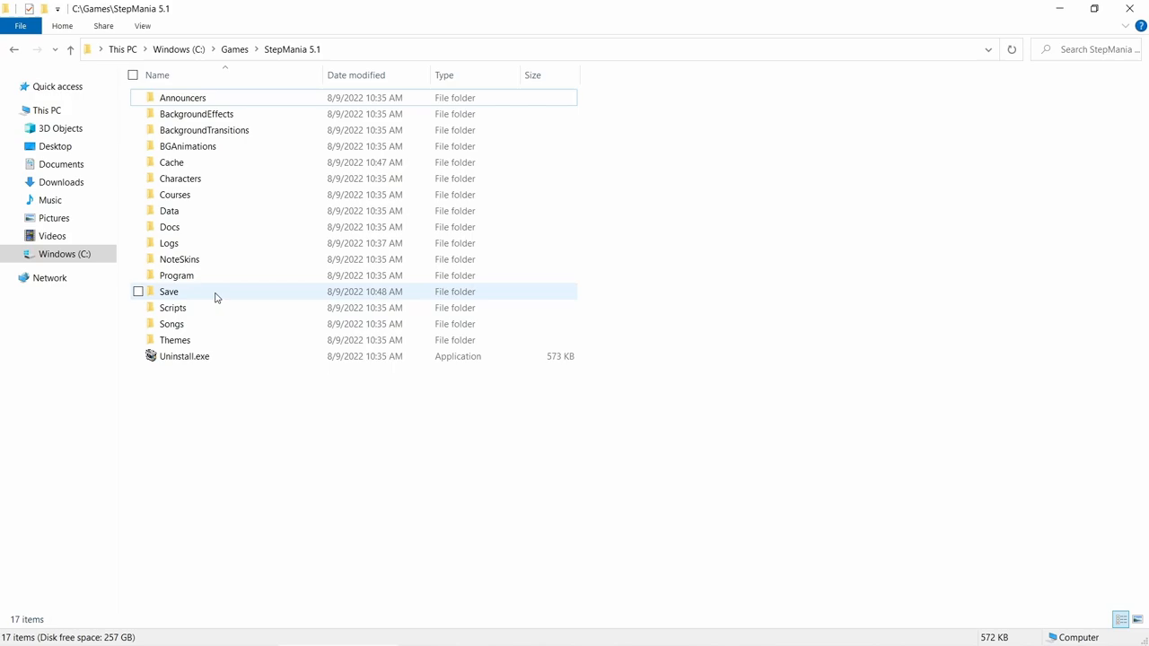
Step: Tick 'Run this program as an administrator' in StepMania.exe's Compatibility properties
{"action": "double_click", "coordinate": [176, 275]}
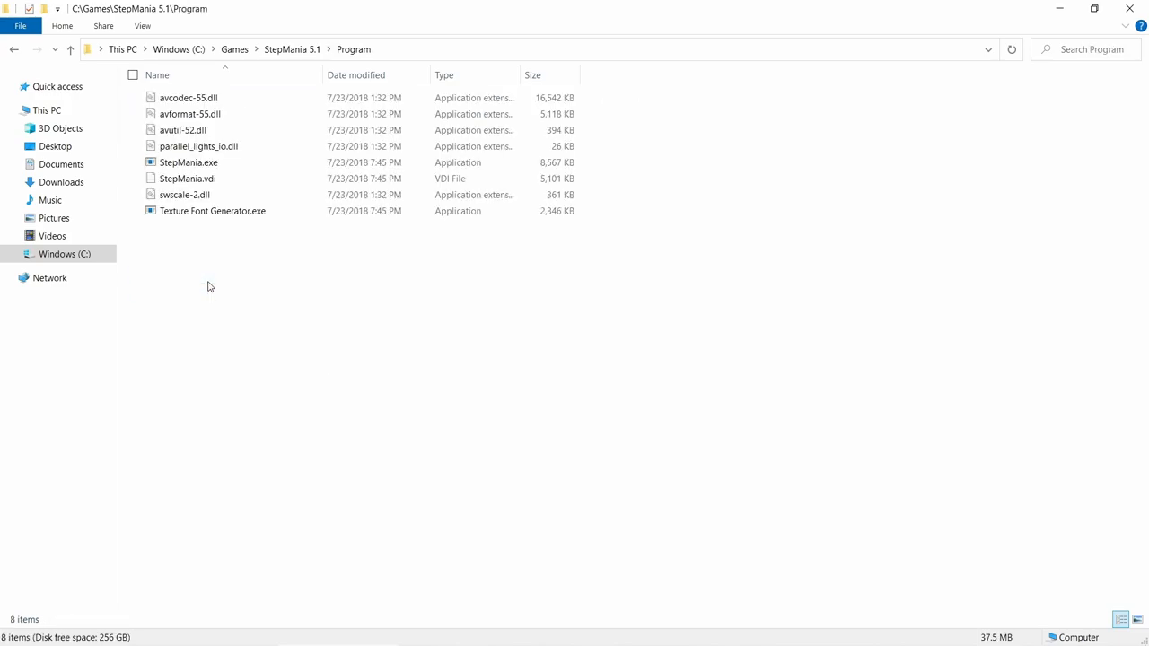
{"action": "mouse_move", "coordinate": [197, 145]}
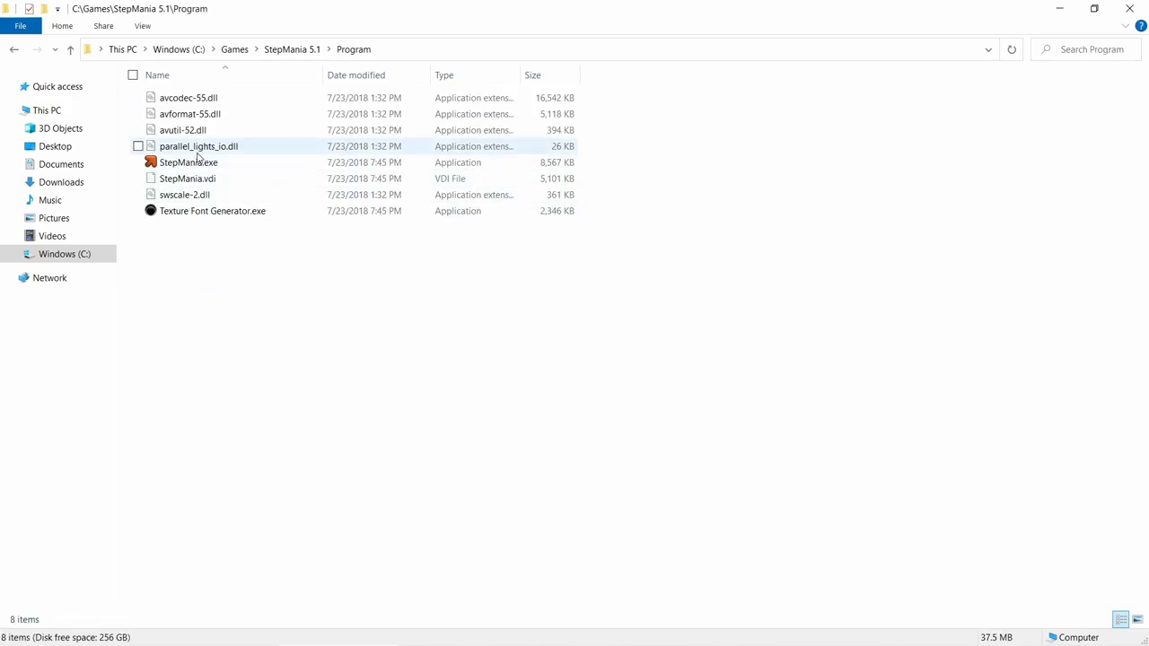
{"action": "left_click", "coordinate": [188, 163]}
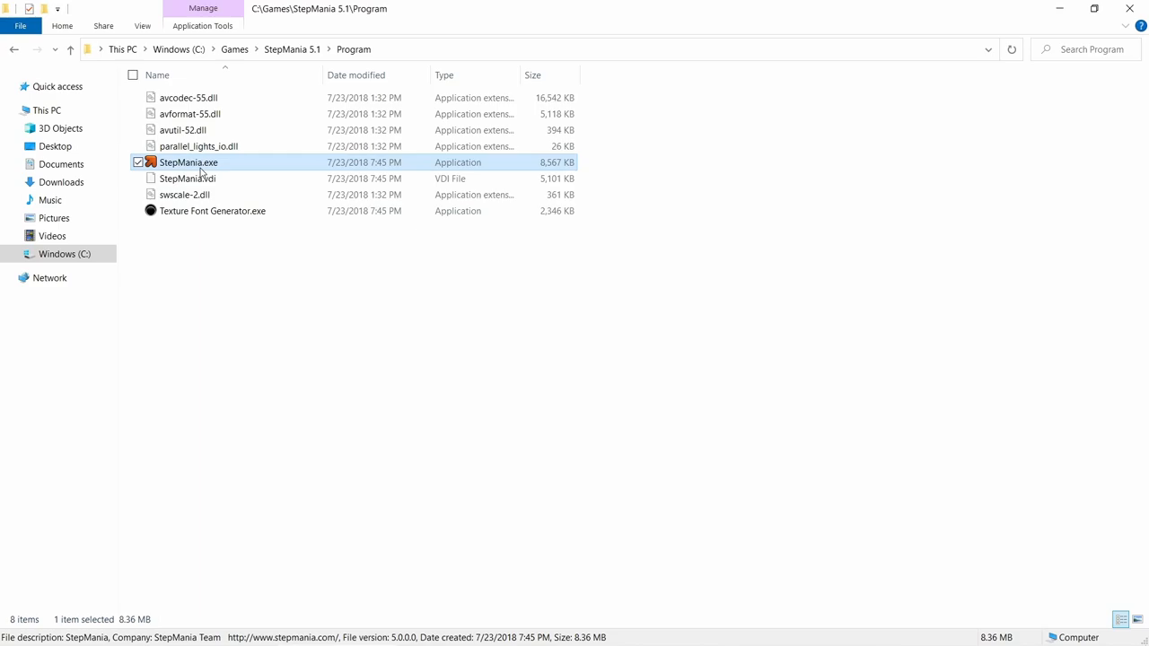
{"action": "right_click", "coordinate": [189, 162]}
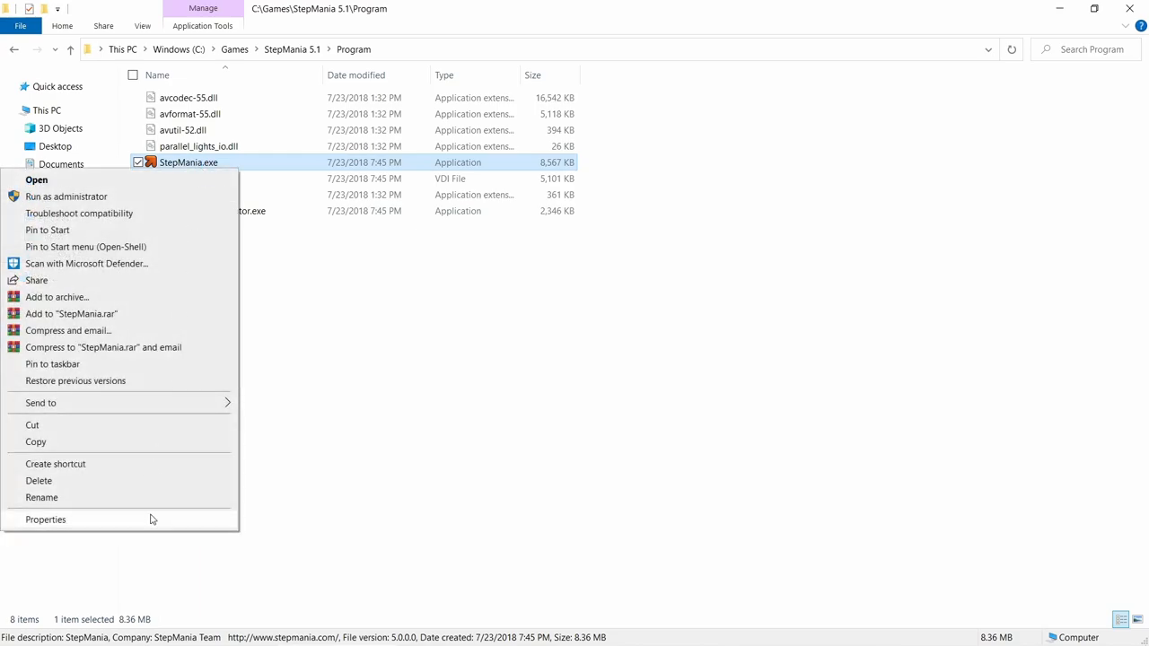
{"action": "left_click", "coordinate": [45, 520]}
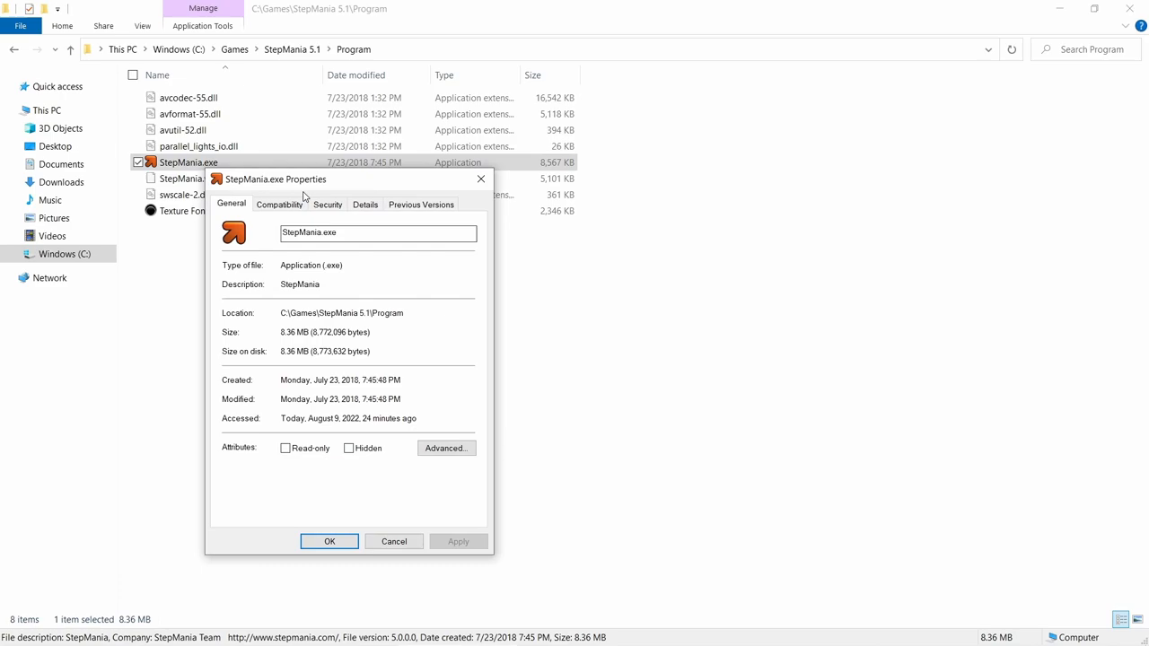
{"action": "left_click", "coordinate": [279, 203]}
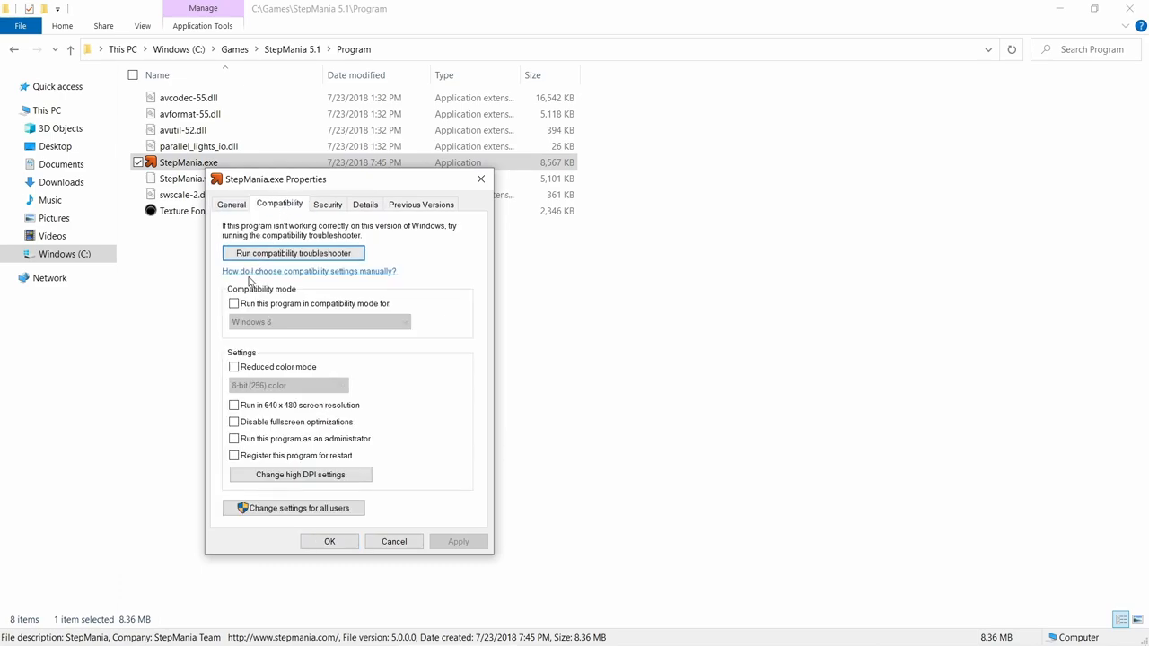
{"action": "mouse_move", "coordinate": [239, 453]}
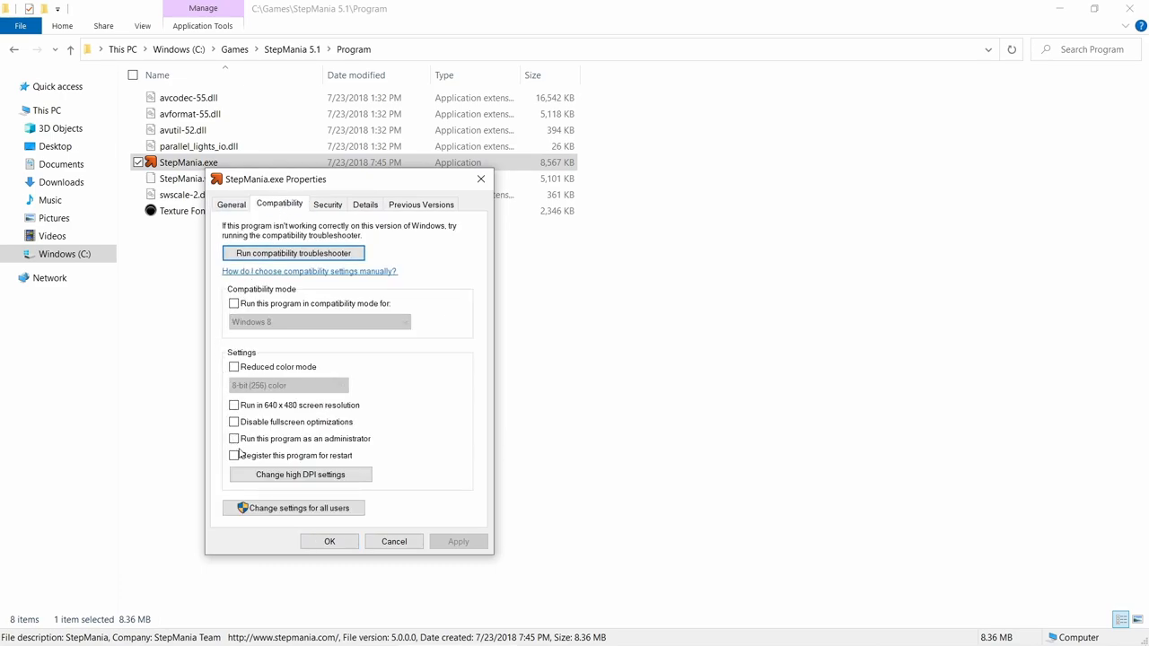
{"action": "left_click", "coordinate": [233, 438]}
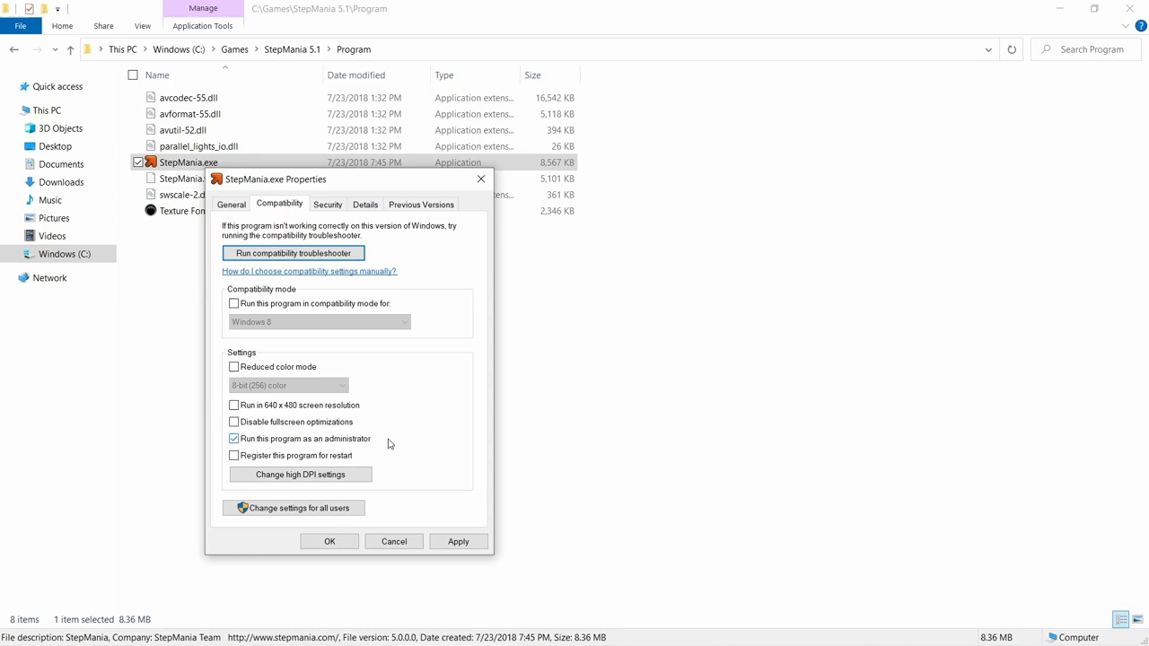
{"action": "mouse_move", "coordinate": [336, 437]}
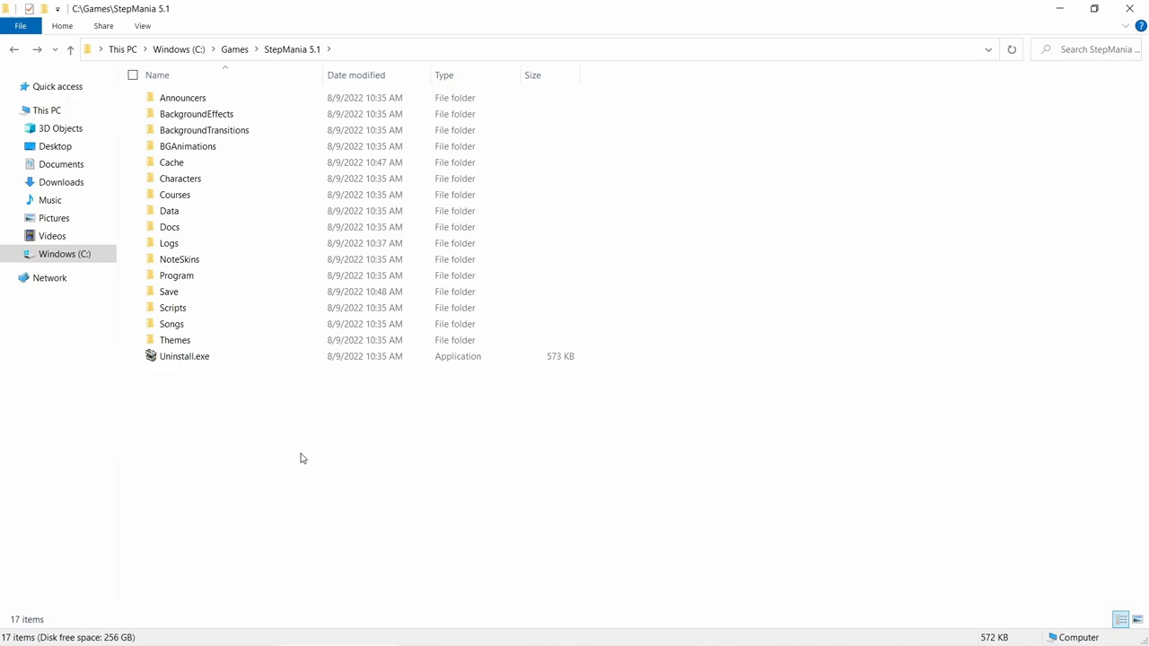
{"action": "mouse_move", "coordinate": [401, 431]}
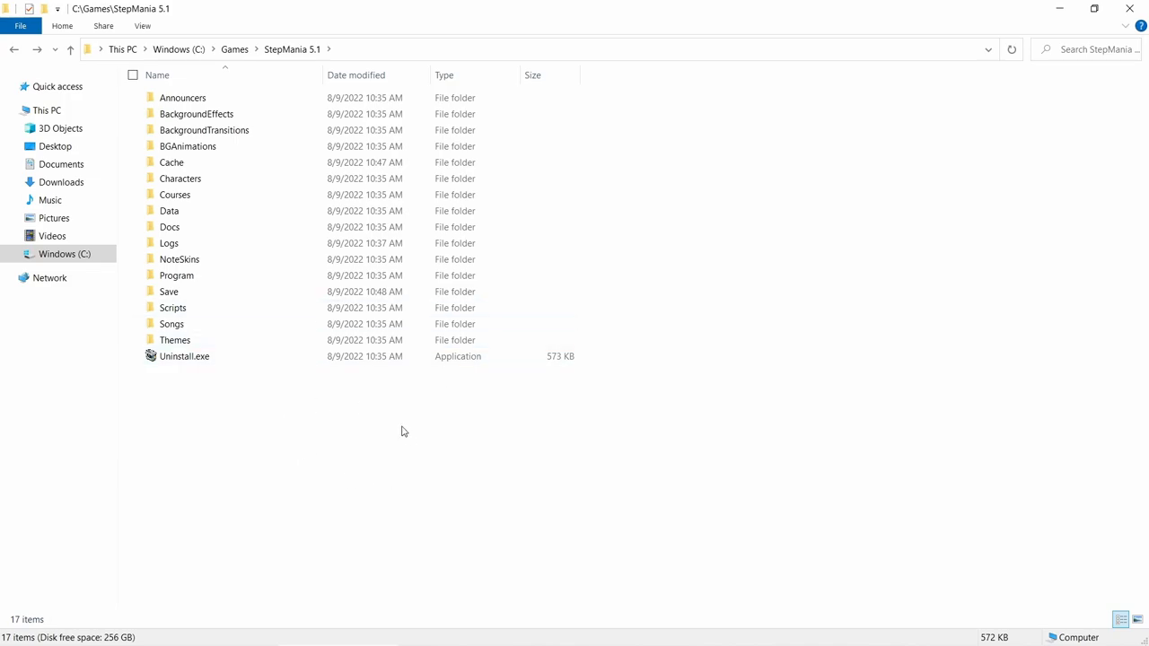
{"action": "mouse_move", "coordinate": [315, 406]}
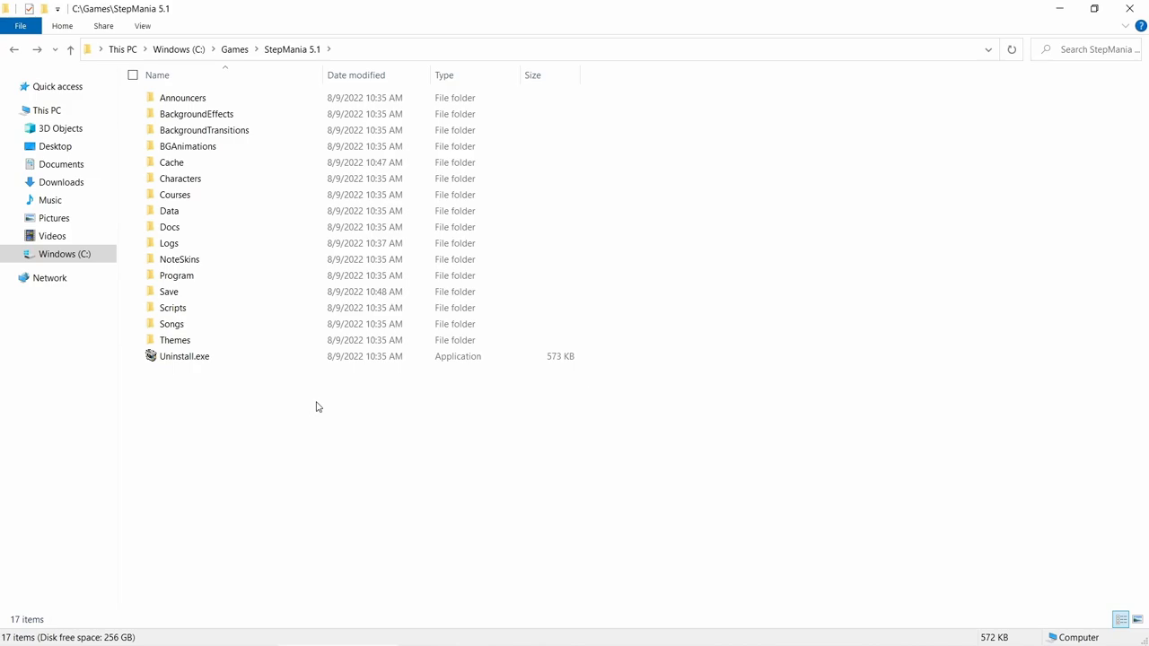
{"action": "mouse_move", "coordinate": [336, 631]}
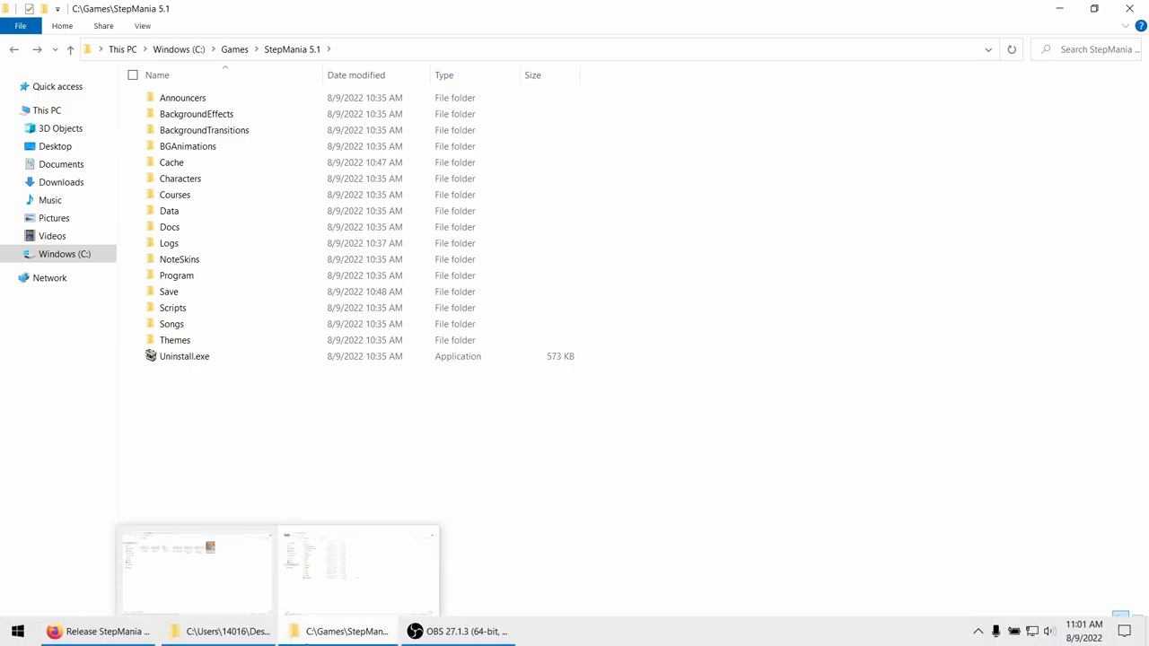
Step: Select portable.ini beside the installer, then bring up the folder view settings
{"action": "left_click", "coordinate": [195, 570]}
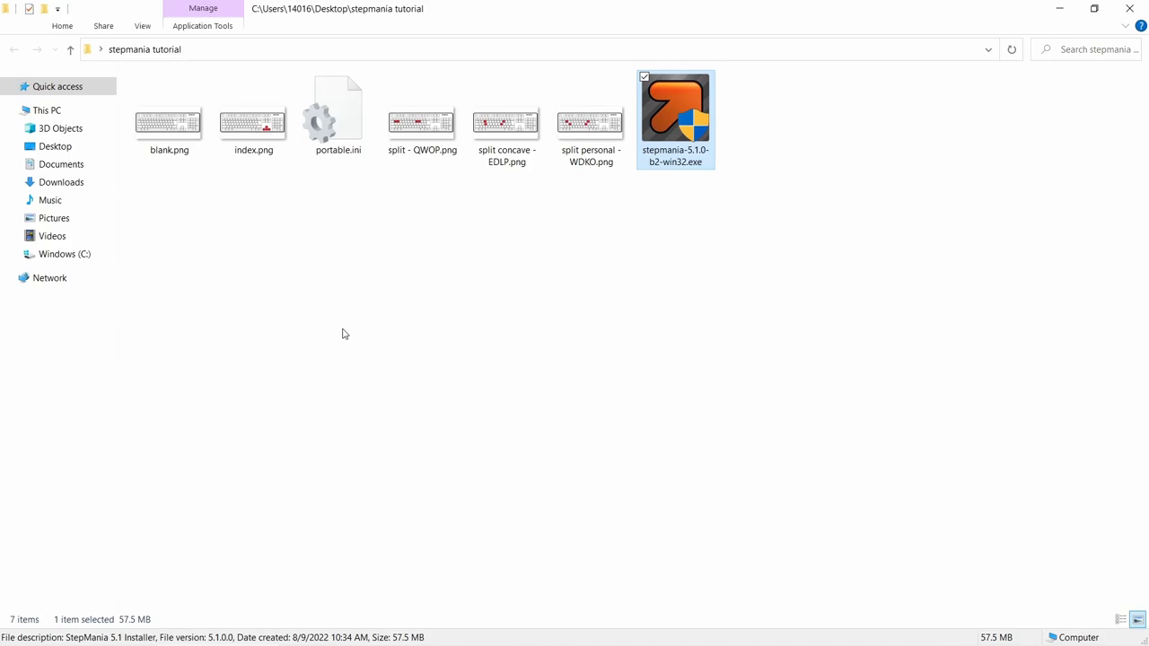
{"action": "right_click", "coordinate": [344, 333]}
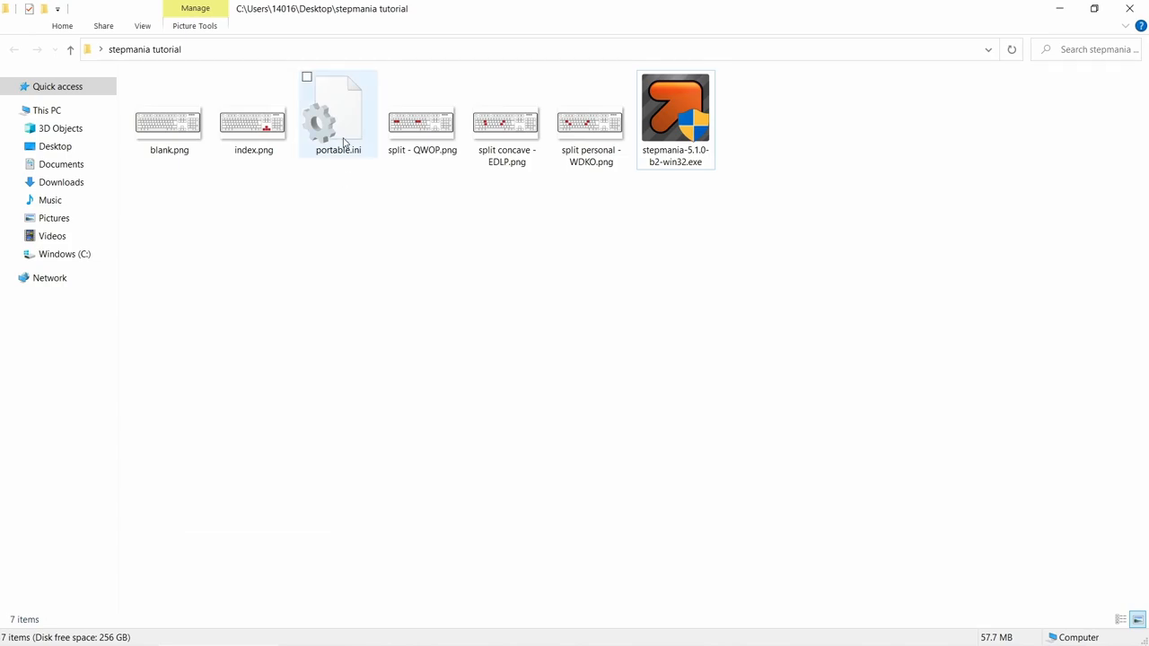
{"action": "left_click", "coordinate": [338, 113]}
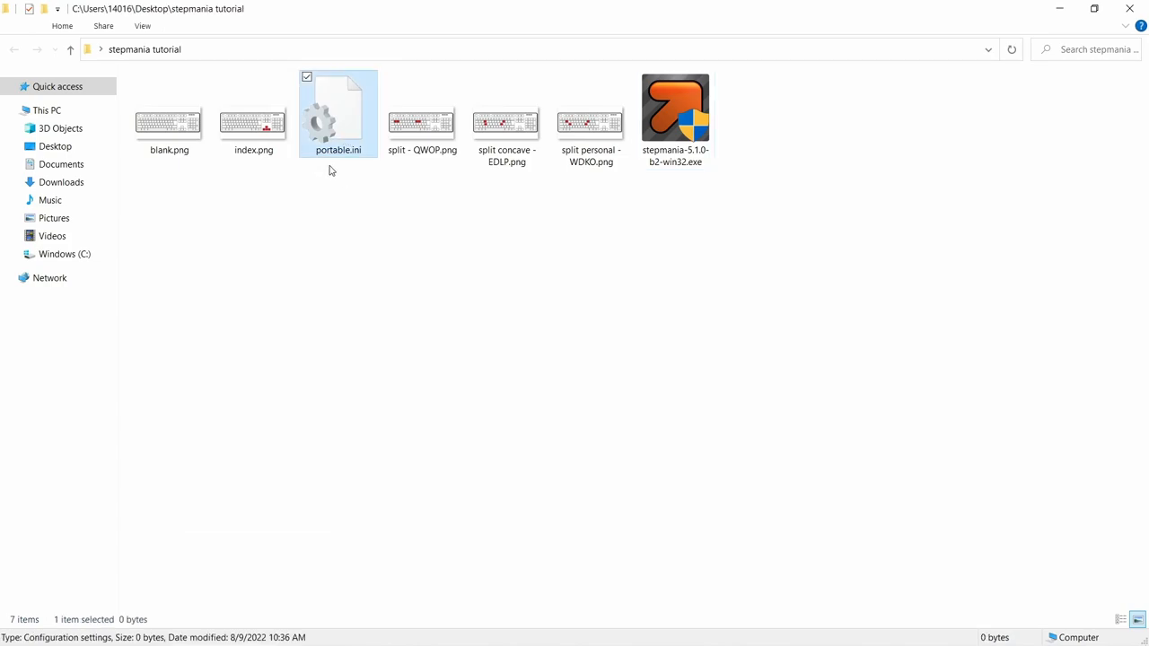
{"action": "mouse_move", "coordinate": [346, 164]}
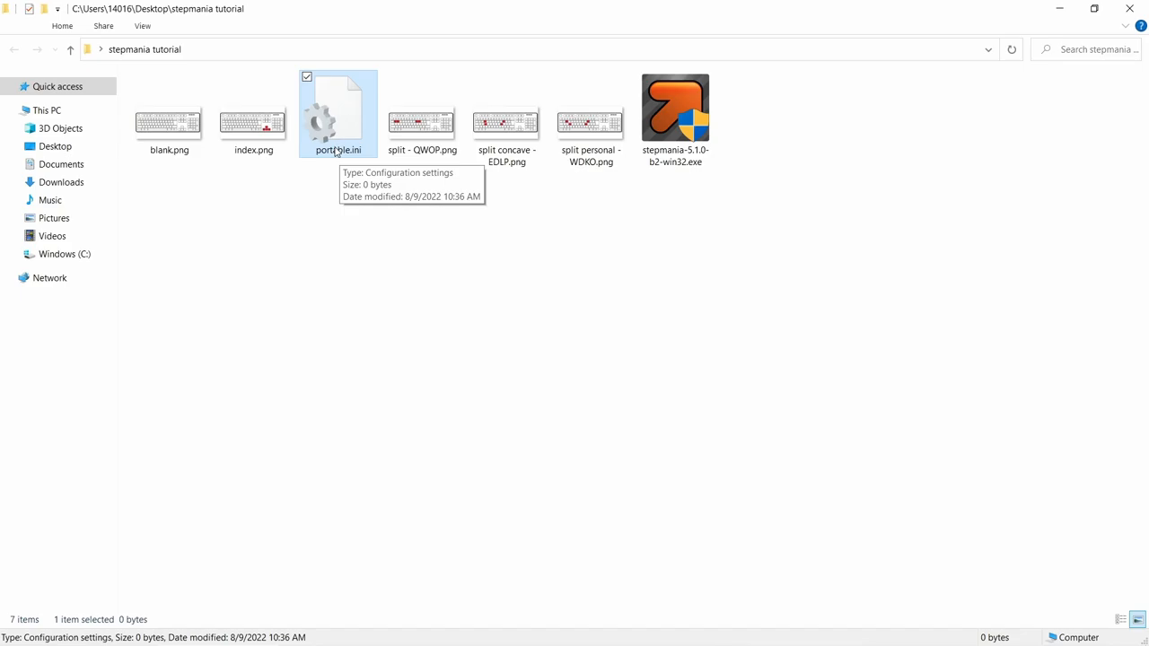
{"action": "mouse_move", "coordinate": [344, 148]}
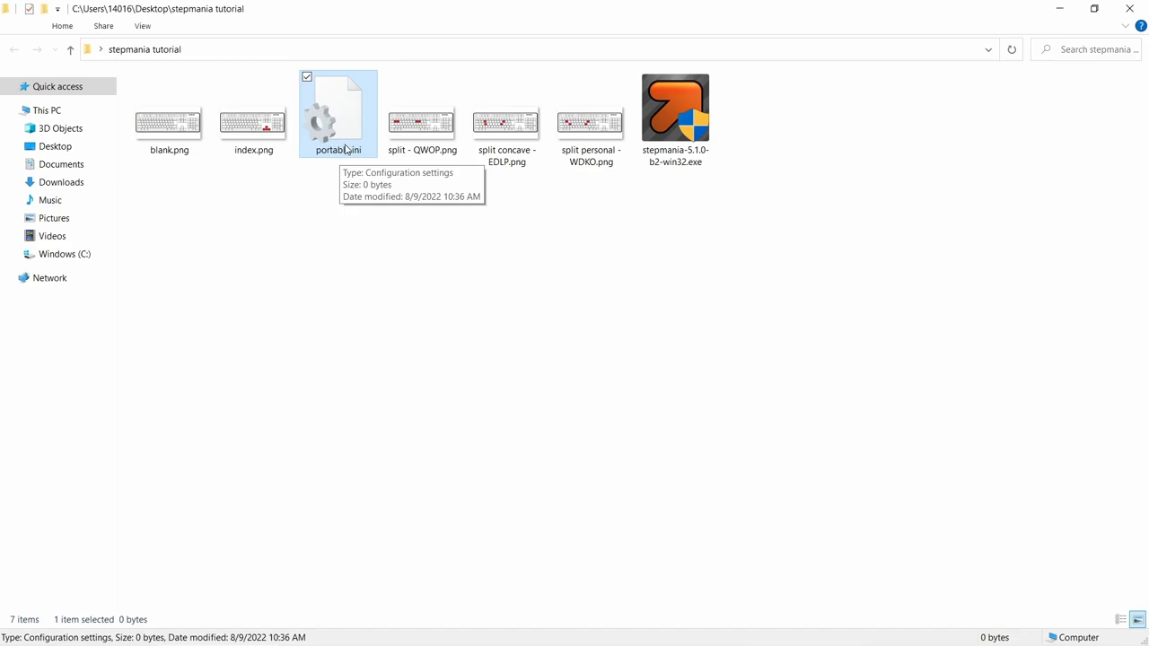
{"action": "mouse_move", "coordinate": [326, 154]}
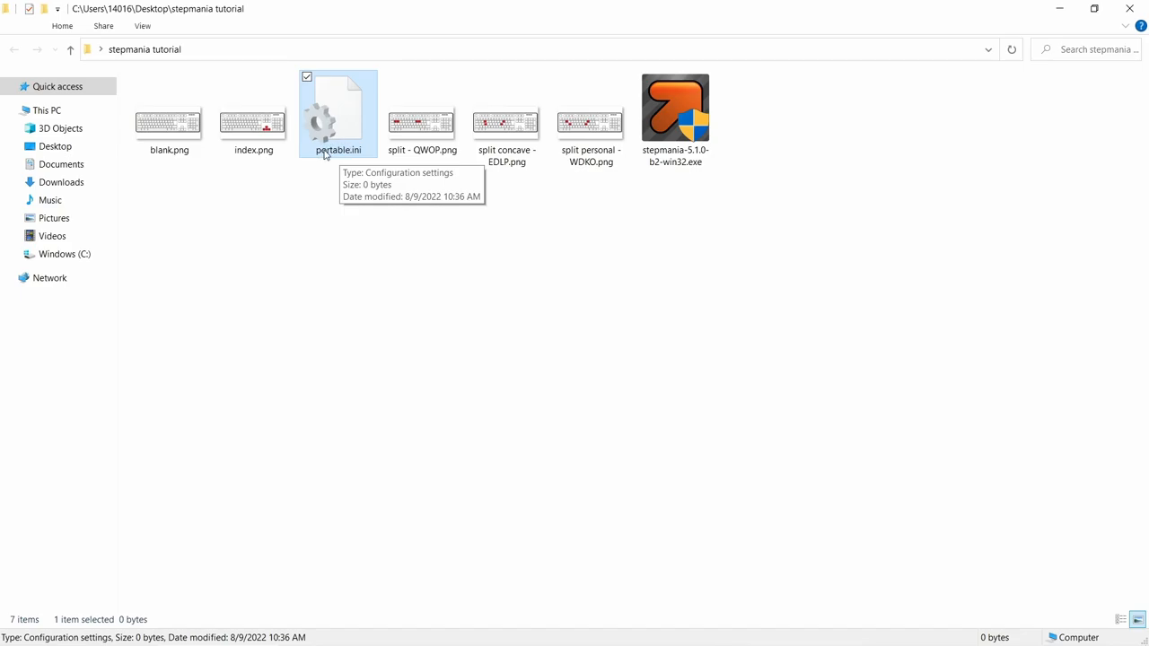
{"action": "mouse_move", "coordinate": [364, 159]}
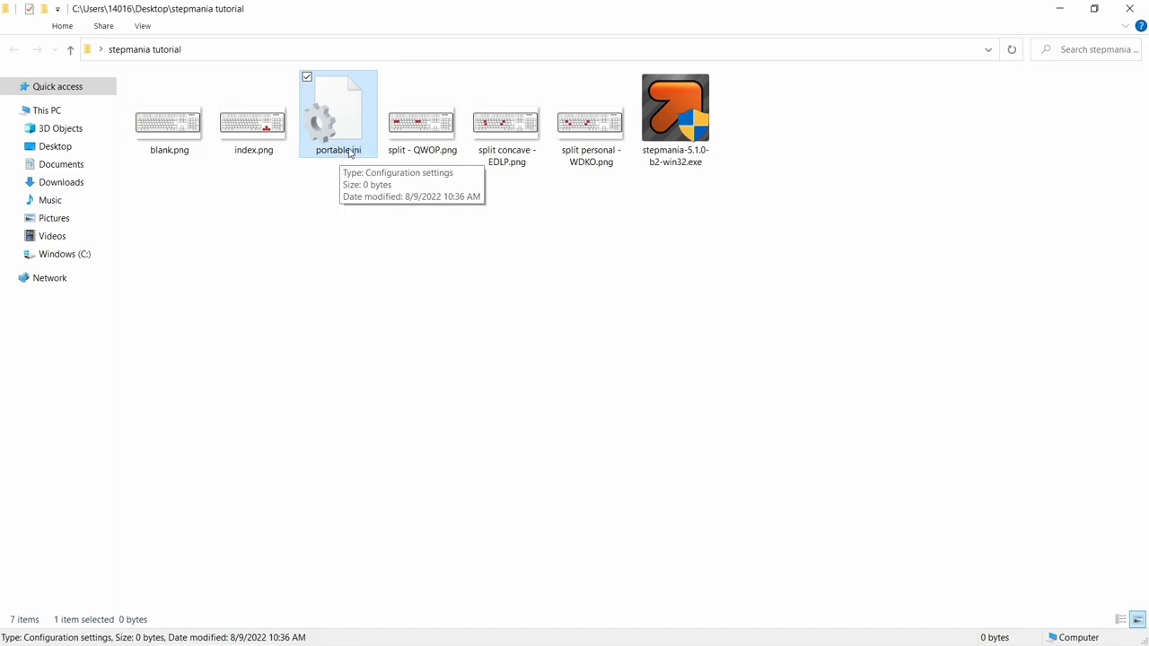
{"action": "mouse_move", "coordinate": [361, 159]}
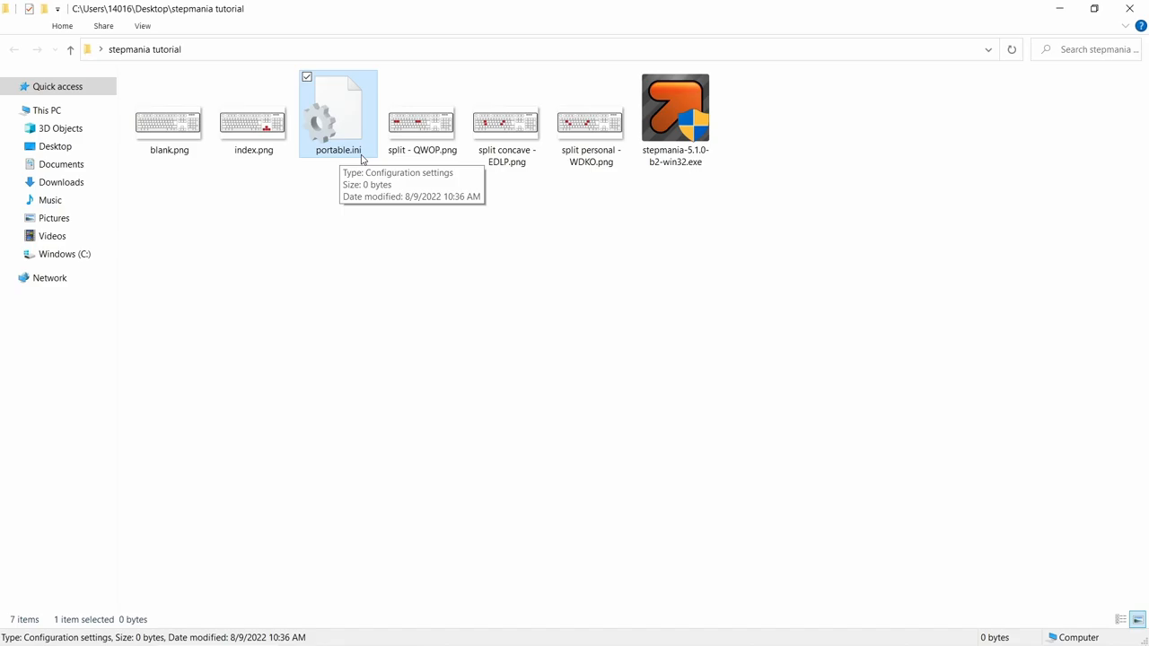
{"action": "left_click", "coordinate": [308, 221]}
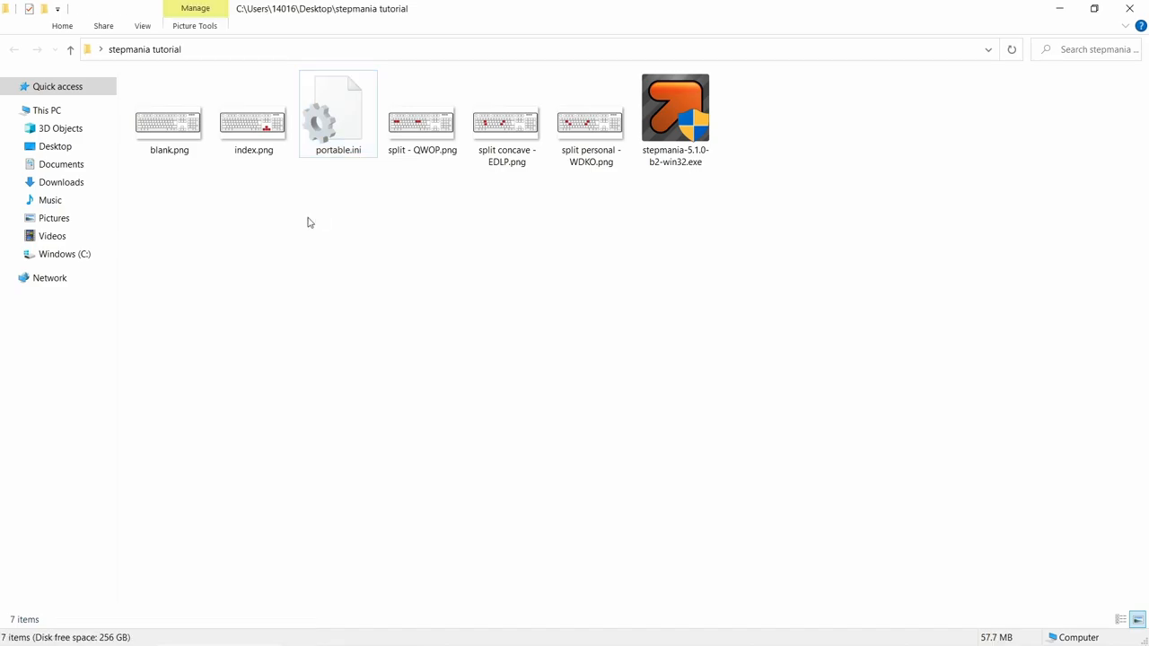
{"action": "left_click", "coordinate": [142, 25]}
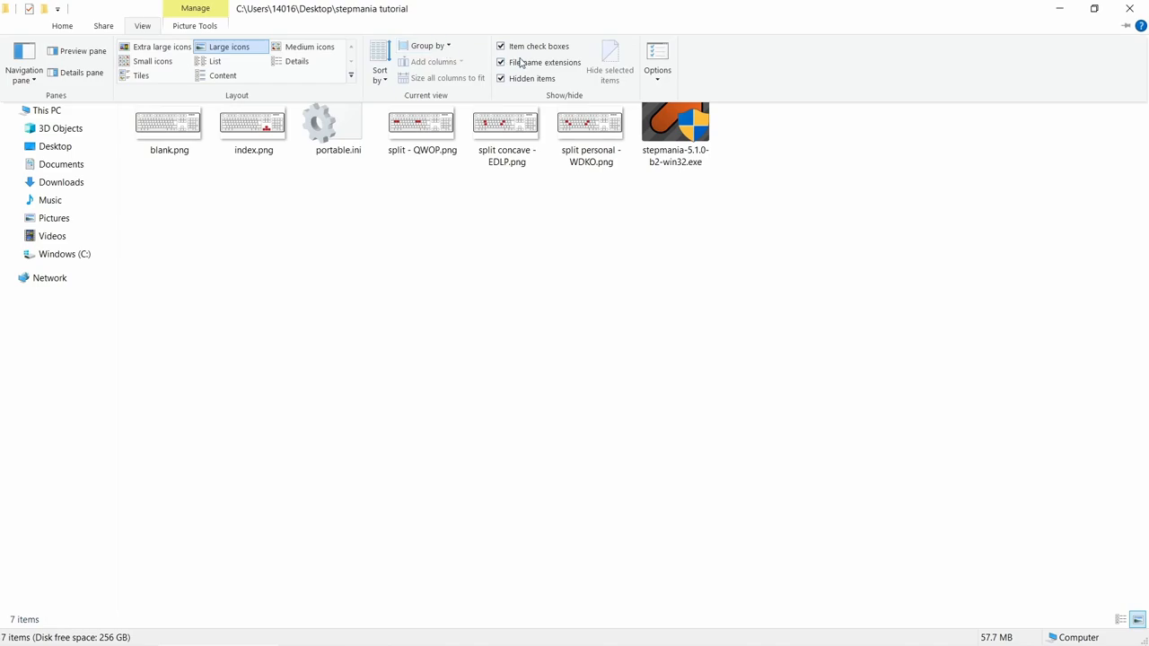
{"action": "mouse_move", "coordinate": [520, 62]}
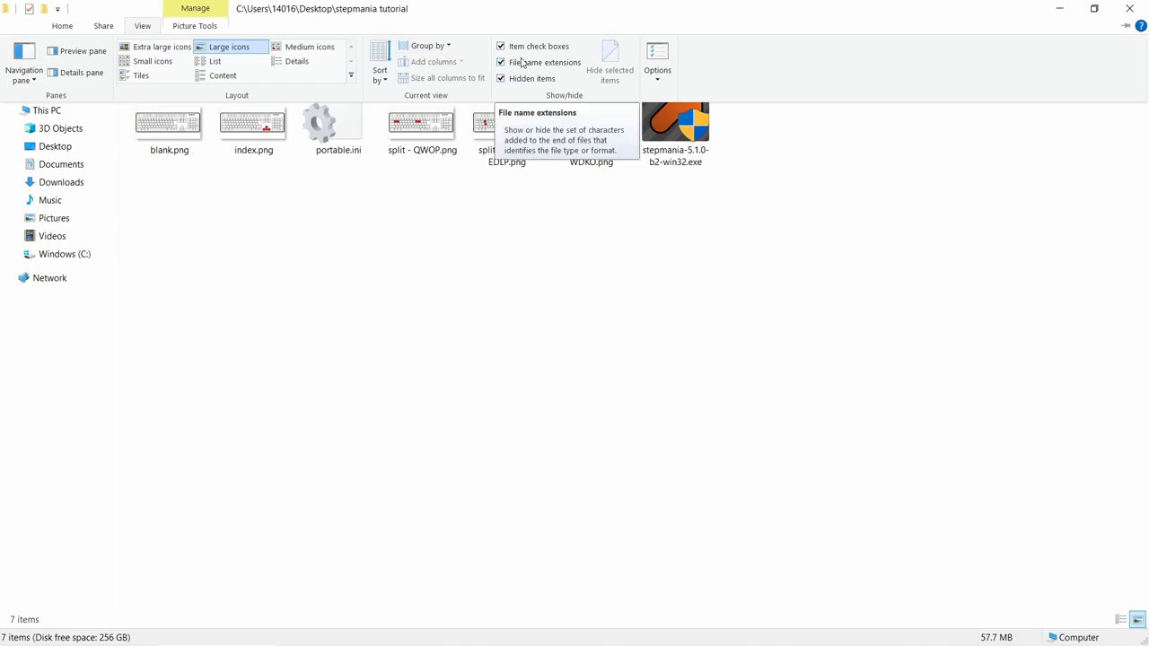
Step: Use the File Explorer context menu to reach C:\Games\StepMania 5.1
{"action": "right_click", "coordinate": [337, 121]}
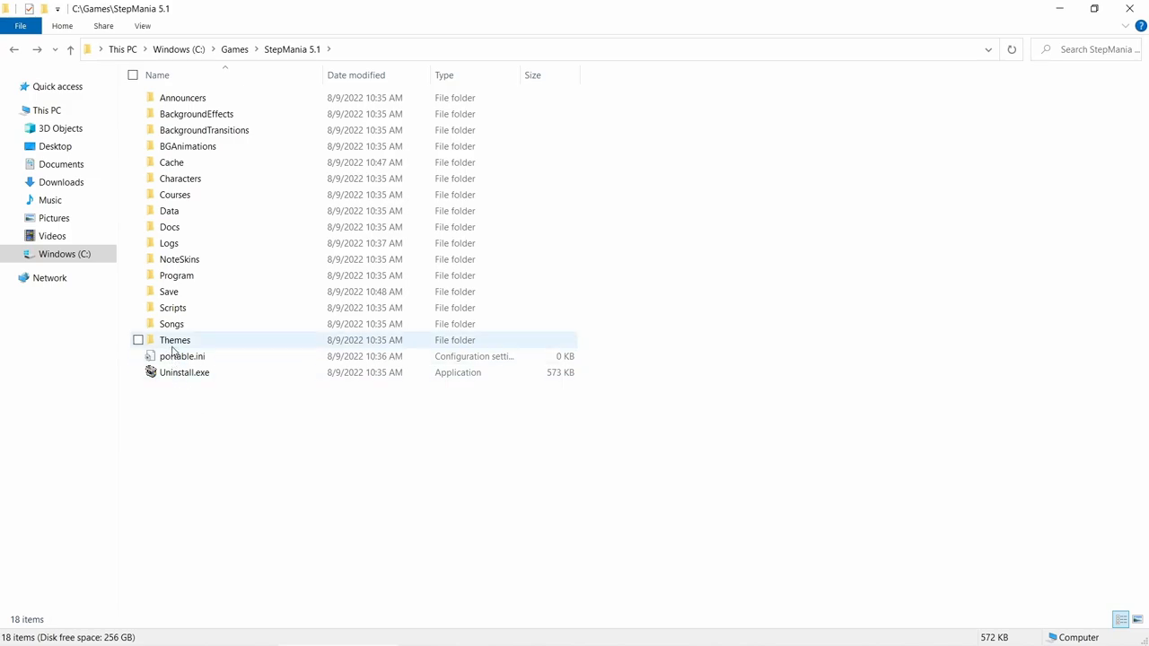
Step: Open Songs, then StepMania 5, then the Goin' Under song folder
{"action": "double_click", "coordinate": [172, 323]}
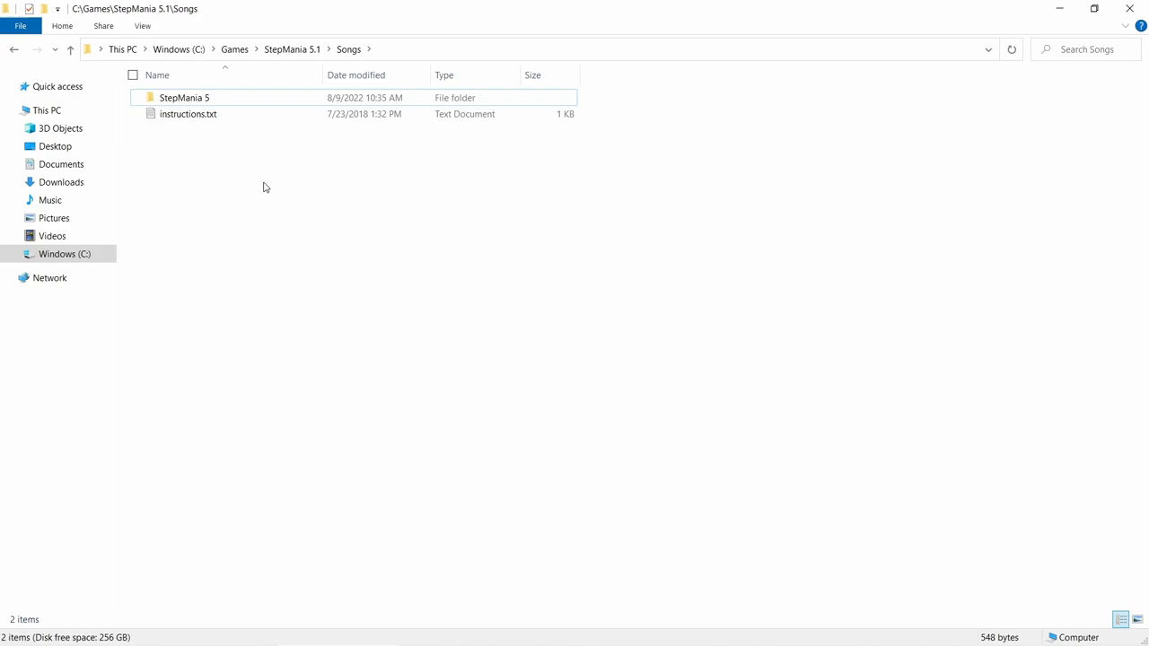
{"action": "mouse_move", "coordinate": [191, 176]}
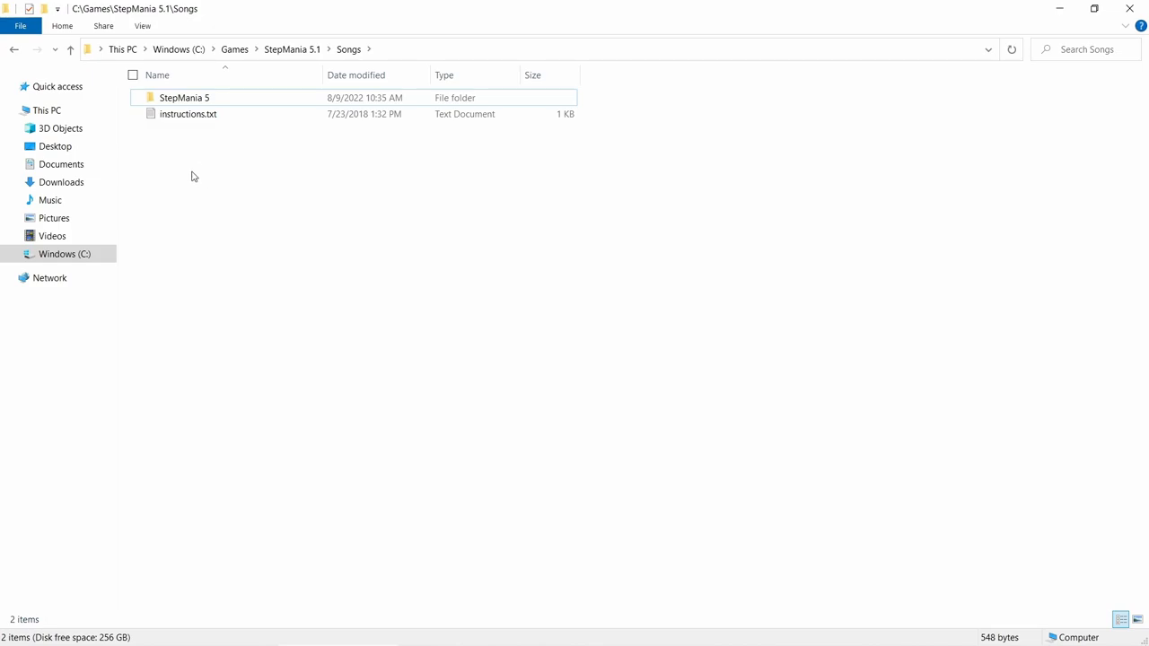
{"action": "mouse_move", "coordinate": [177, 210]}
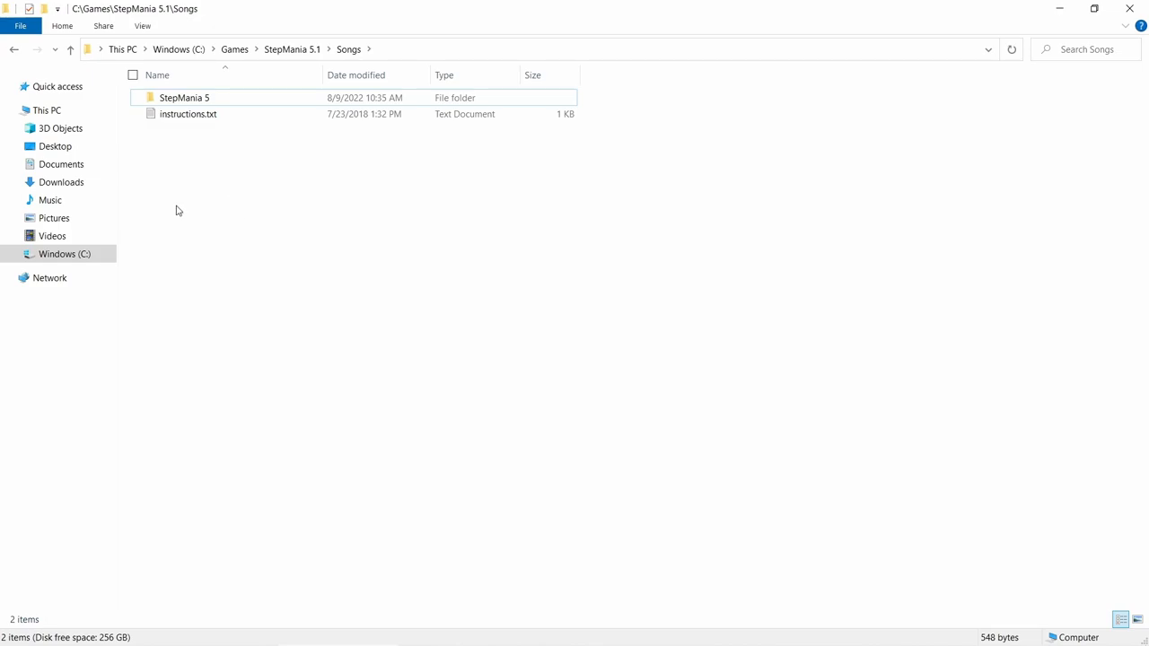
{"action": "mouse_move", "coordinate": [216, 179]}
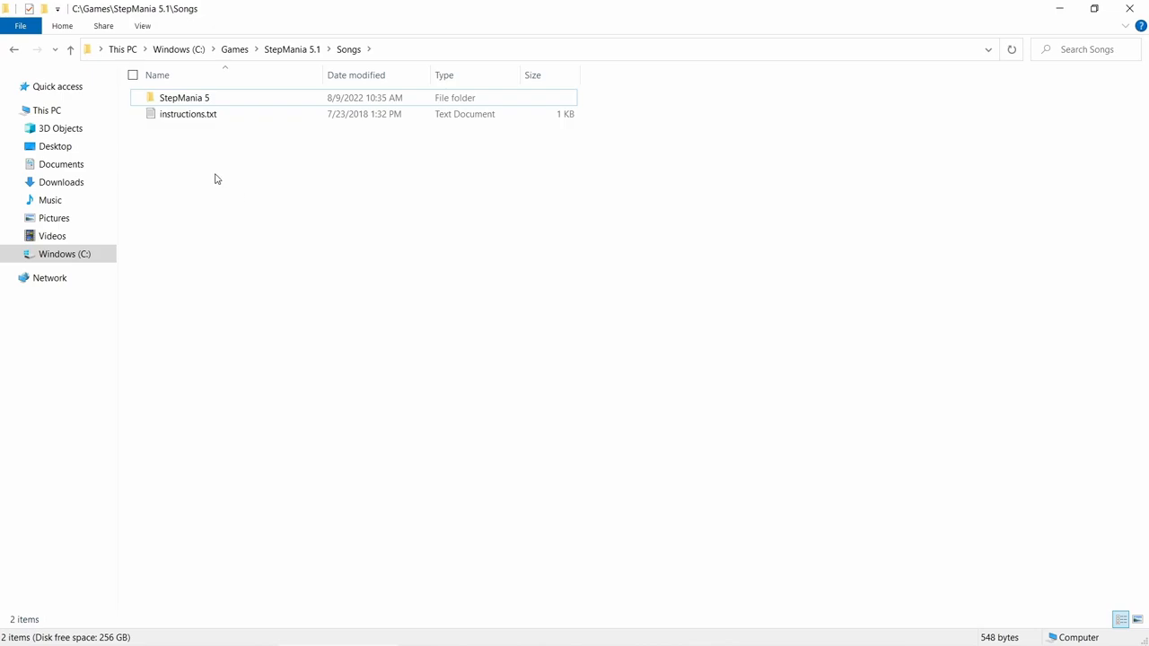
{"action": "mouse_move", "coordinate": [218, 188]}
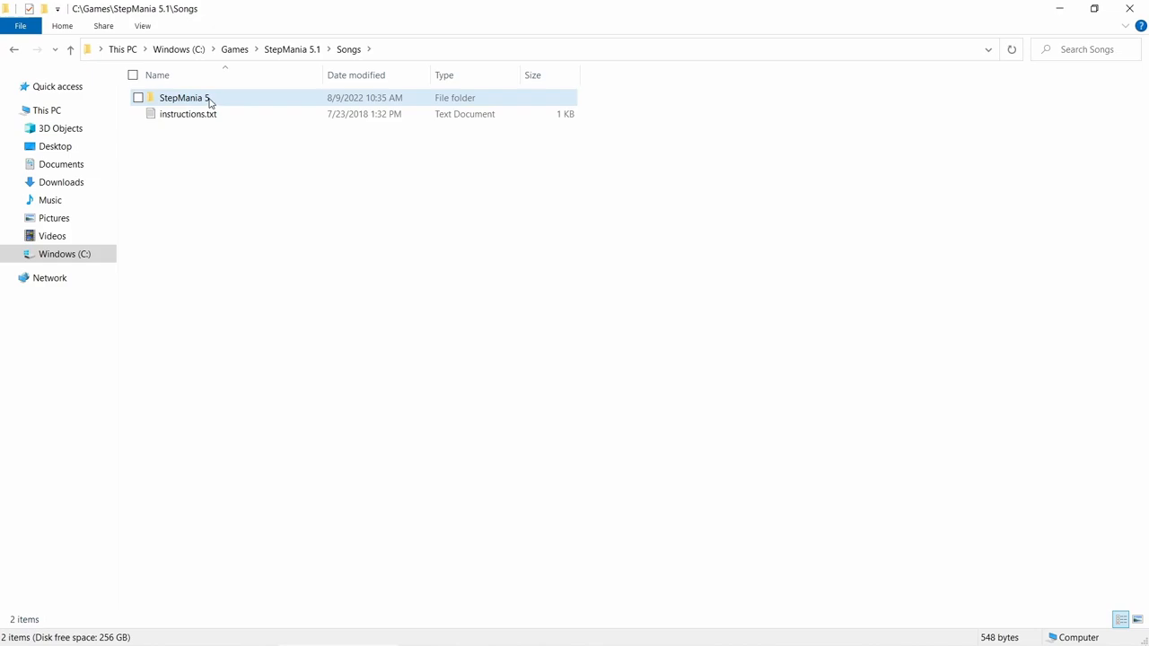
{"action": "mouse_move", "coordinate": [184, 97]}
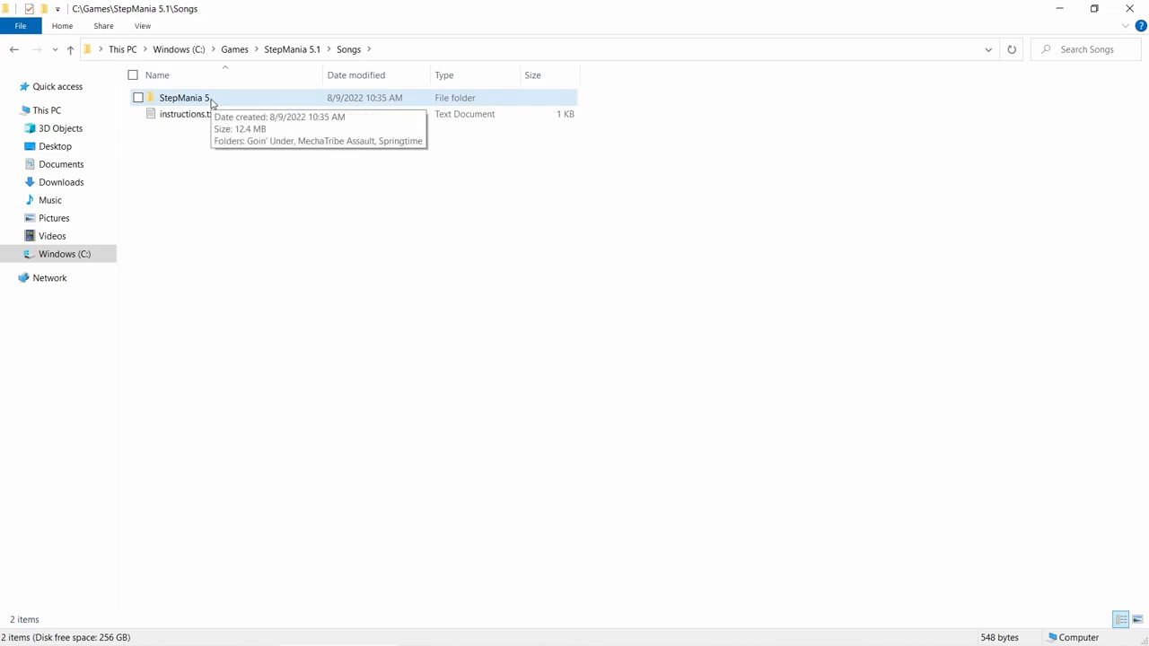
{"action": "double_click", "coordinate": [184, 97]}
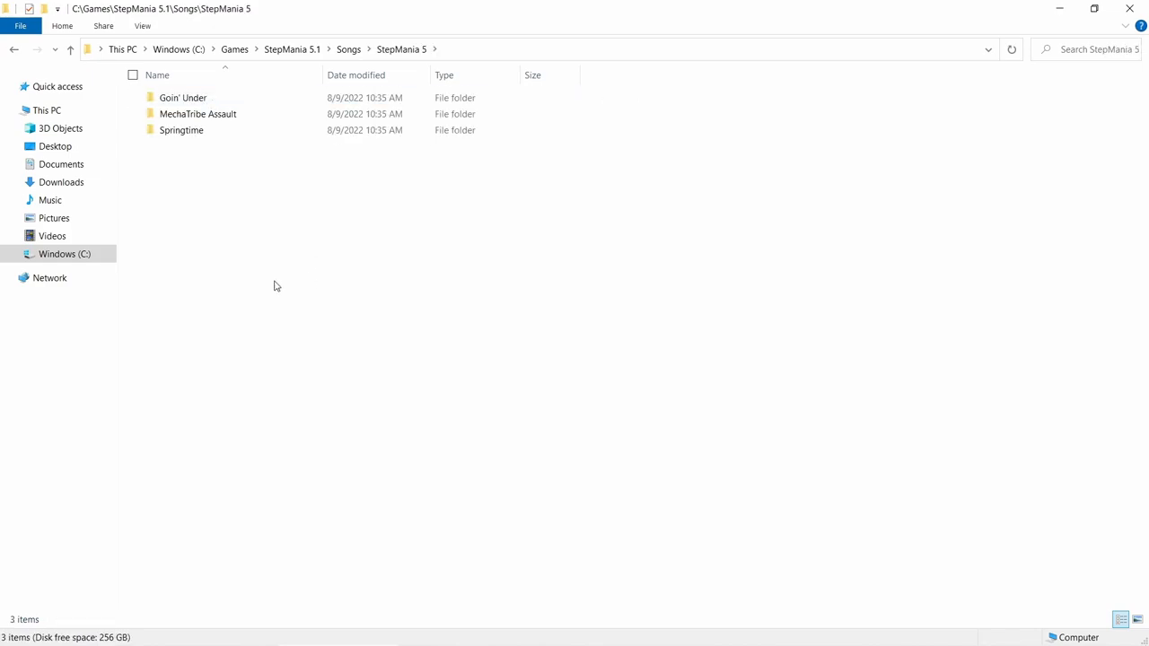
{"action": "mouse_move", "coordinate": [320, 217]}
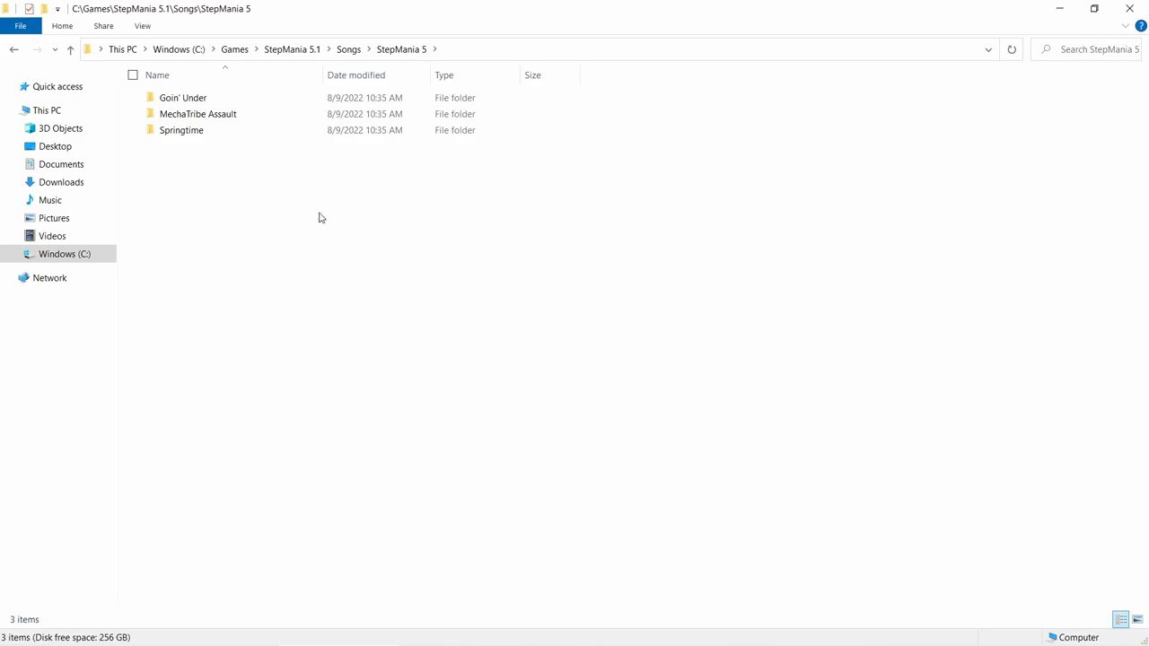
{"action": "mouse_move", "coordinate": [226, 202]}
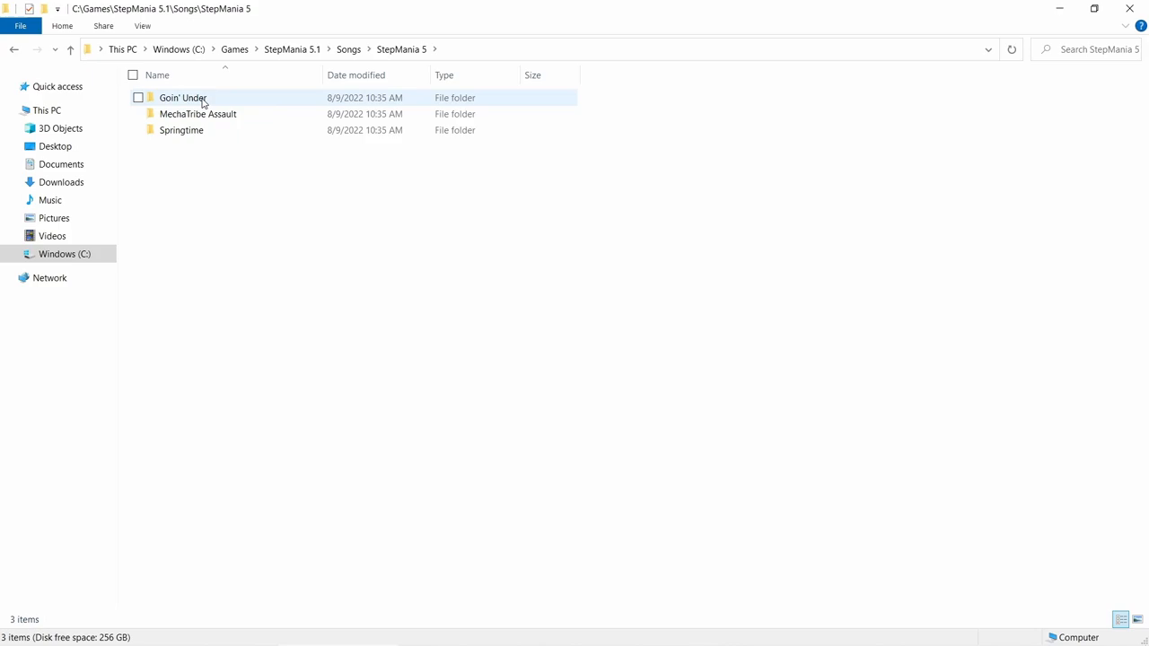
{"action": "double_click", "coordinate": [182, 97]}
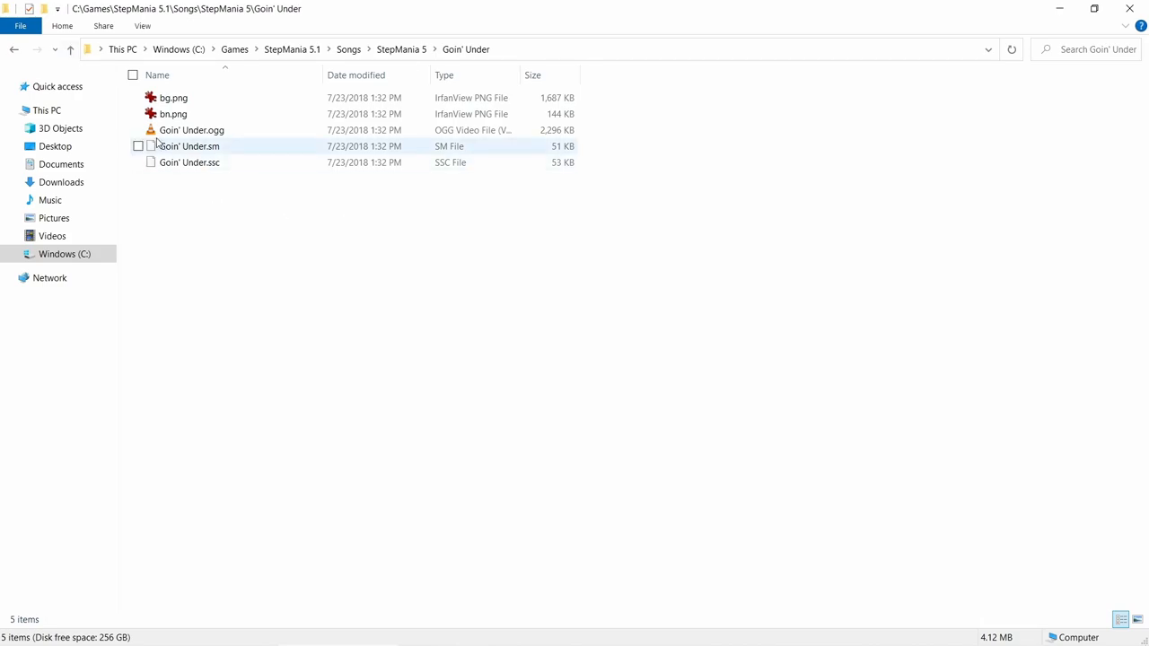
{"action": "left_click", "coordinate": [270, 88]}
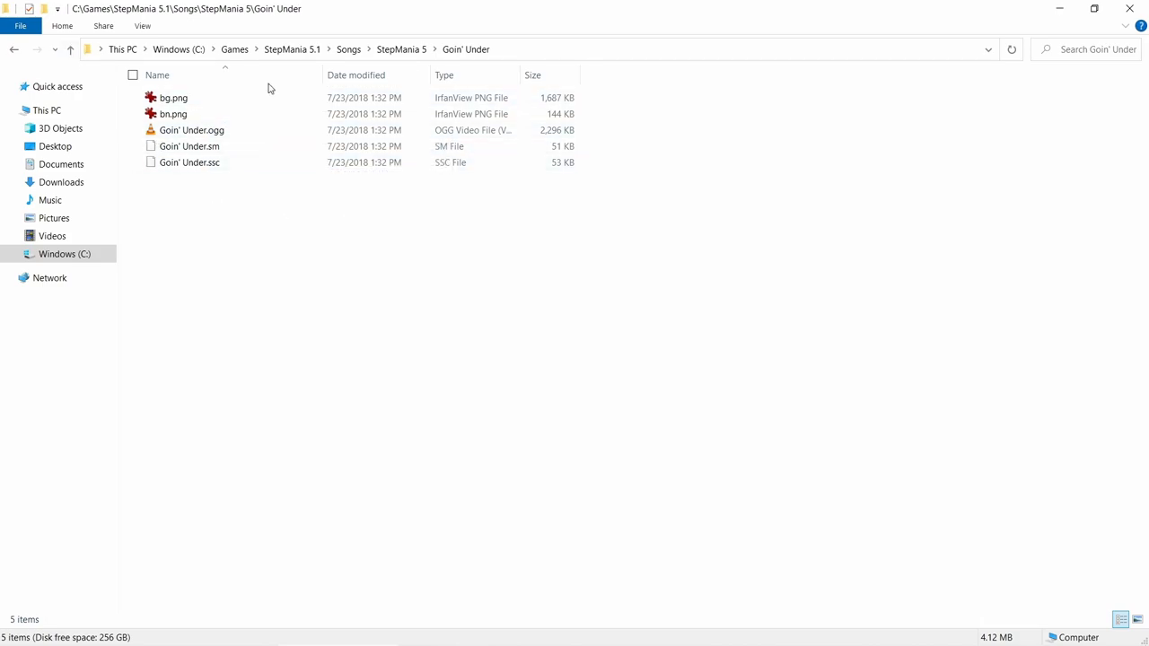
{"action": "mouse_move", "coordinate": [282, 130]}
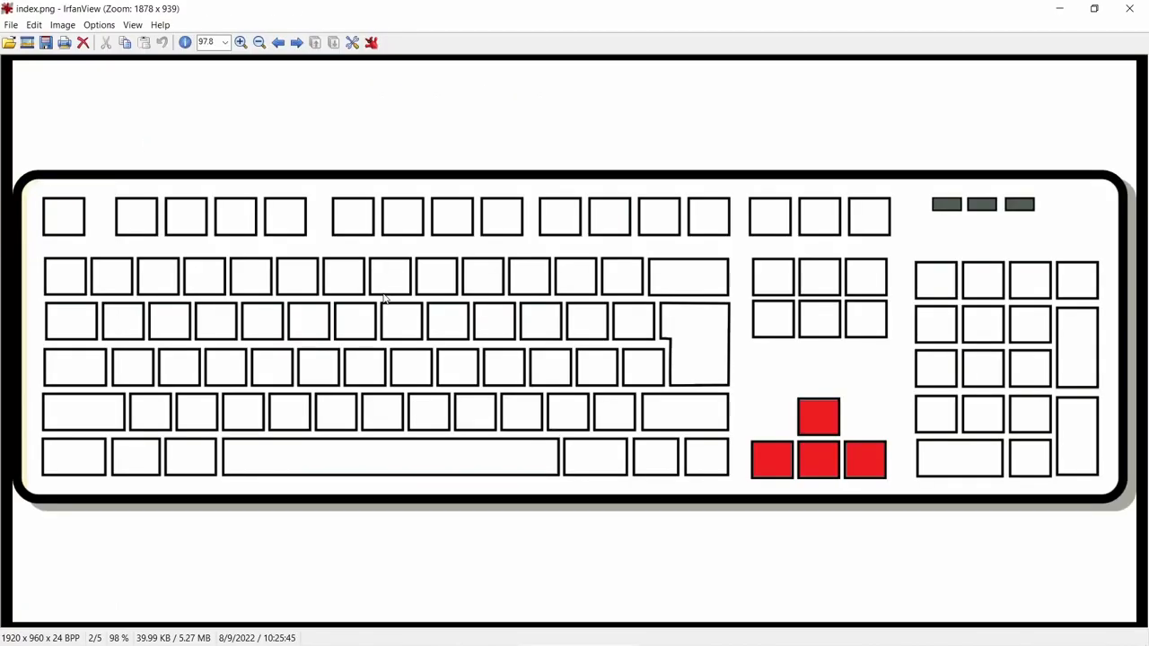
{"action": "mouse_move", "coordinate": [486, 328]}
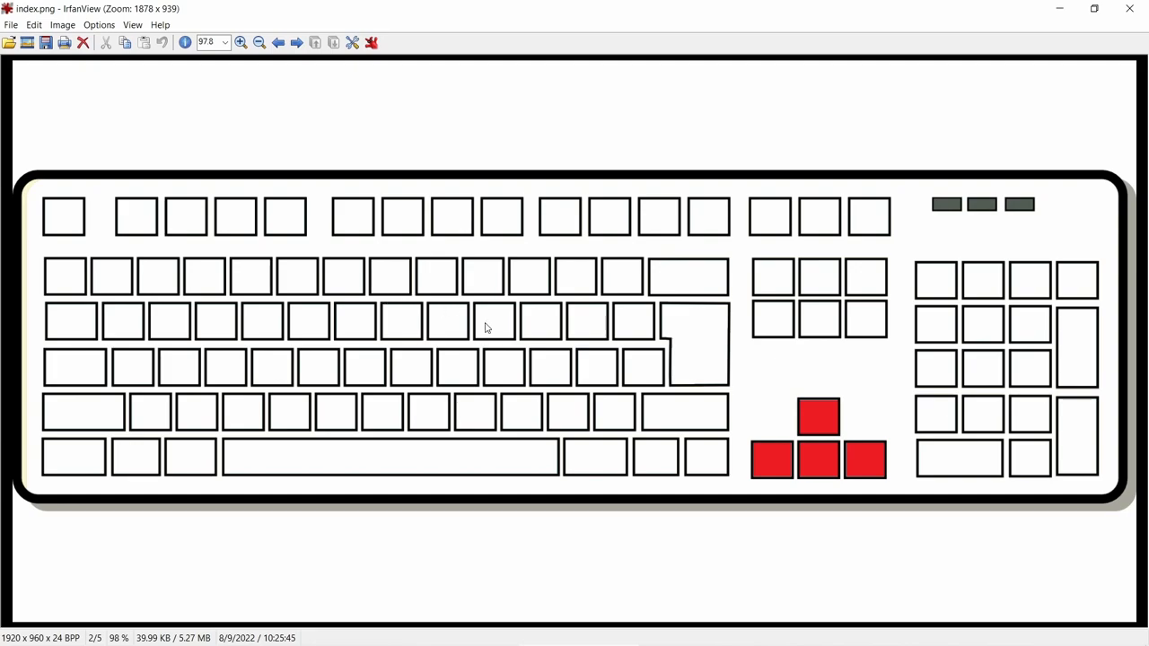
{"action": "mouse_move", "coordinate": [502, 315]}
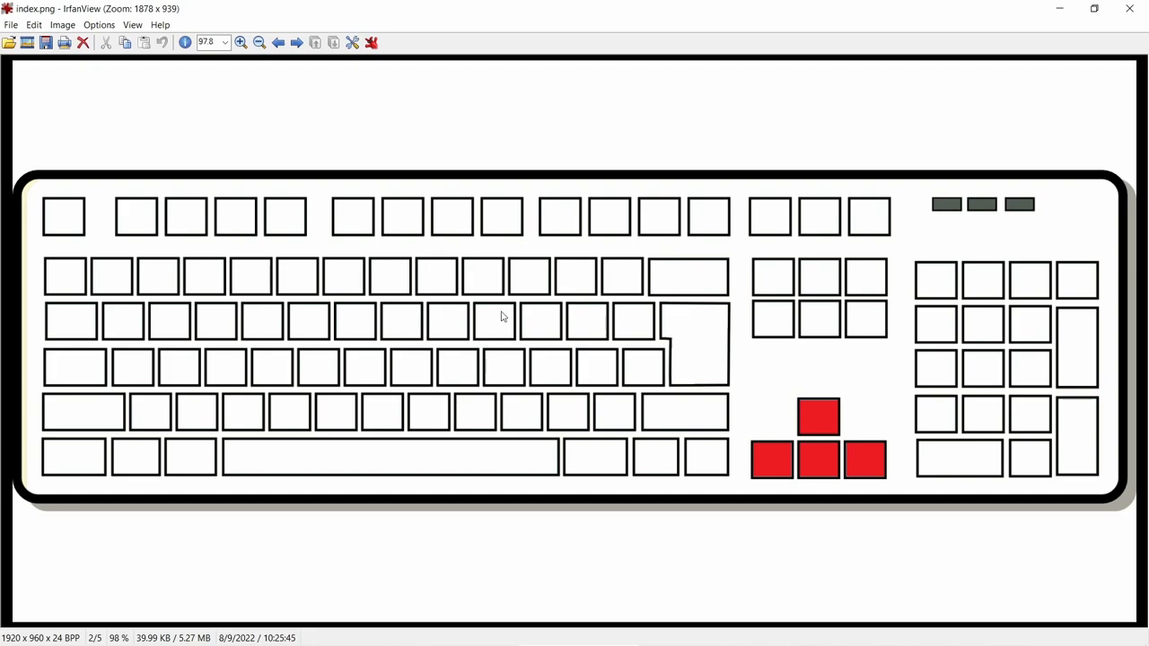
{"action": "mouse_move", "coordinate": [770, 373]}
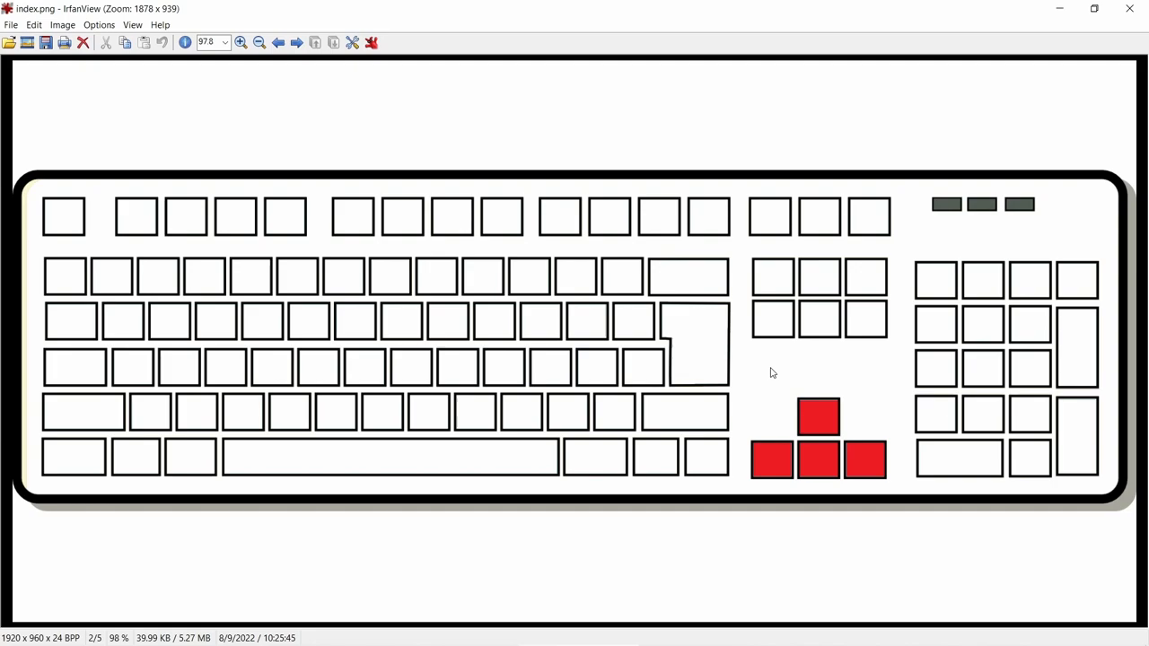
{"action": "mouse_move", "coordinate": [853, 465]}
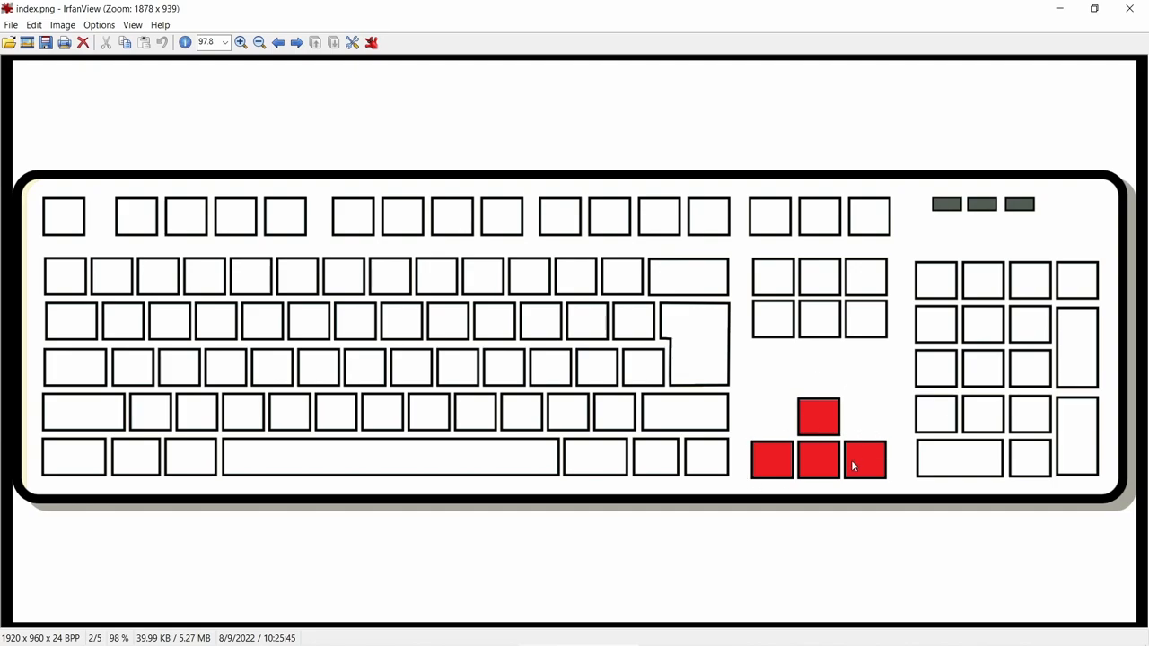
{"action": "mouse_move", "coordinate": [779, 411]}
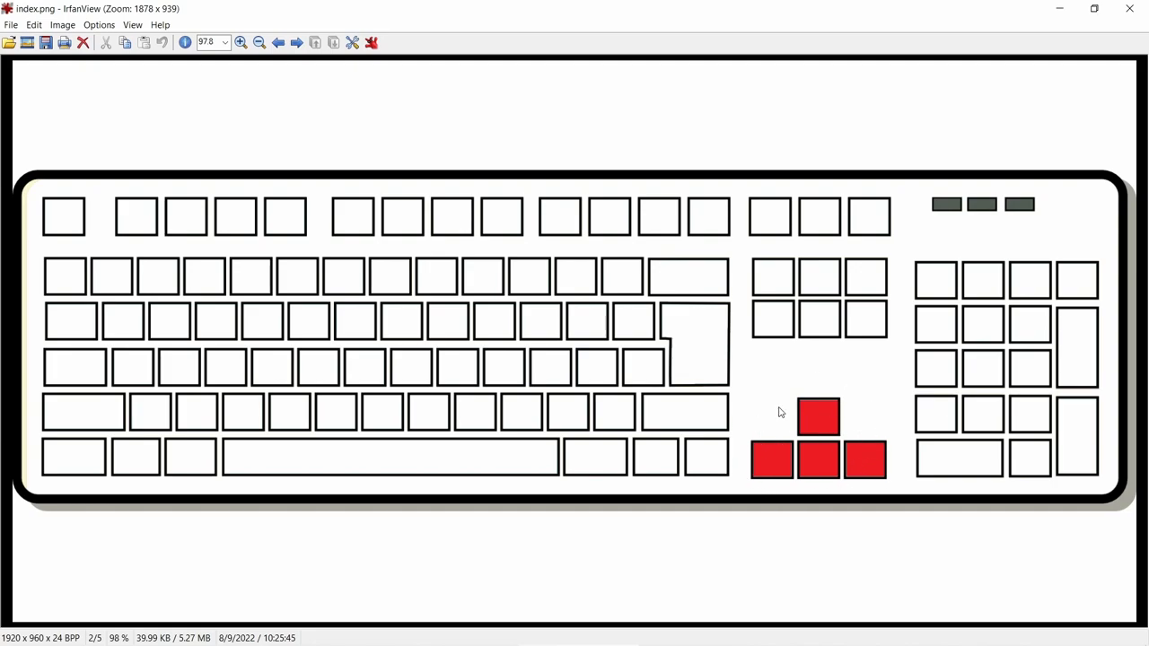
{"action": "mouse_move", "coordinate": [725, 399]}
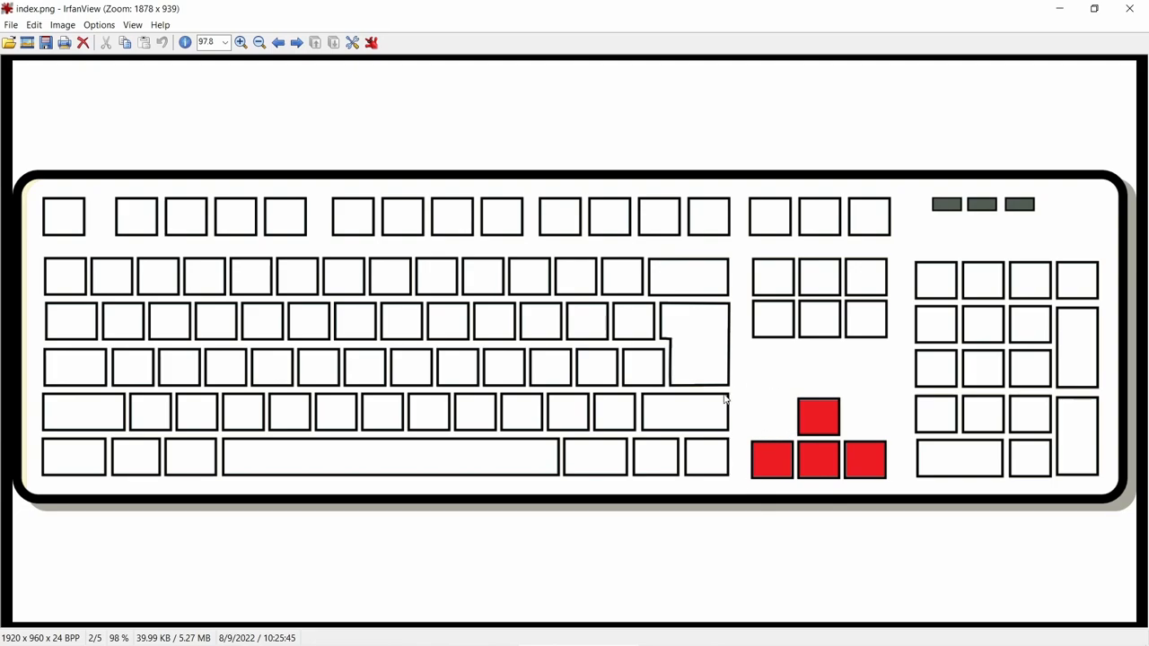
{"action": "mouse_move", "coordinate": [904, 380]}
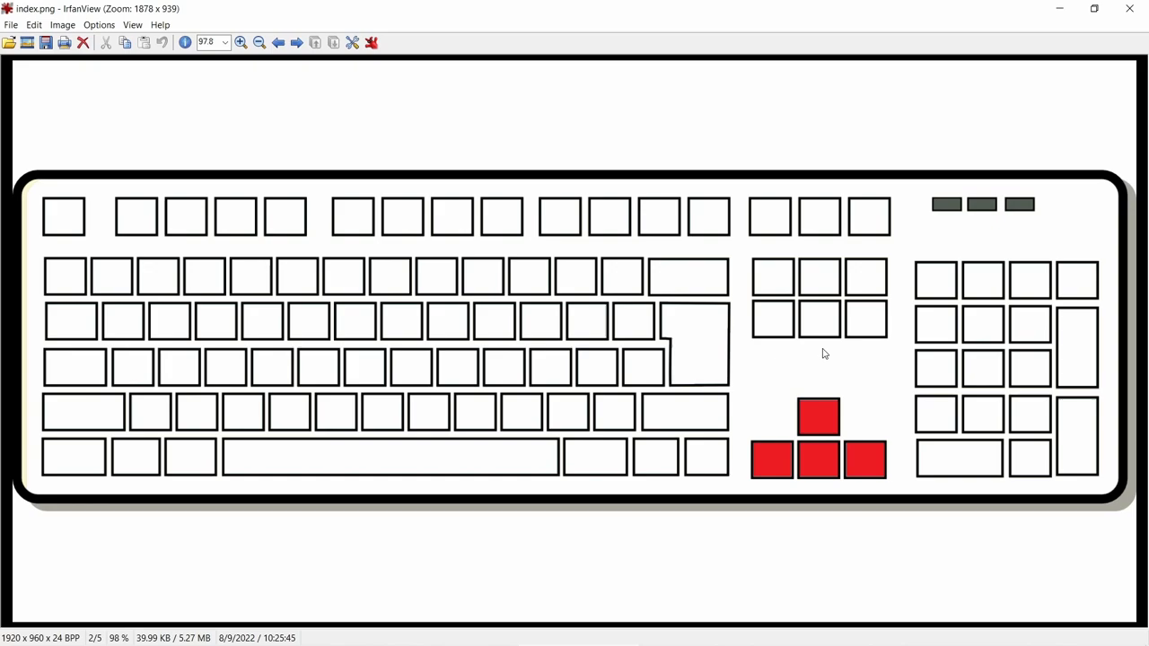
{"action": "mouse_move", "coordinate": [865, 376]}
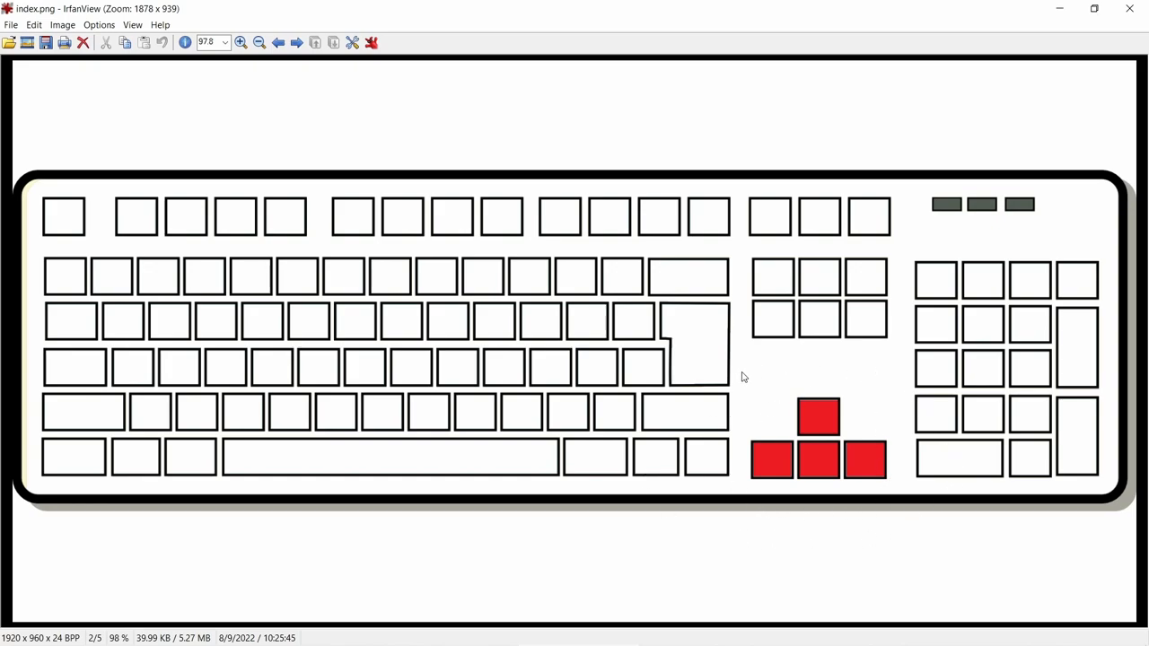
{"action": "mouse_move", "coordinate": [918, 461]}
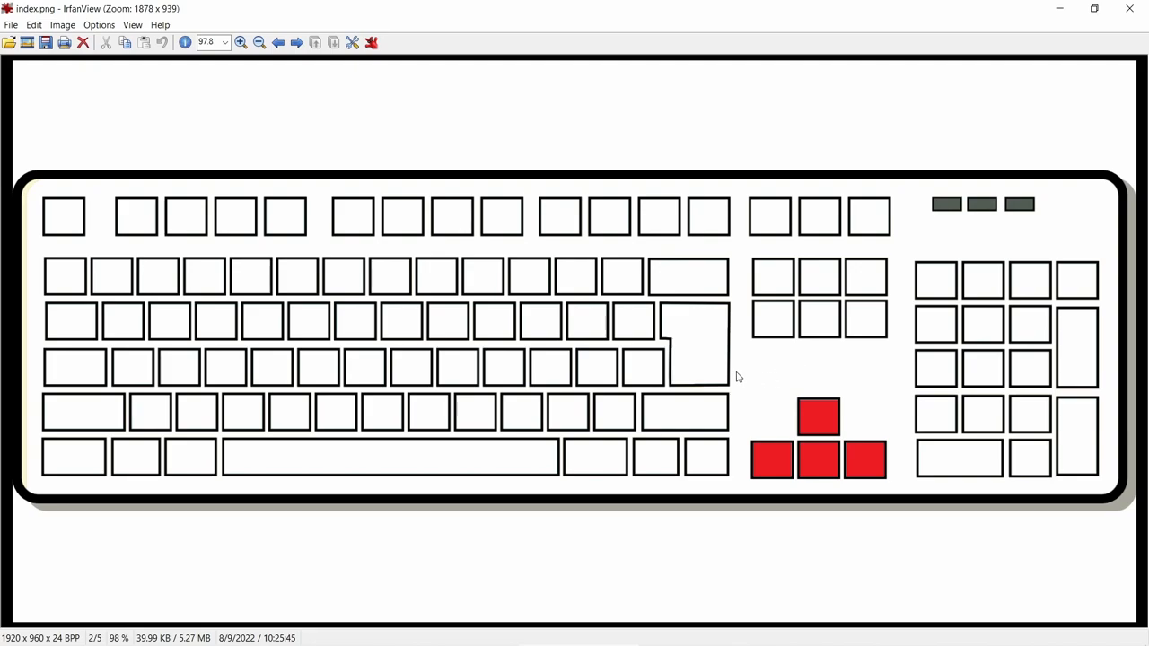
Step: Advance IrfanView to split - QWOP.png with Q, W, O and P in red
{"action": "left_click", "coordinate": [296, 43]}
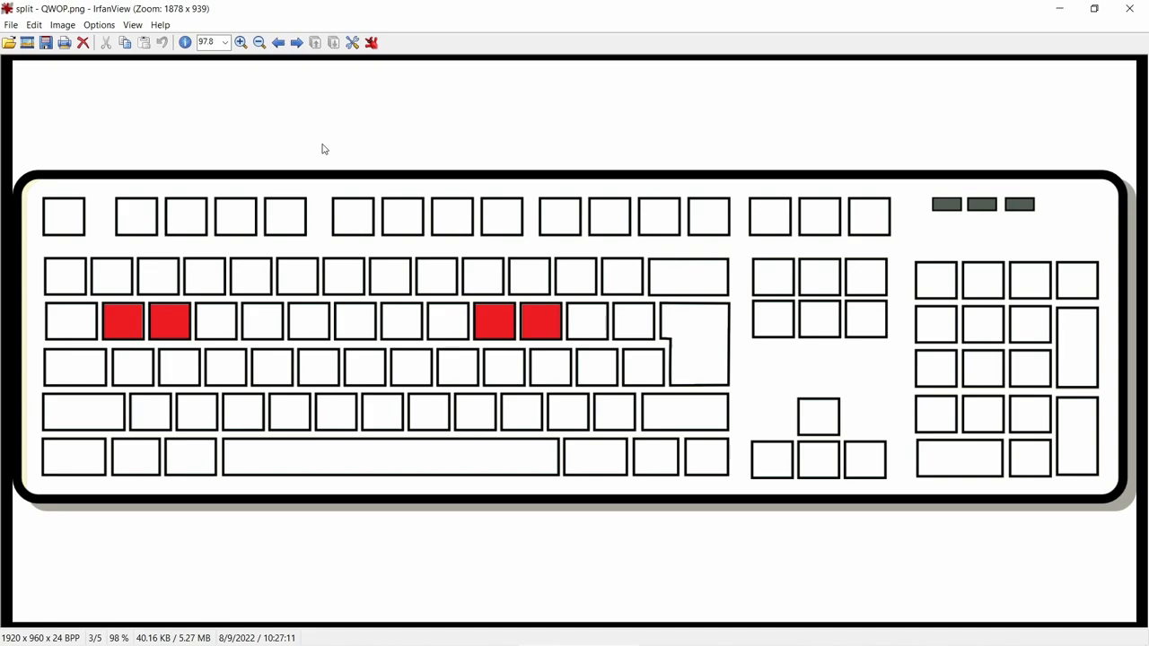
{"action": "mouse_move", "coordinate": [314, 237]}
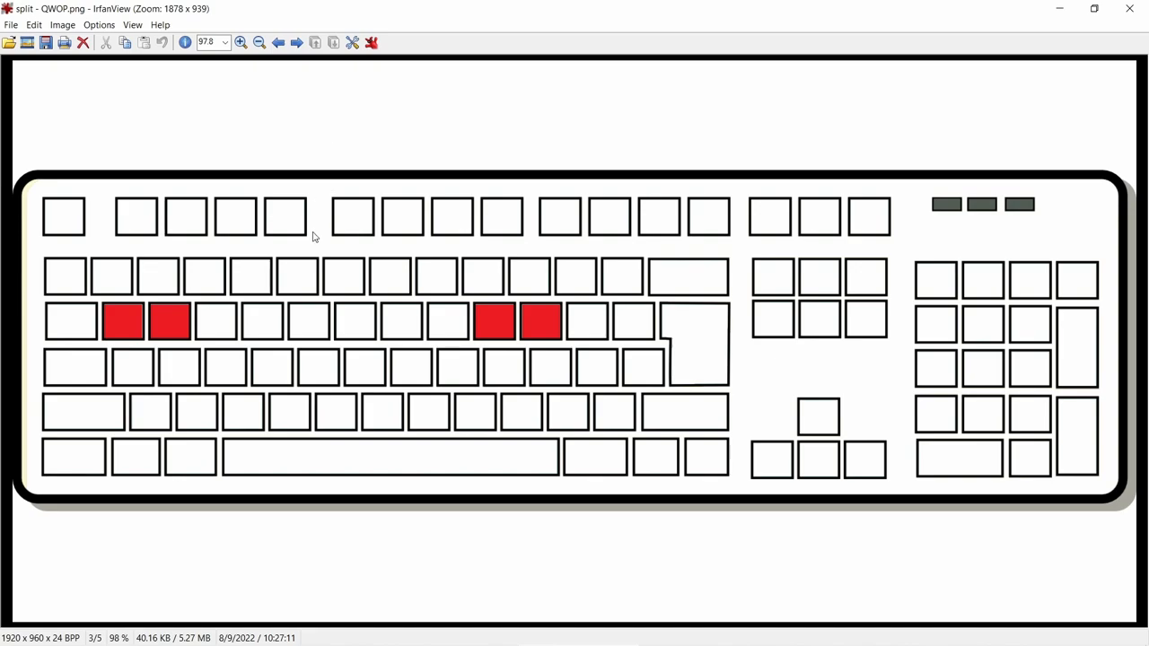
{"action": "mouse_move", "coordinate": [323, 248]}
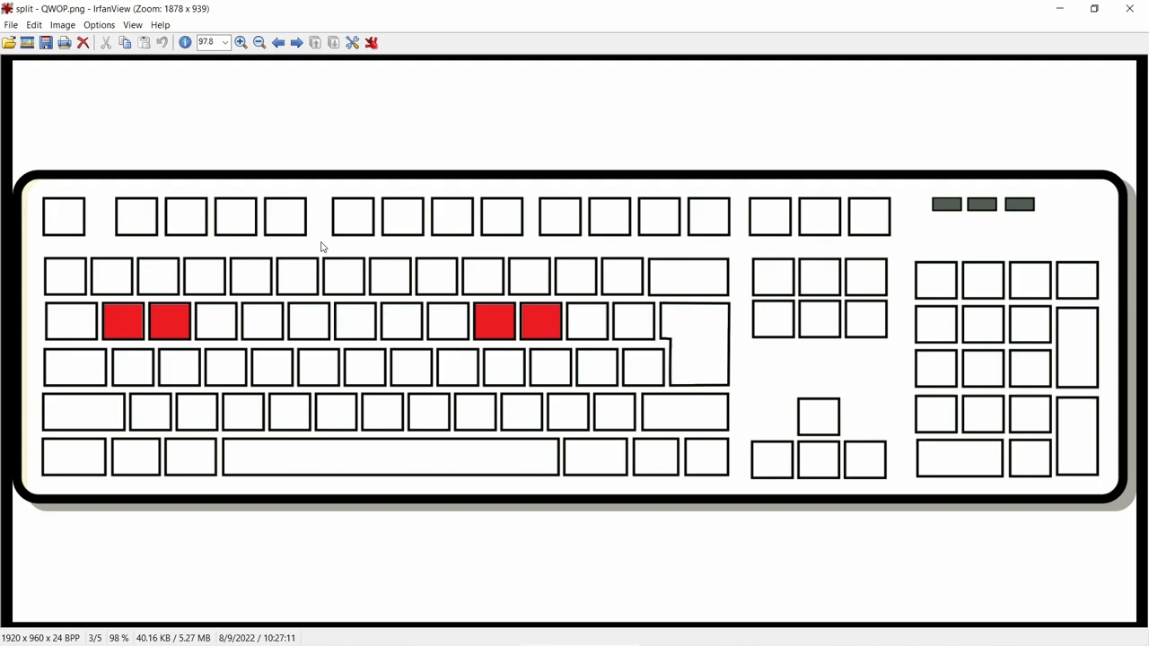
{"action": "mouse_move", "coordinate": [312, 252]}
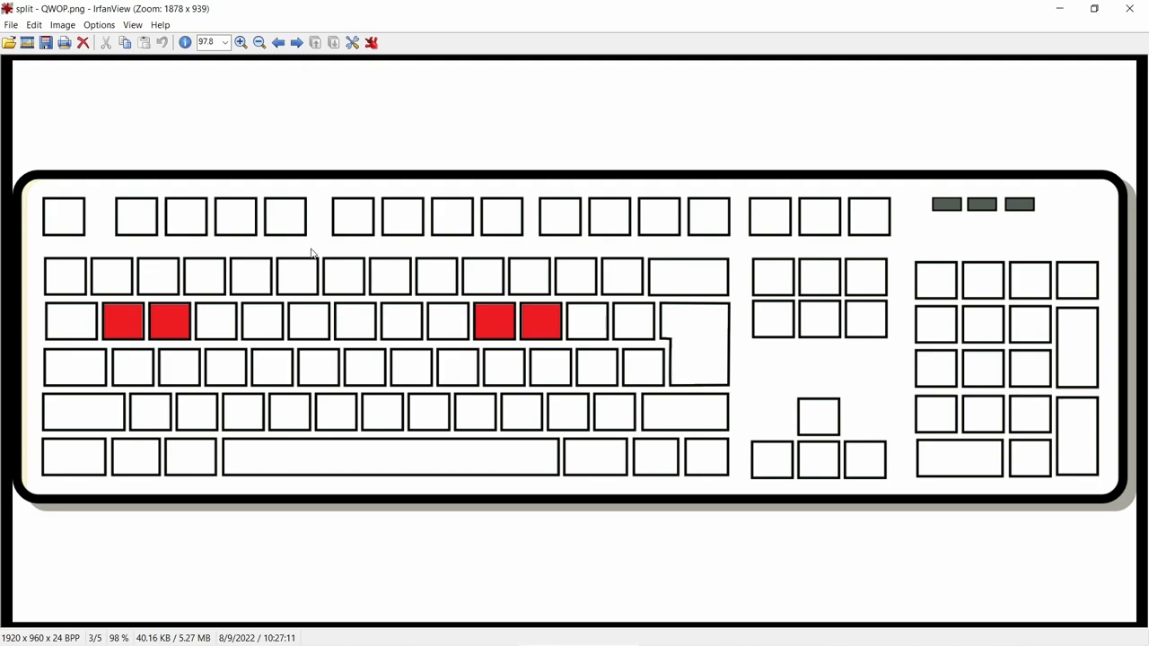
{"action": "mouse_move", "coordinate": [224, 255]}
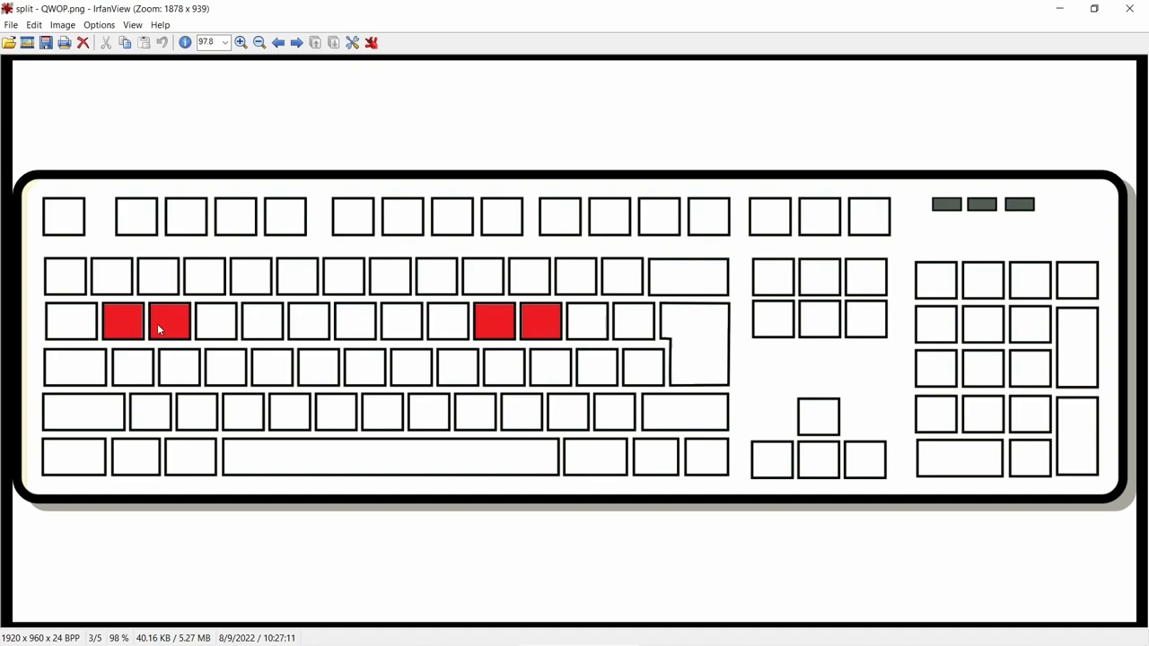
{"action": "mouse_move", "coordinate": [407, 313]}
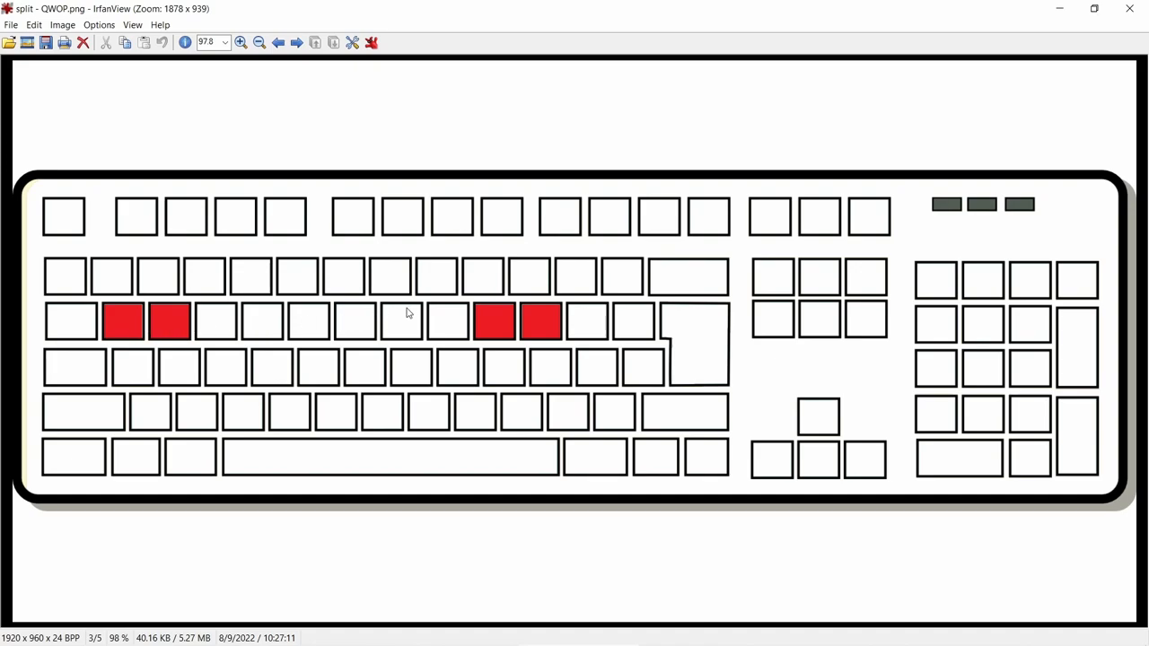
{"action": "mouse_move", "coordinate": [308, 277]}
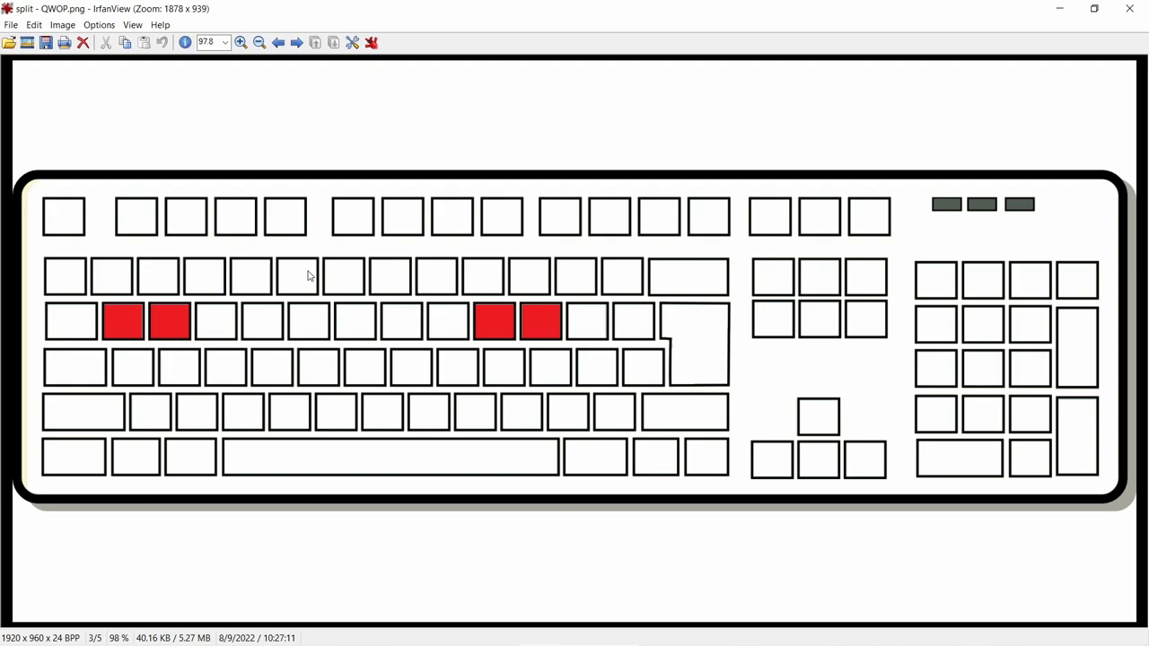
{"action": "mouse_move", "coordinate": [324, 295]}
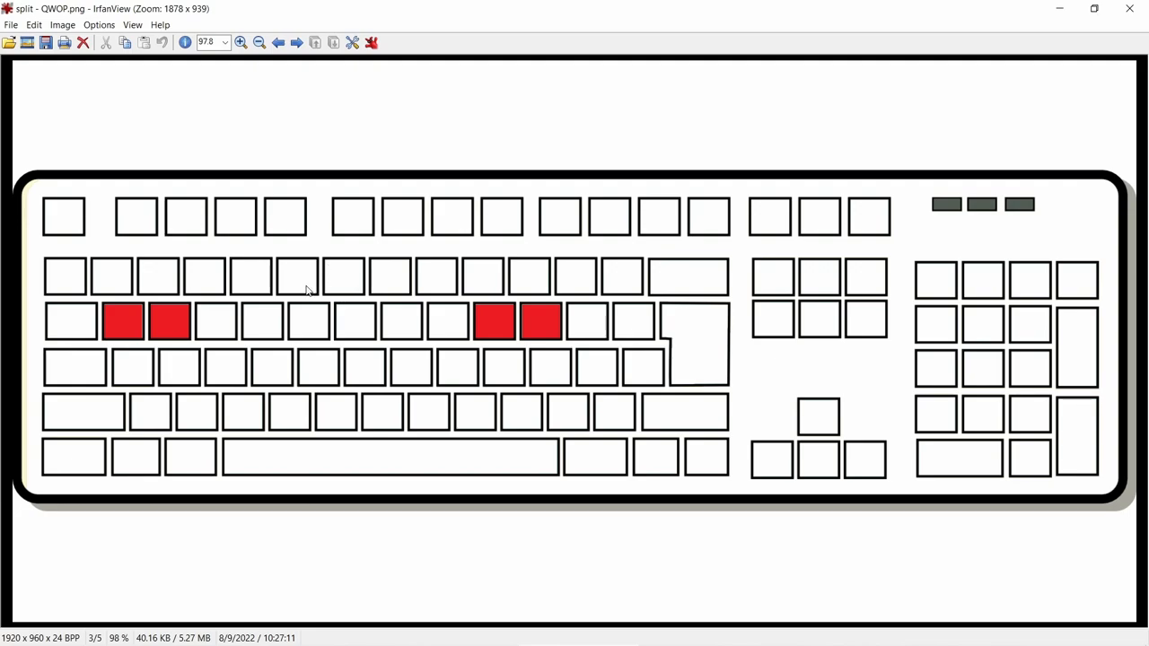
{"action": "mouse_move", "coordinate": [380, 261]}
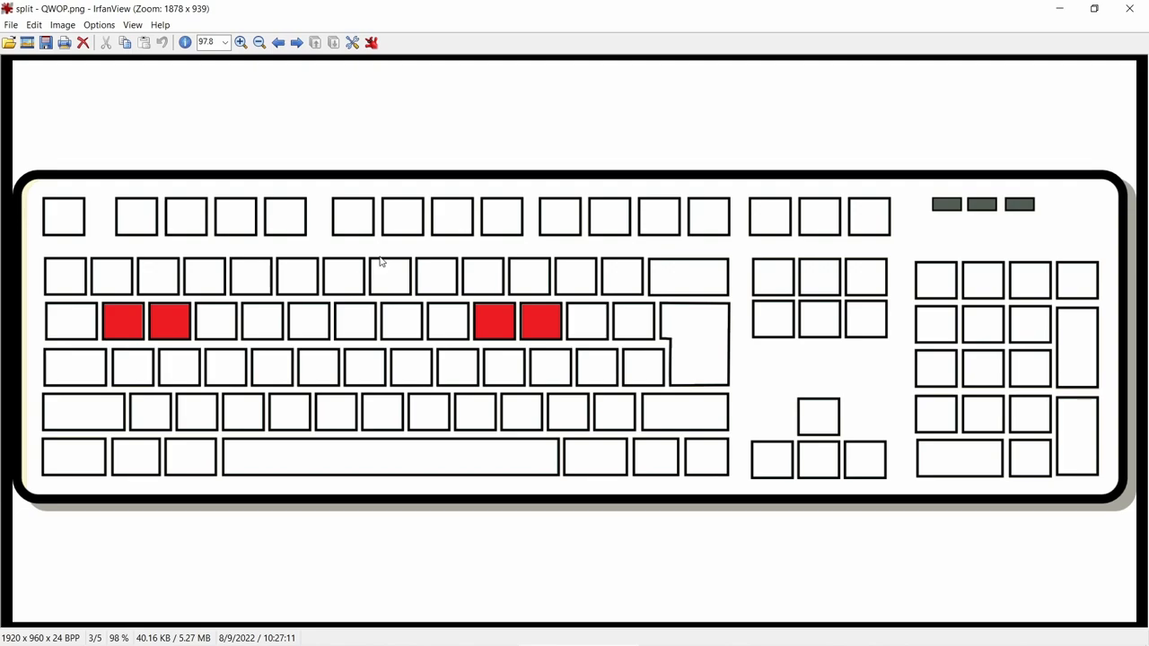
{"action": "mouse_move", "coordinate": [339, 302]}
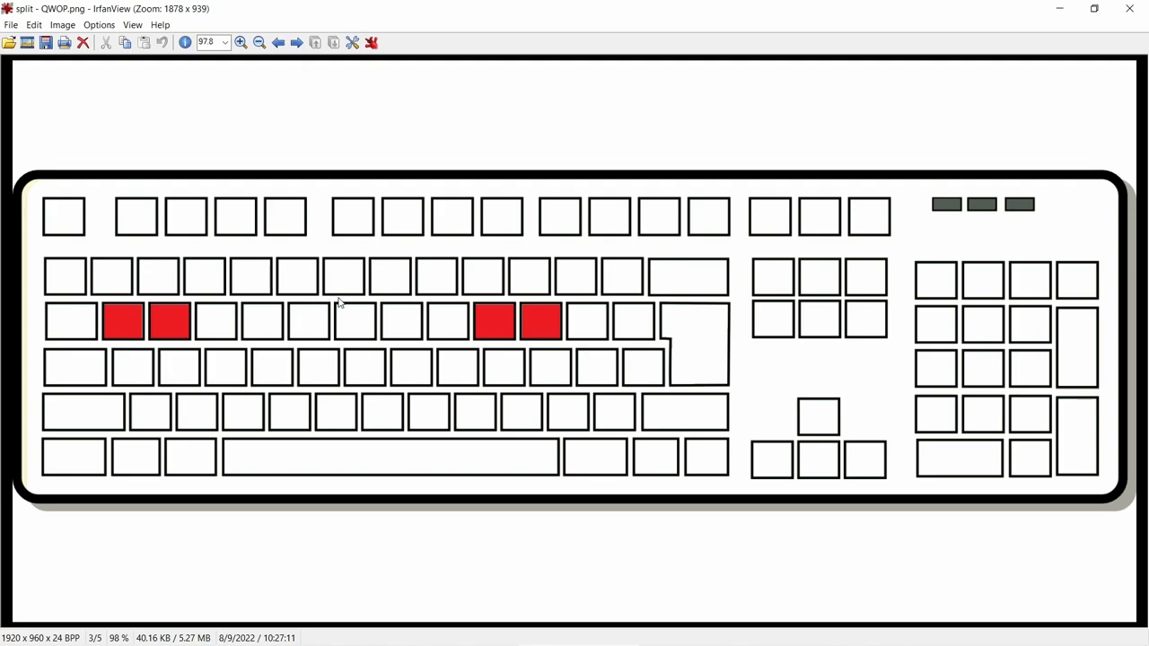
{"action": "mouse_move", "coordinate": [338, 297]}
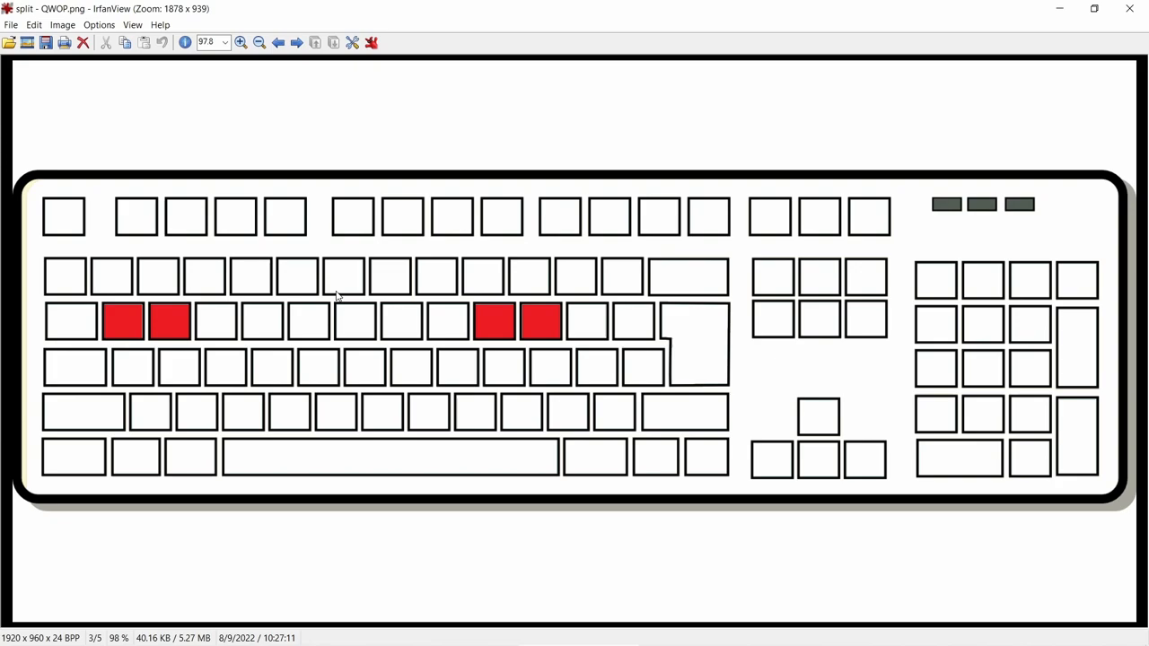
Step: Advance to split concave - EDLP.png with E, D, L and P in red
{"action": "left_click", "coordinate": [296, 42]}
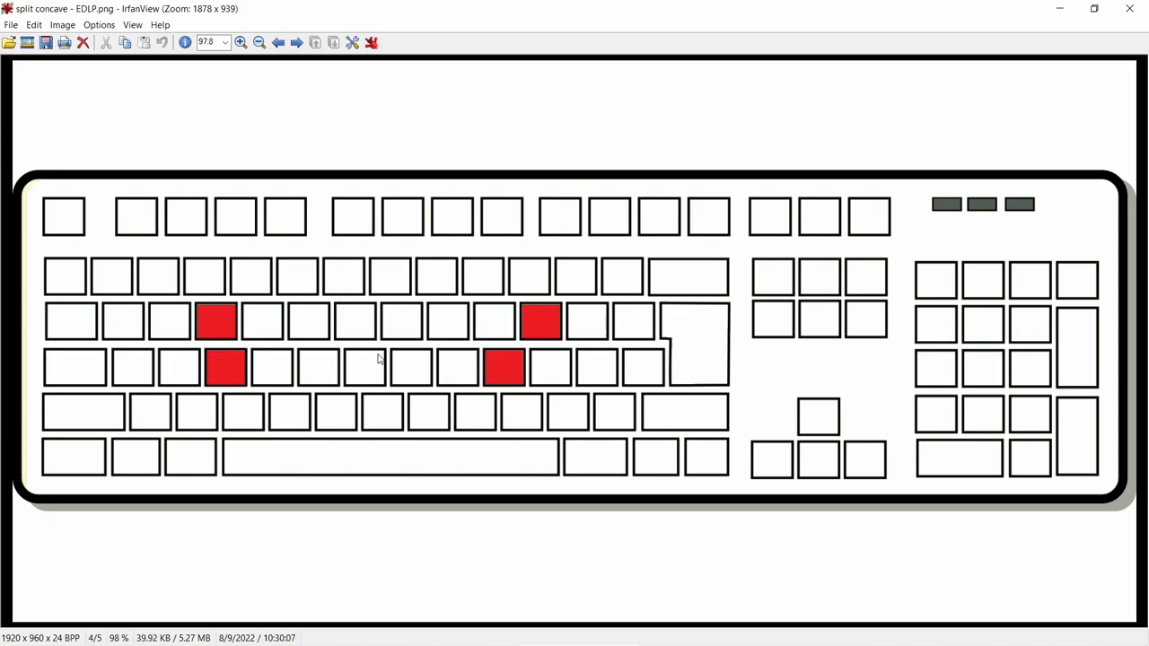
{"action": "mouse_move", "coordinate": [366, 330]}
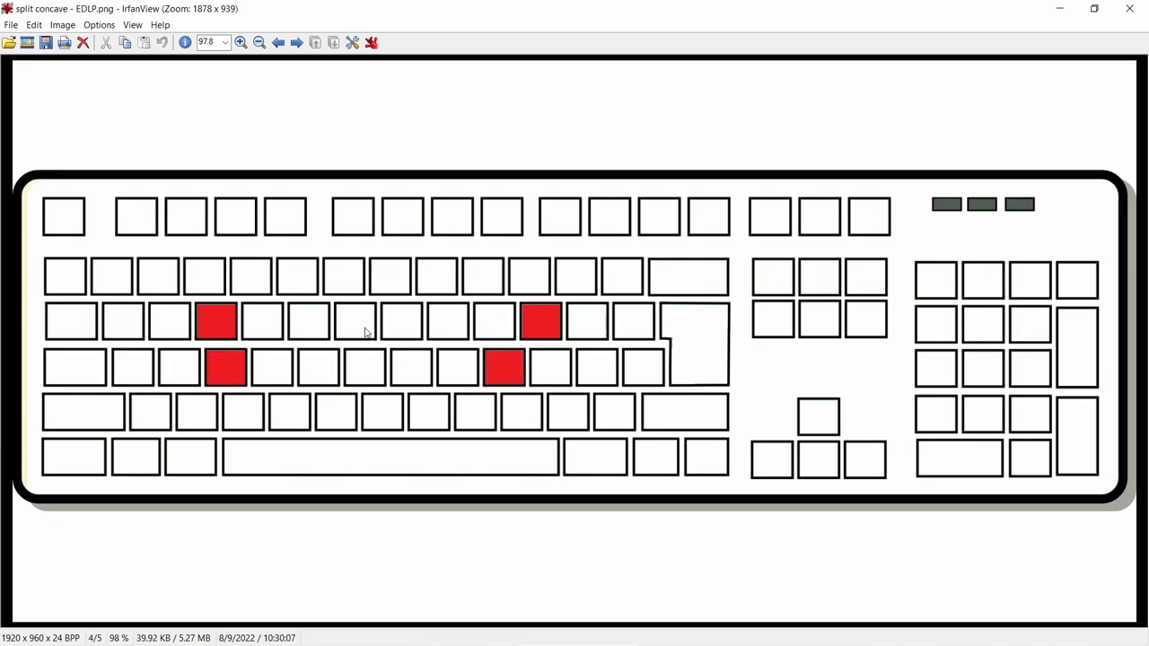
{"action": "mouse_move", "coordinate": [365, 342]}
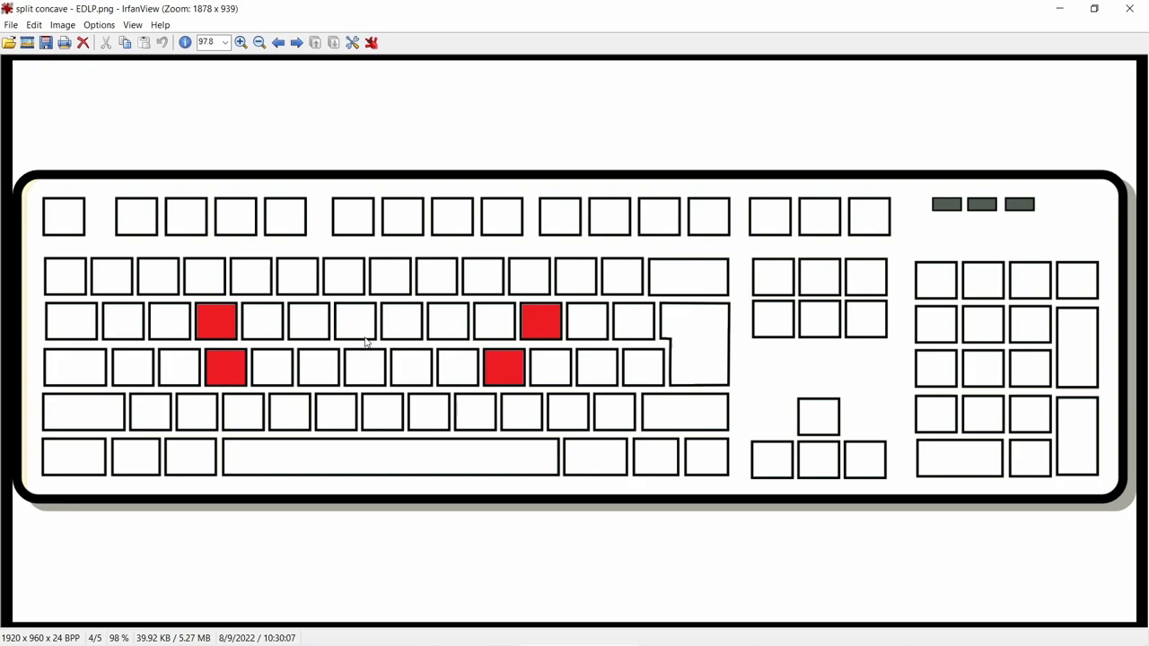
{"action": "mouse_move", "coordinate": [209, 360]}
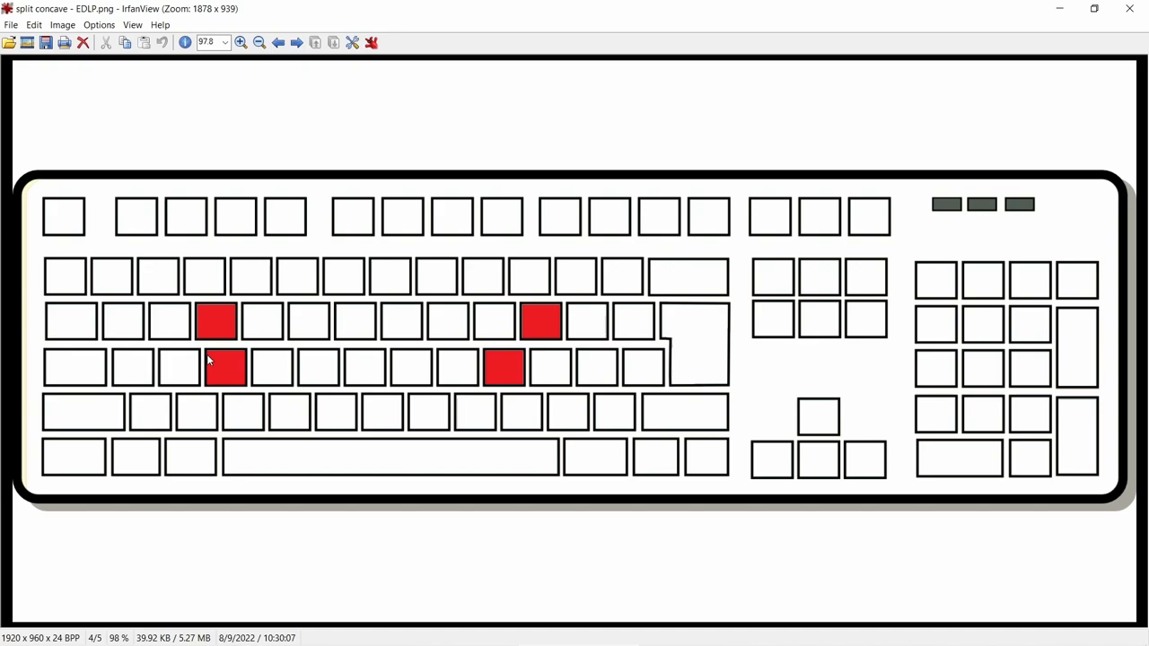
{"action": "mouse_move", "coordinate": [207, 346]}
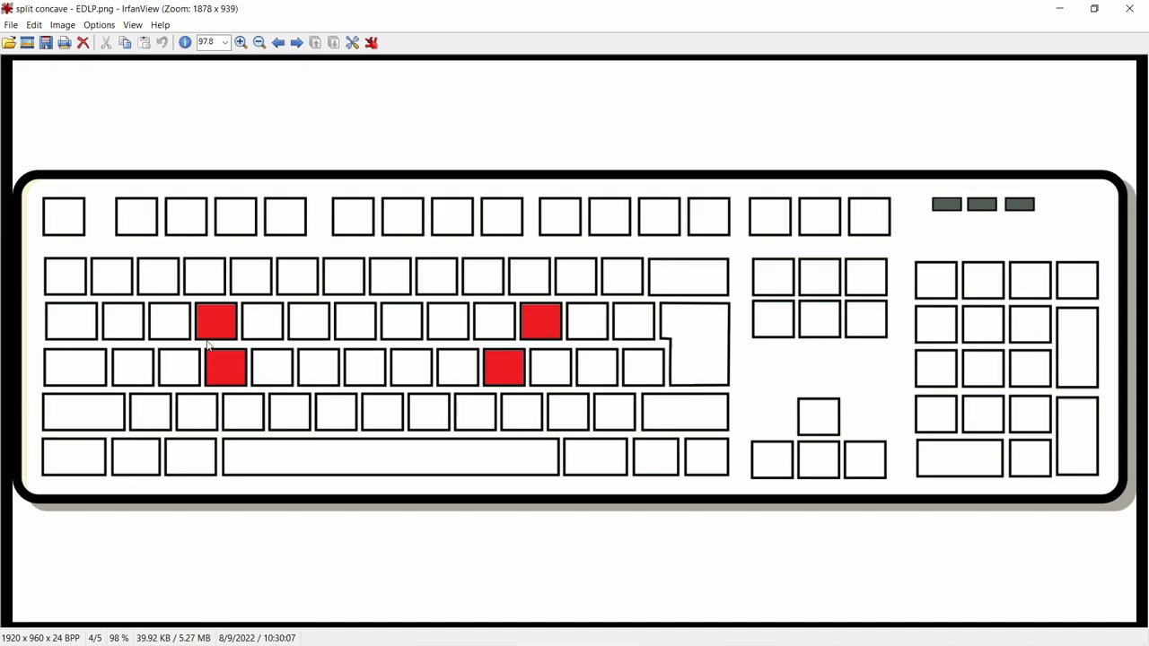
{"action": "mouse_move", "coordinate": [240, 366]}
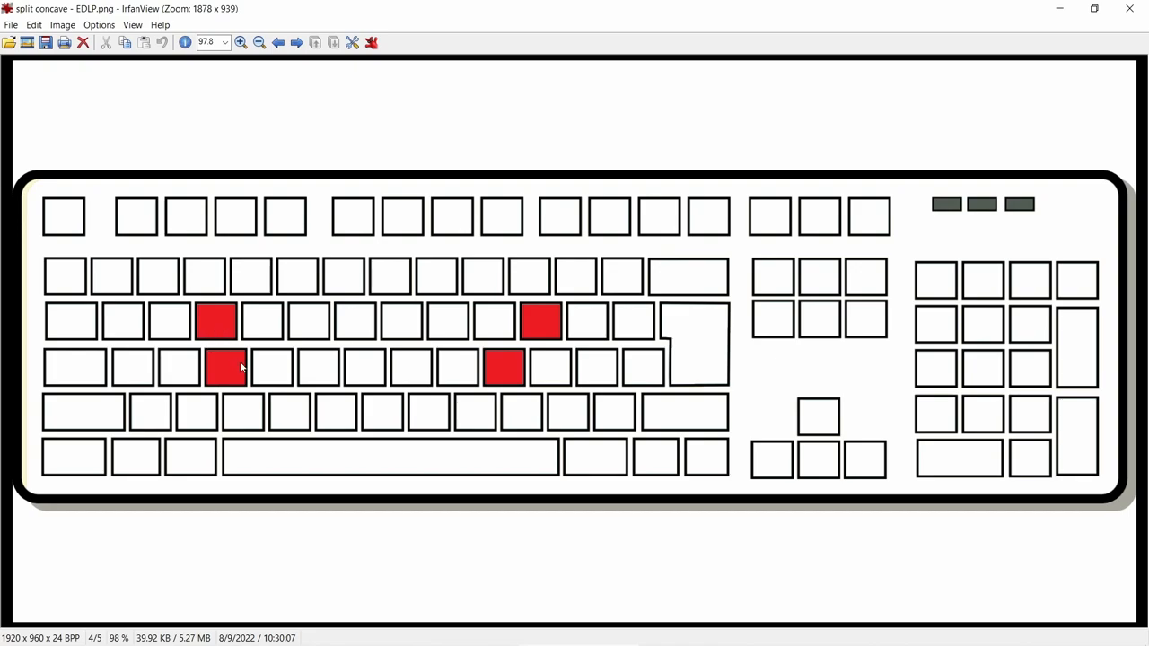
{"action": "mouse_move", "coordinate": [534, 325]}
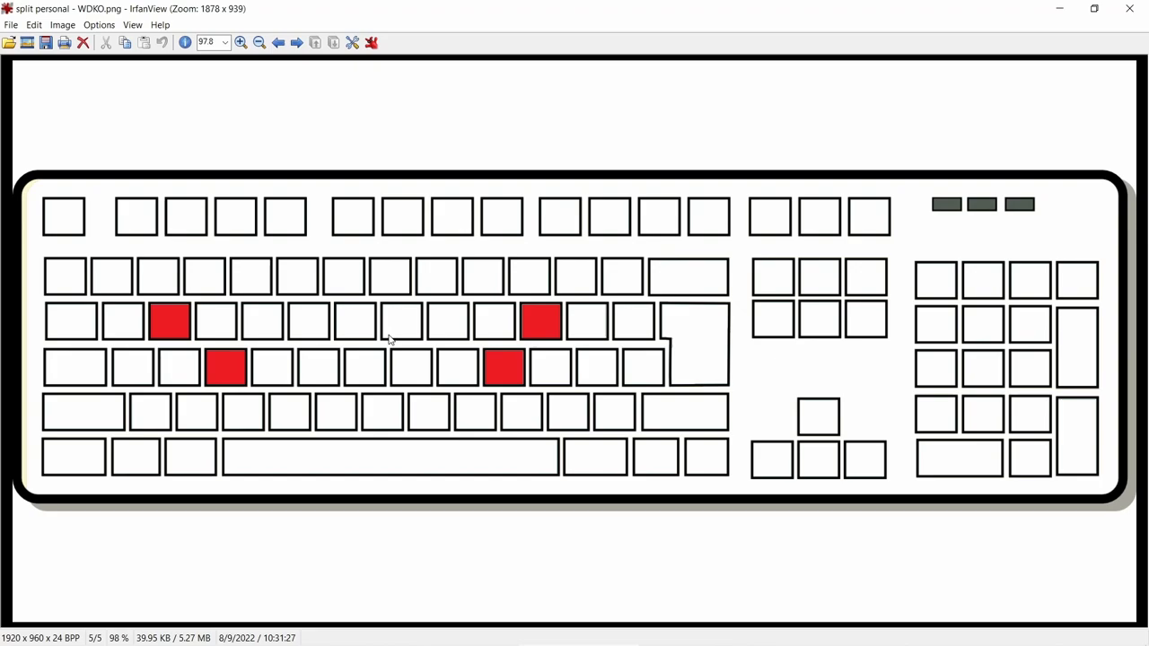
{"action": "mouse_move", "coordinate": [359, 355]}
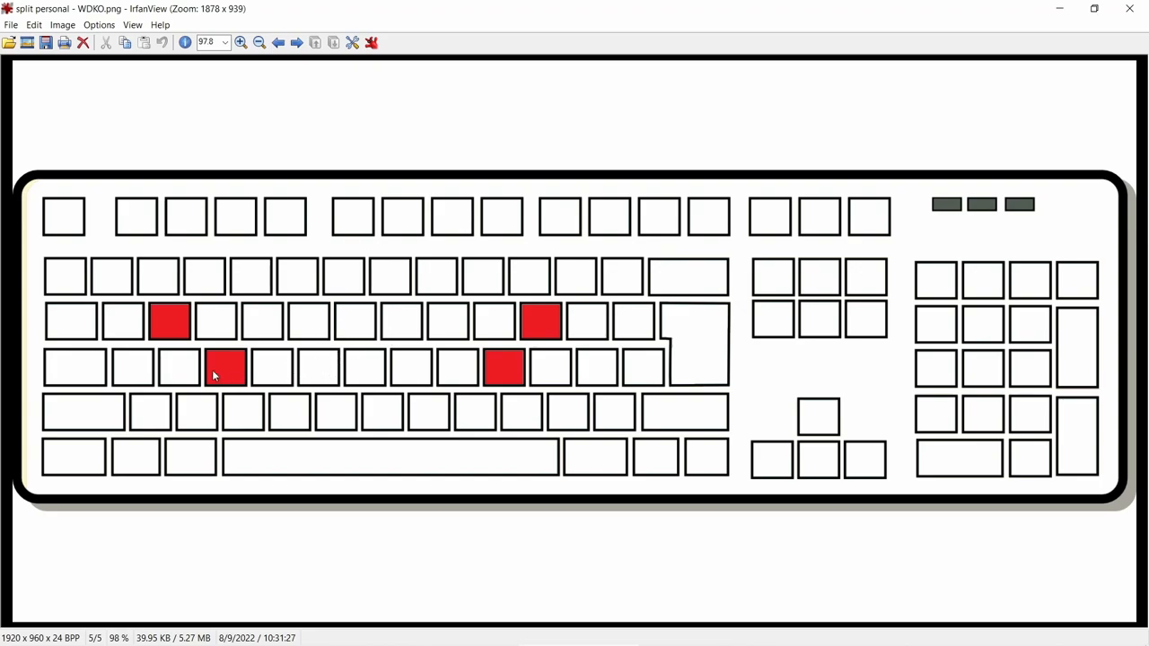
{"action": "mouse_move", "coordinate": [273, 359]}
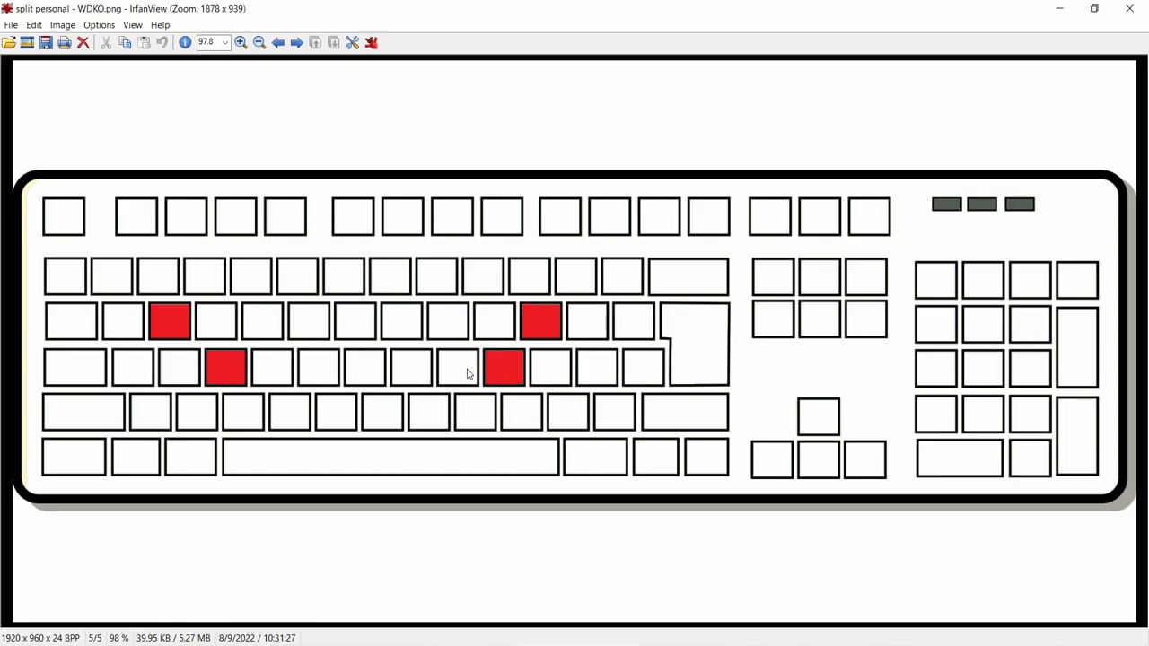
{"action": "mouse_move", "coordinate": [376, 348]}
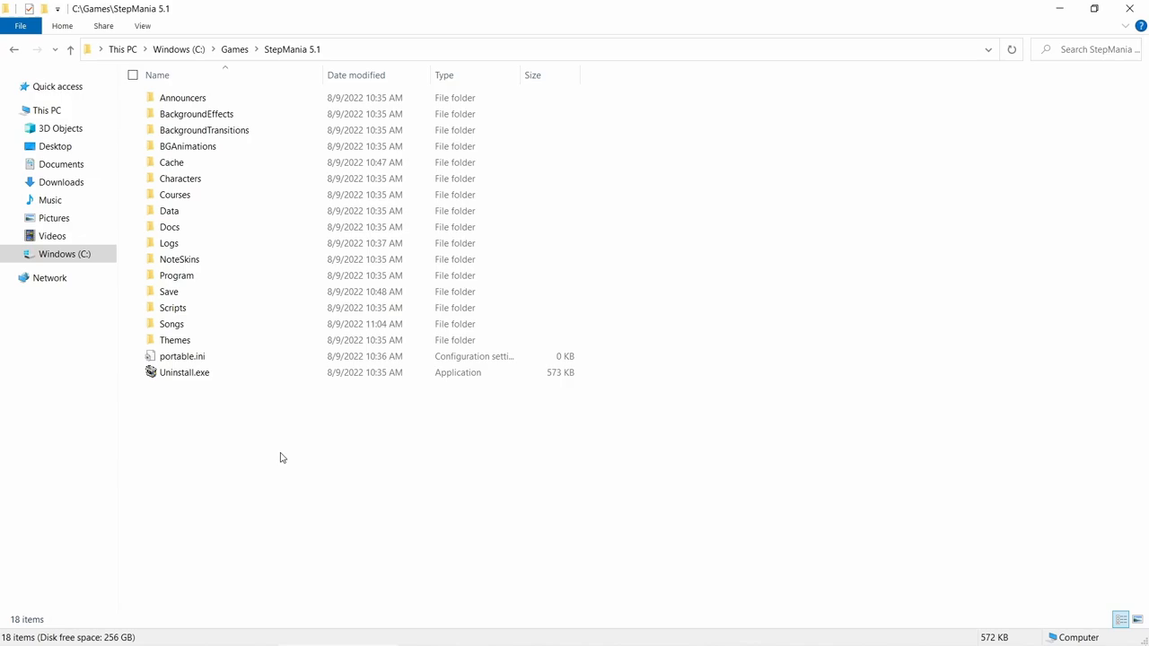
{"action": "mouse_move", "coordinate": [218, 290]}
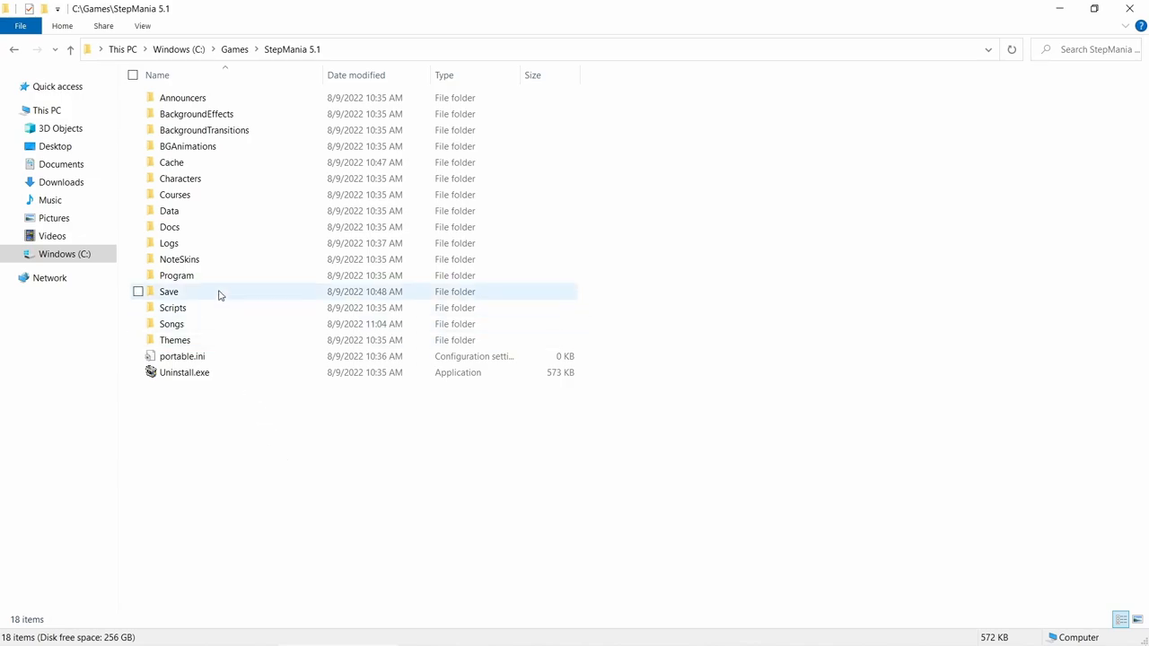
Step: Run StepMania.exe from the StepMania 5.1 Program folder
{"action": "left_click", "coordinate": [169, 291]}
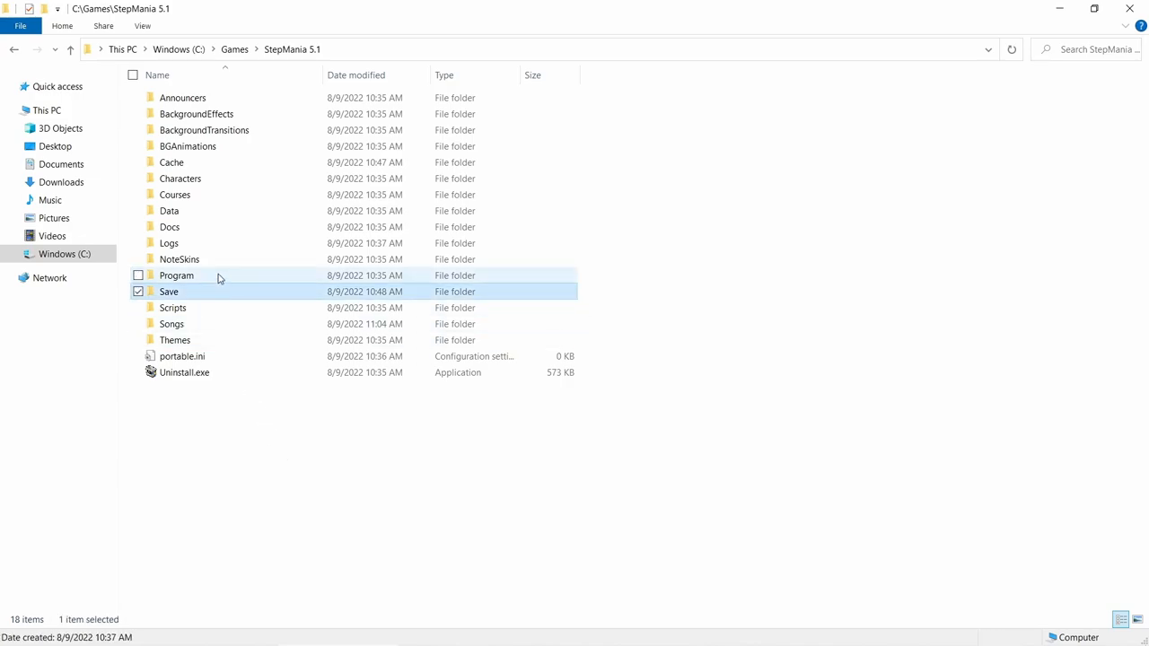
{"action": "double_click", "coordinate": [175, 275]}
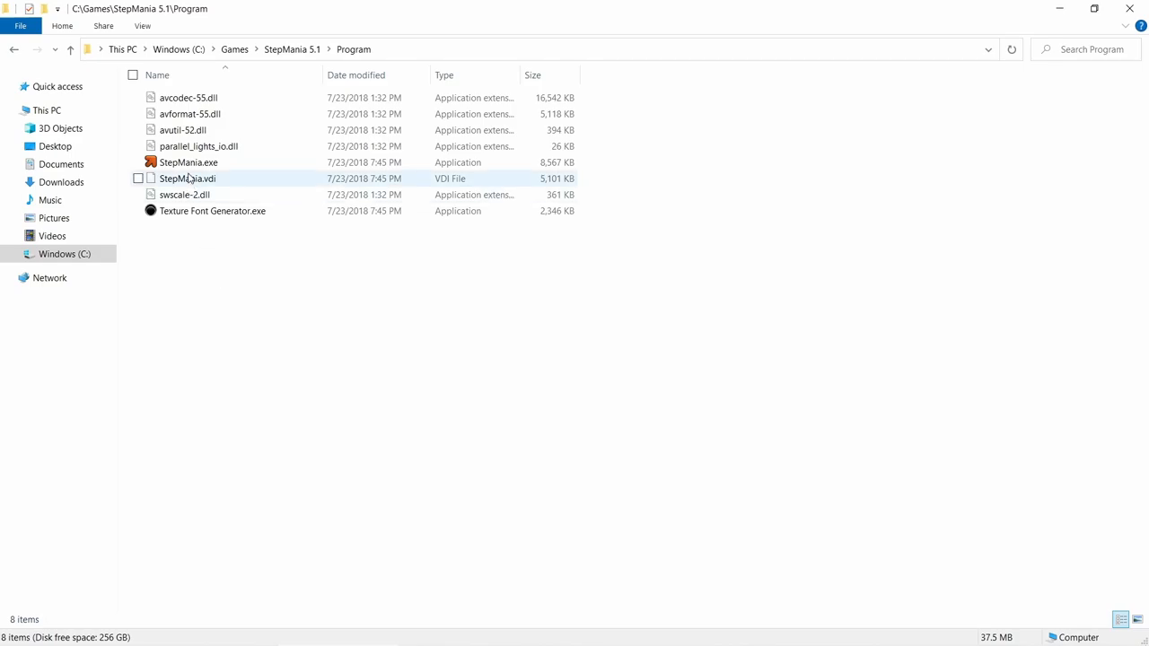
{"action": "double_click", "coordinate": [188, 162]}
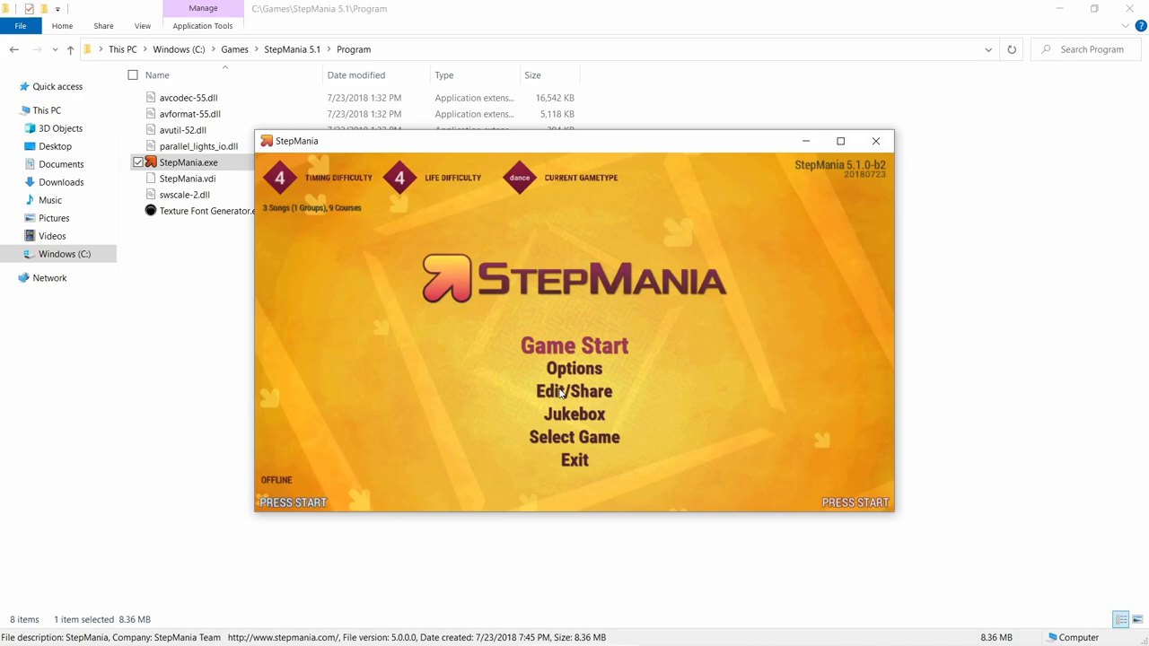
{"action": "mouse_move", "coordinate": [459, 347]}
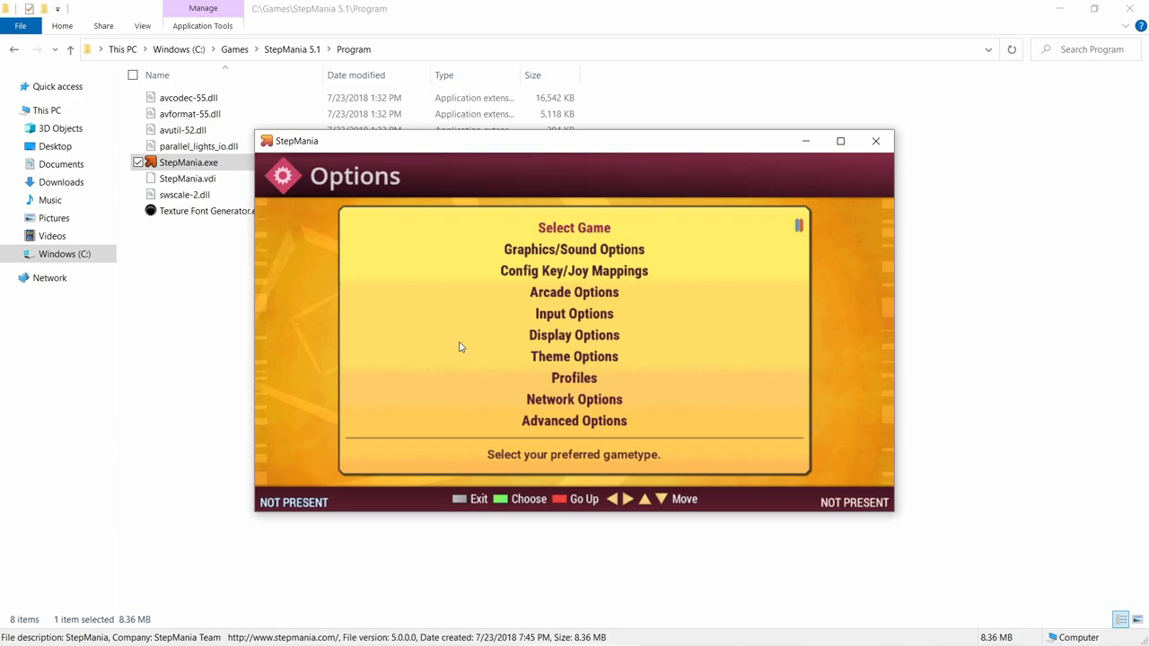
Step: Go to Graphics/Sound Options and scroll toward the Display Mode setting
{"action": "key", "text": "Down"}
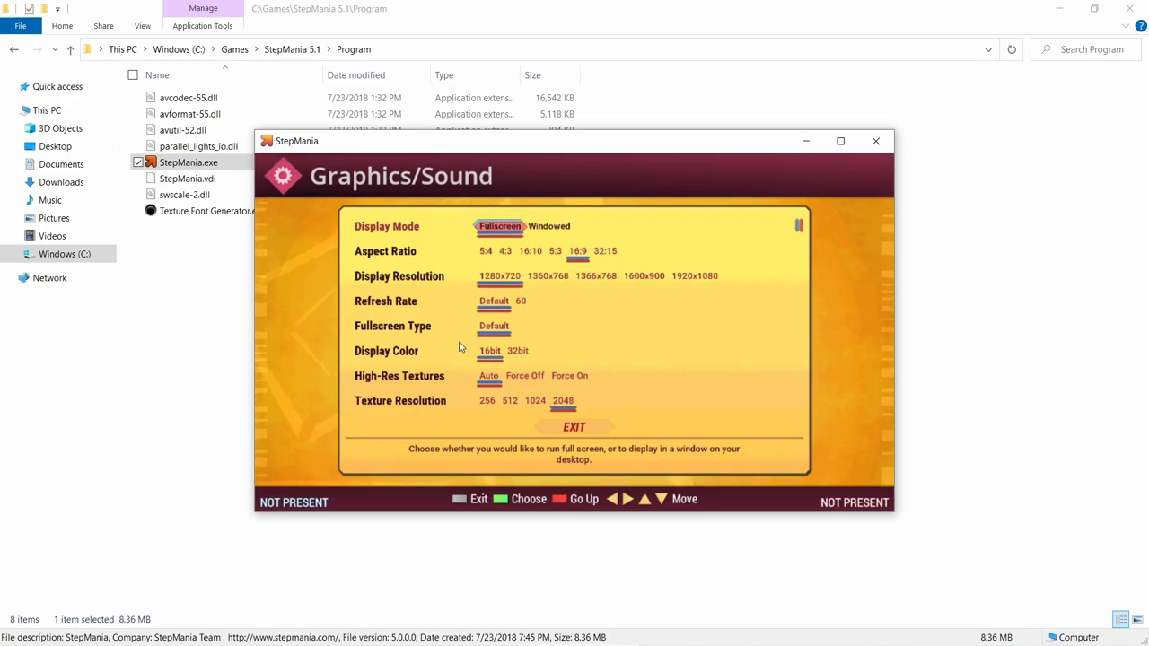
{"action": "scroll", "scroll_direction": "down", "scroll_amount": 3}
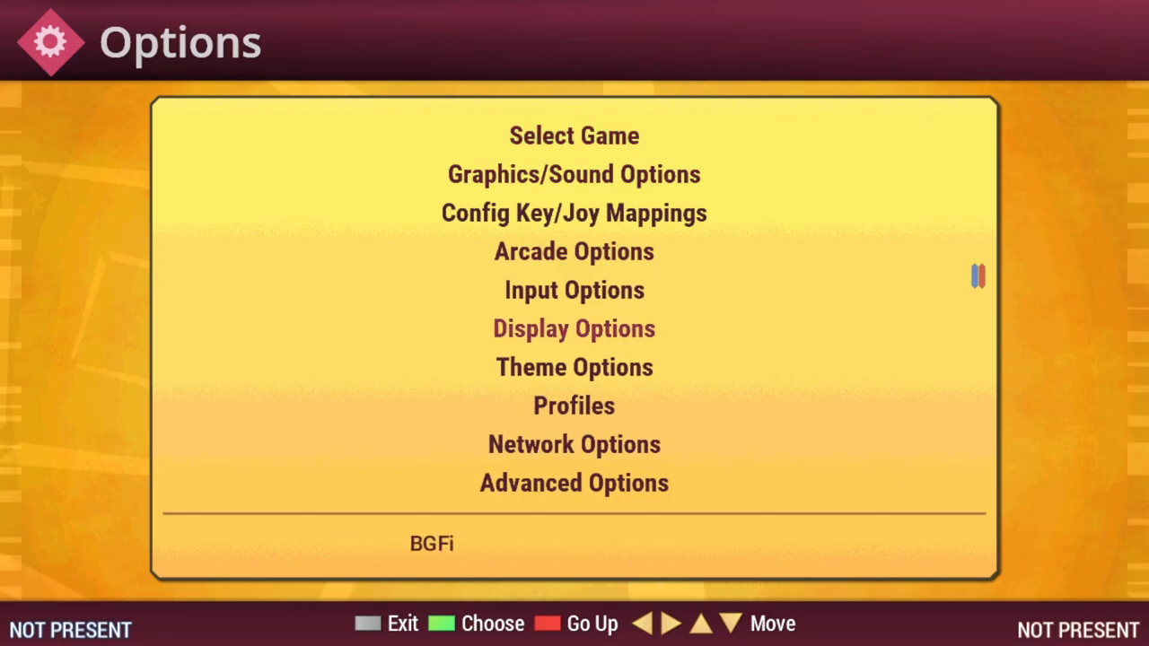
Step: Open Profiles, choose Create Profile, and return to the Options menu
{"action": "left_click", "coordinate": [573, 404]}
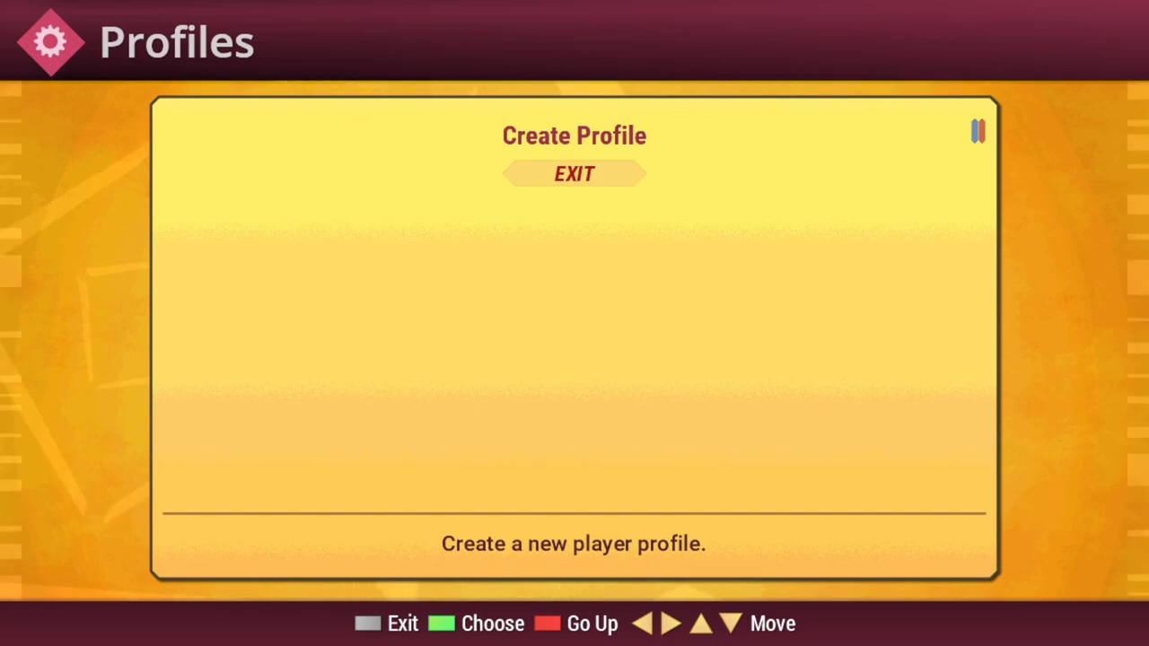
{"action": "left_click", "coordinate": [574, 173]}
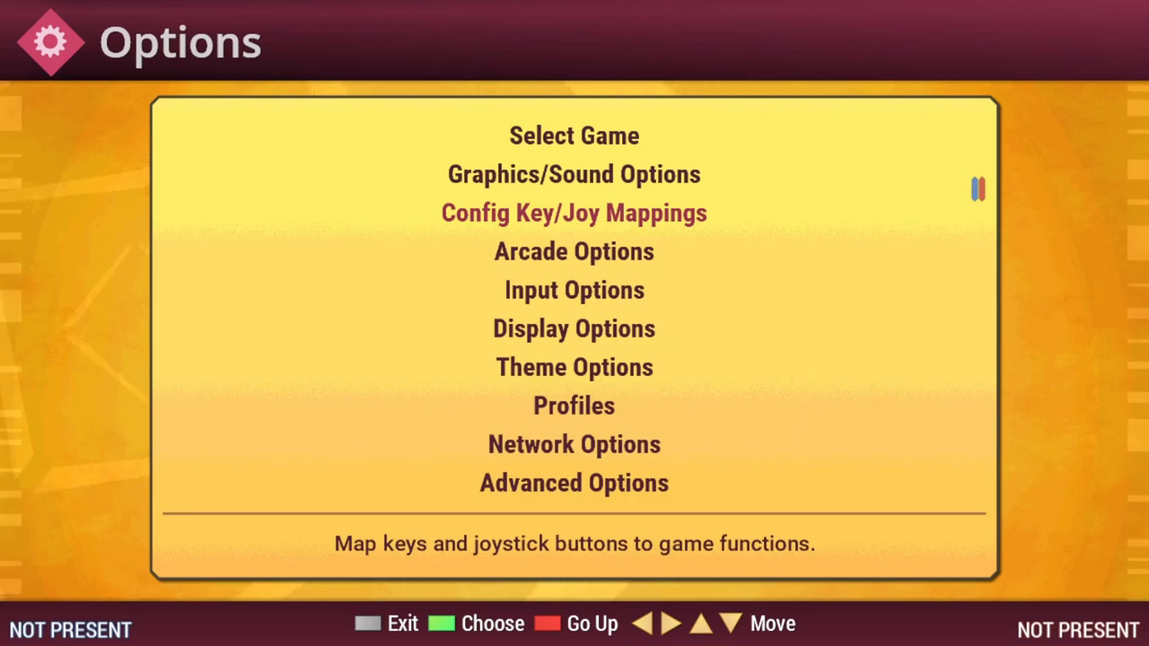
{"action": "left_click", "coordinate": [573, 289]}
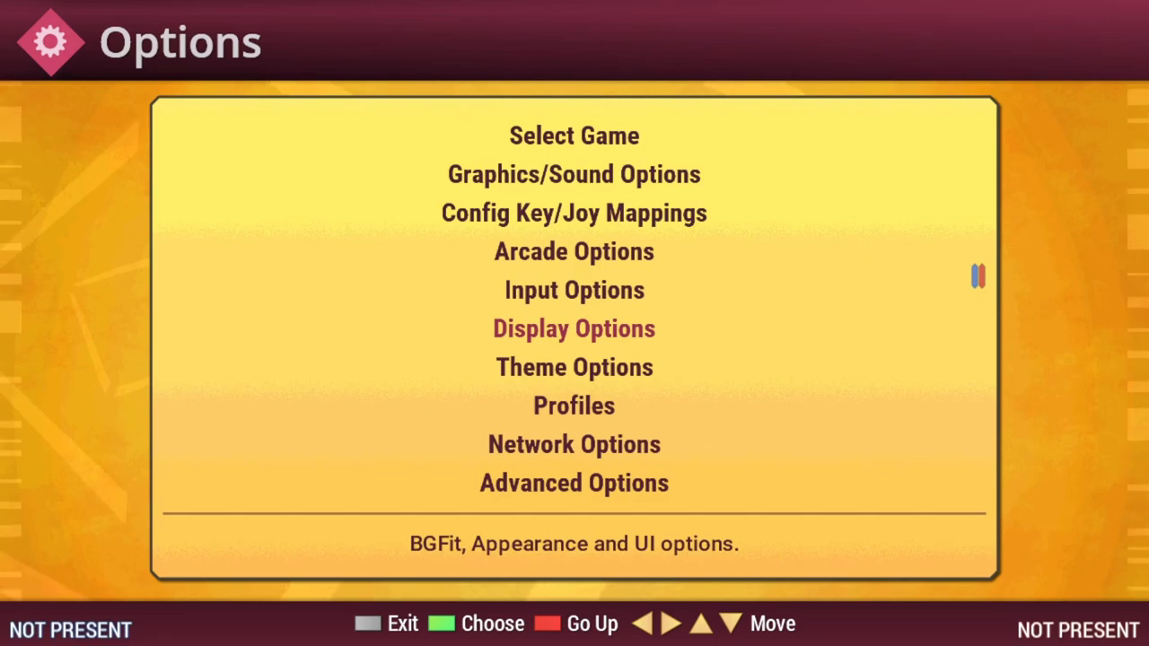
Step: Open Display Options and scroll down the interface settings
{"action": "left_click", "coordinate": [573, 328]}
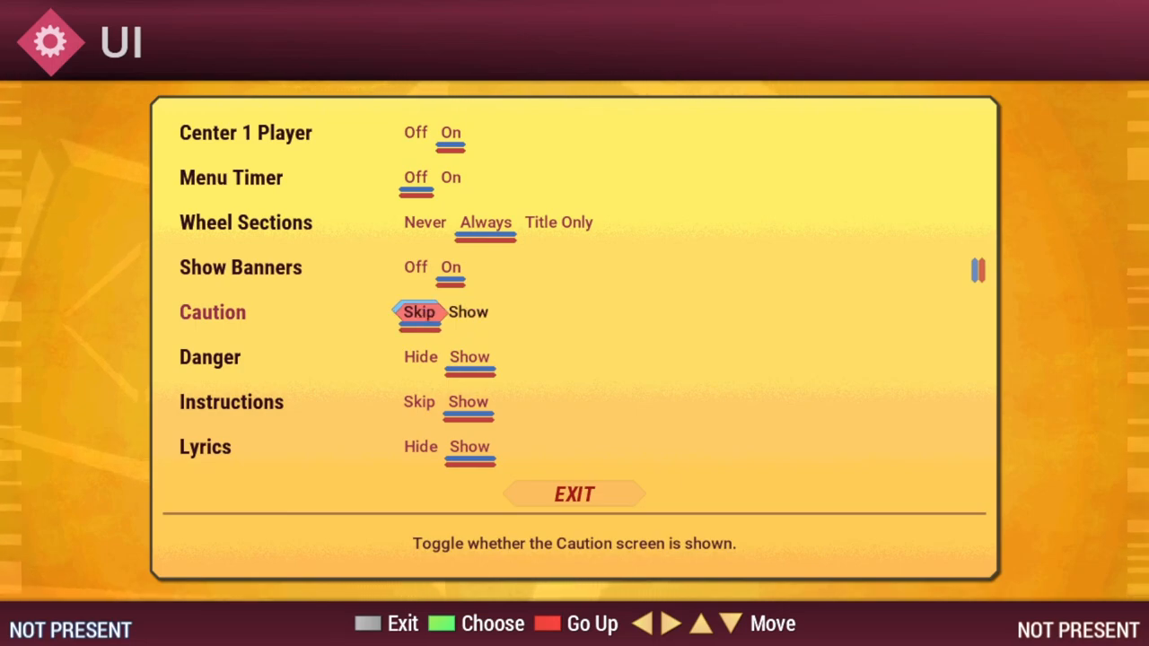
{"action": "scroll", "scroll_direction": "down", "scroll_amount": 3}
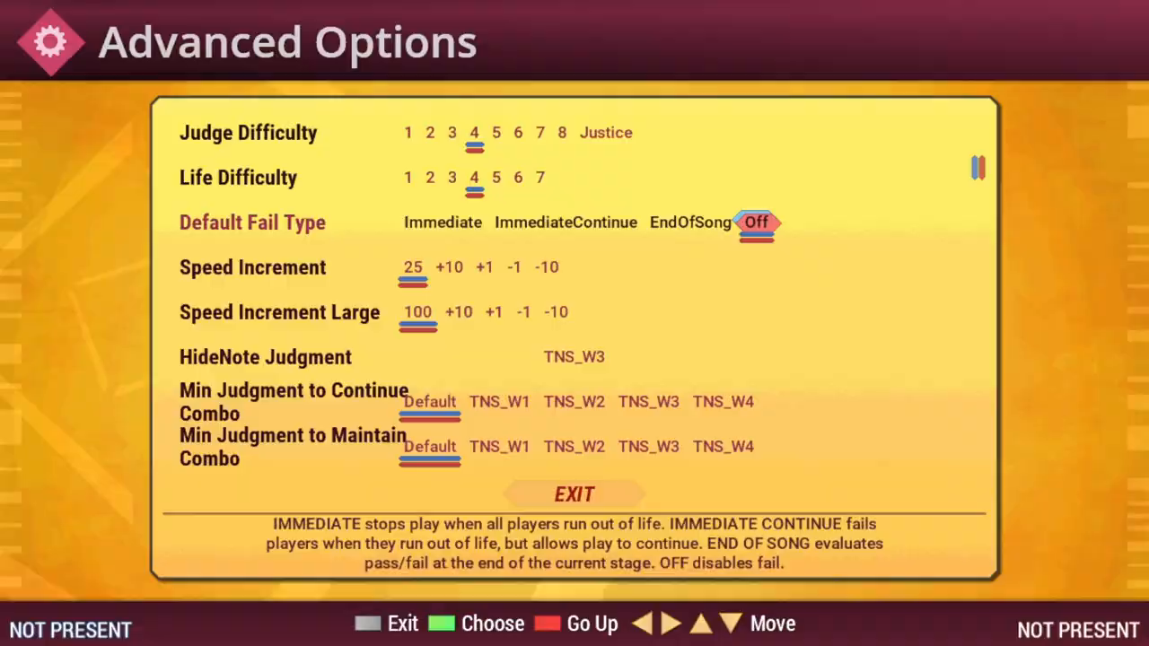
Step: Leave options, select Goin' Under on Easy, and open its modifiers
{"action": "left_click", "coordinate": [573, 493]}
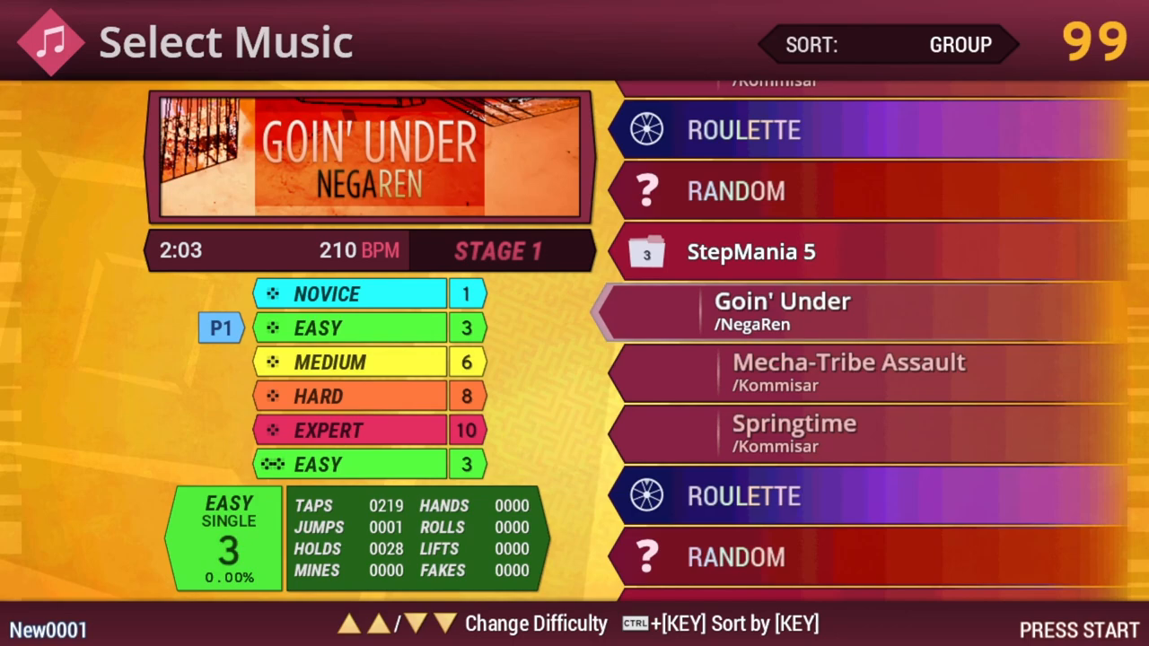
{"action": "key", "text": "Up"}
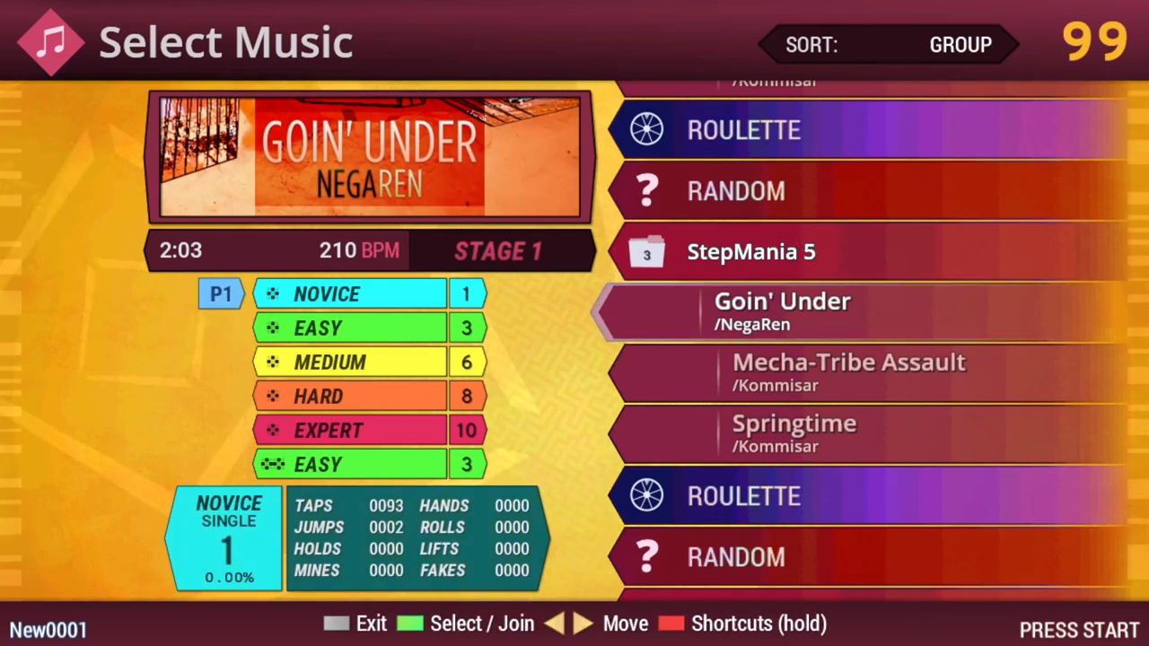
{"action": "key", "text": "Down"}
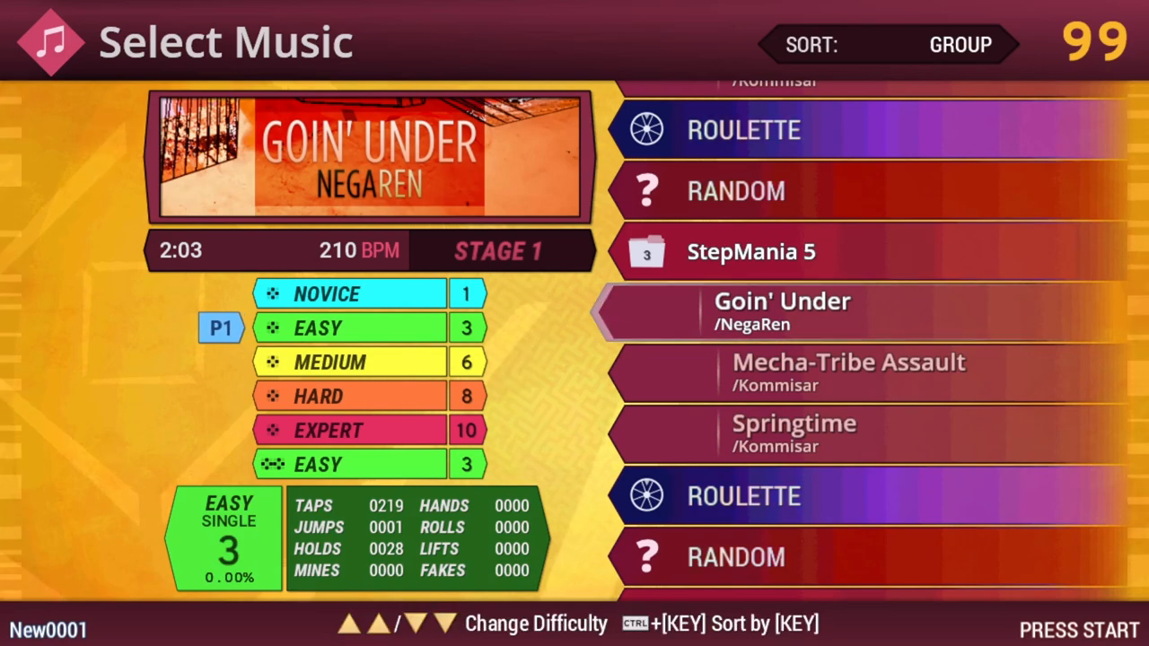
{"action": "key", "text": "down"}
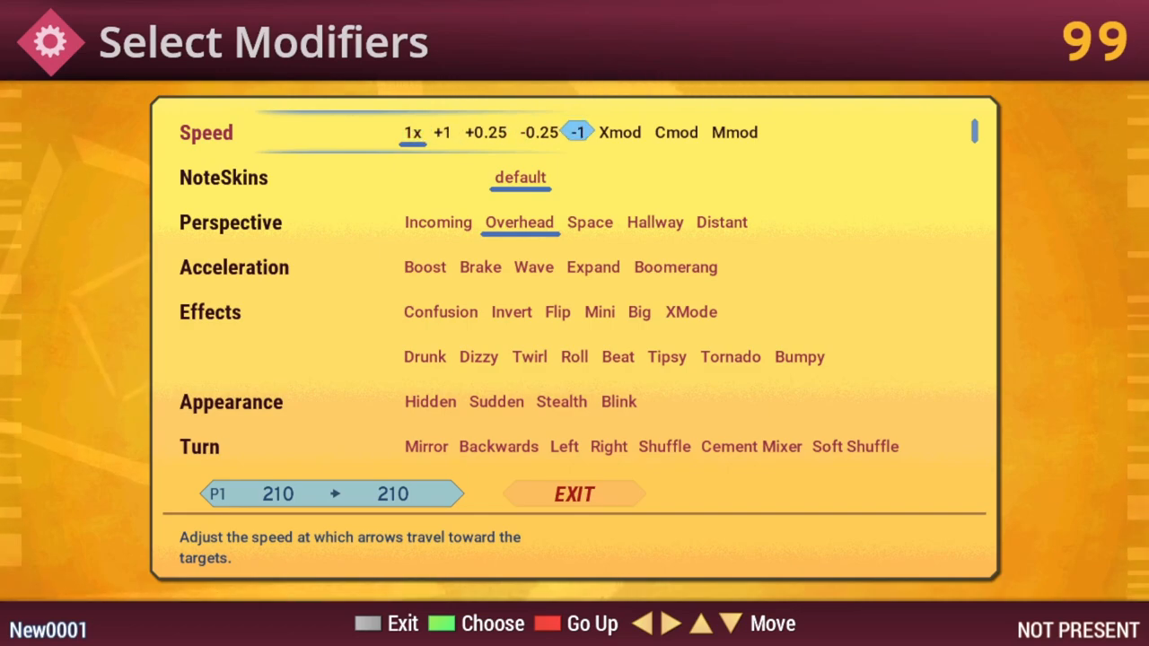
Step: Change the Speed row from 1x to the Mmod m400 setting
{"action": "key", "text": "right"}
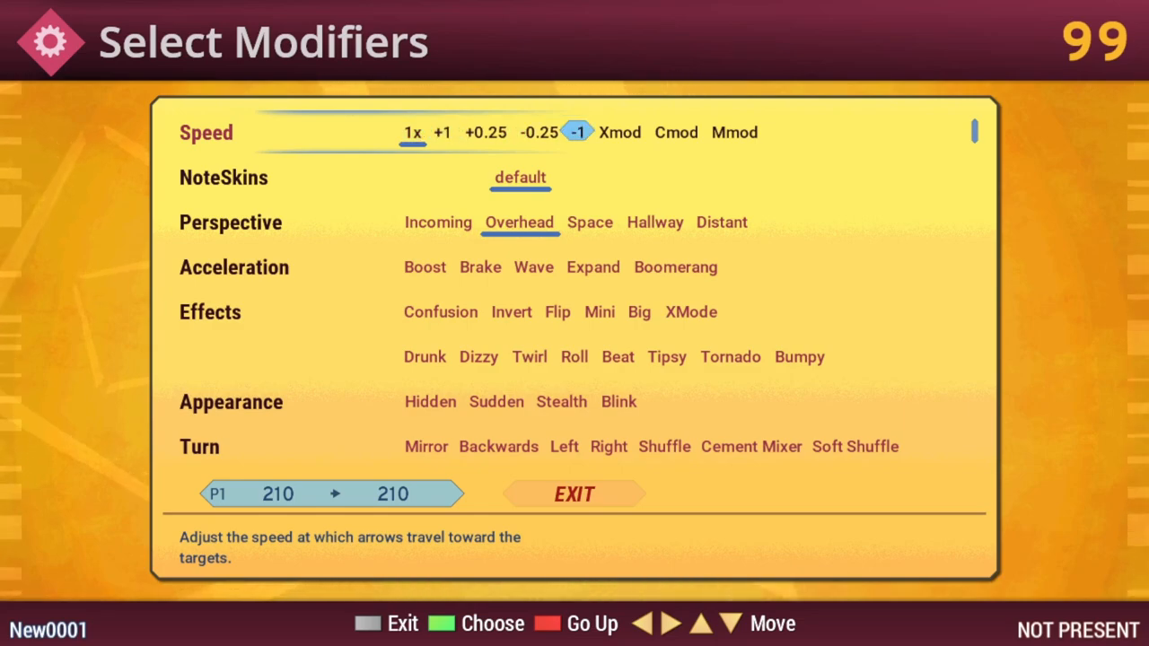
{"action": "left_click", "coordinate": [706, 132]}
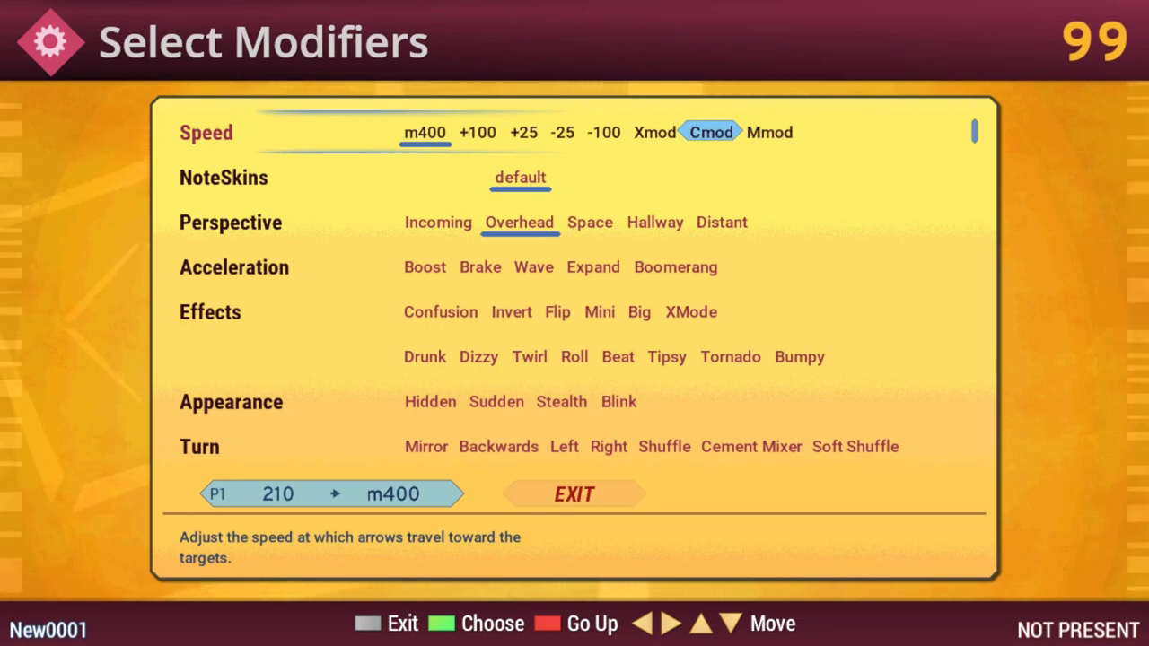
Step: Switch speed to a constant C500 and move down to the Remove row
{"action": "key", "text": "Left"}
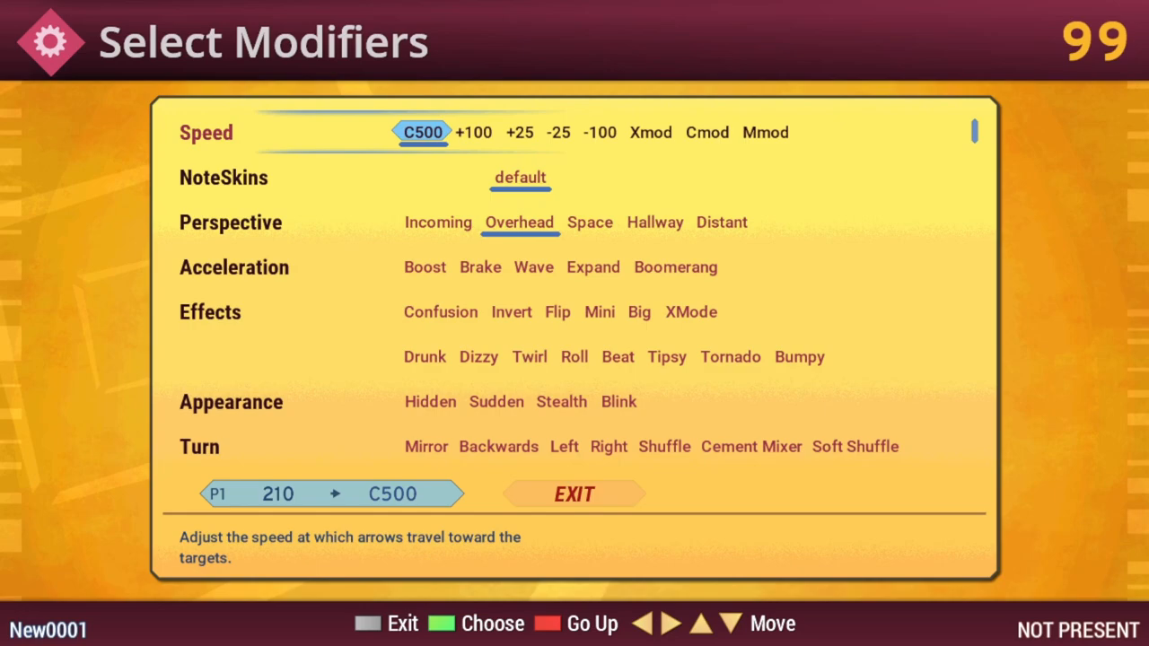
{"action": "key", "text": "down"}
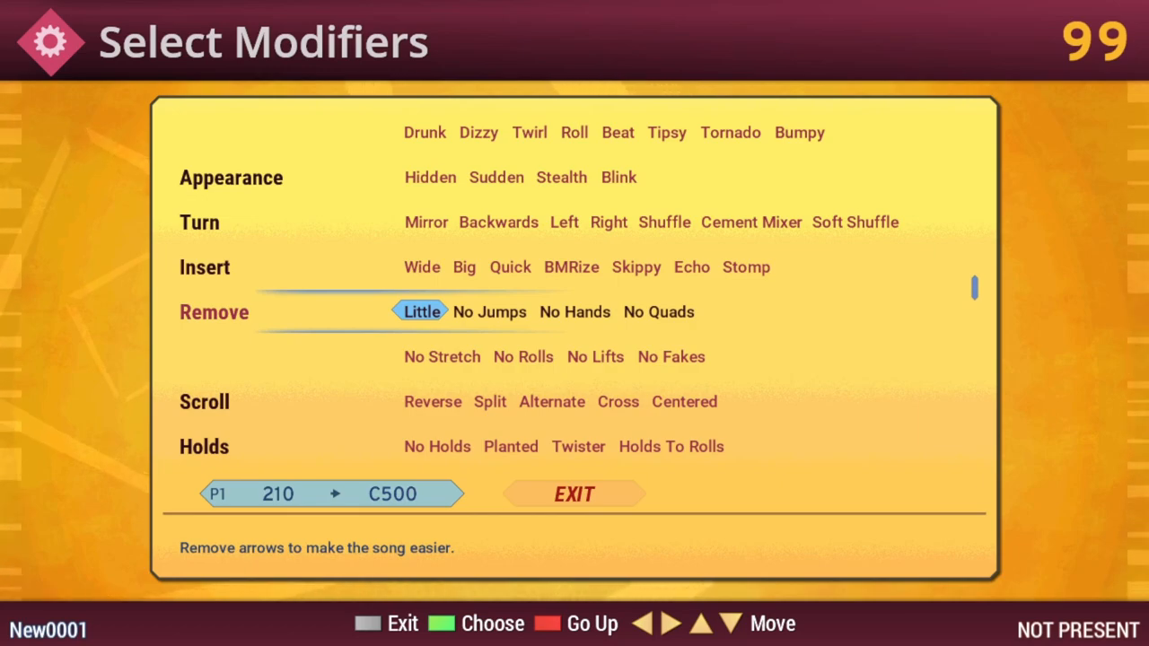
Step: Step through the Remove choices past No Jumps to No Hands
{"action": "key", "text": "Right"}
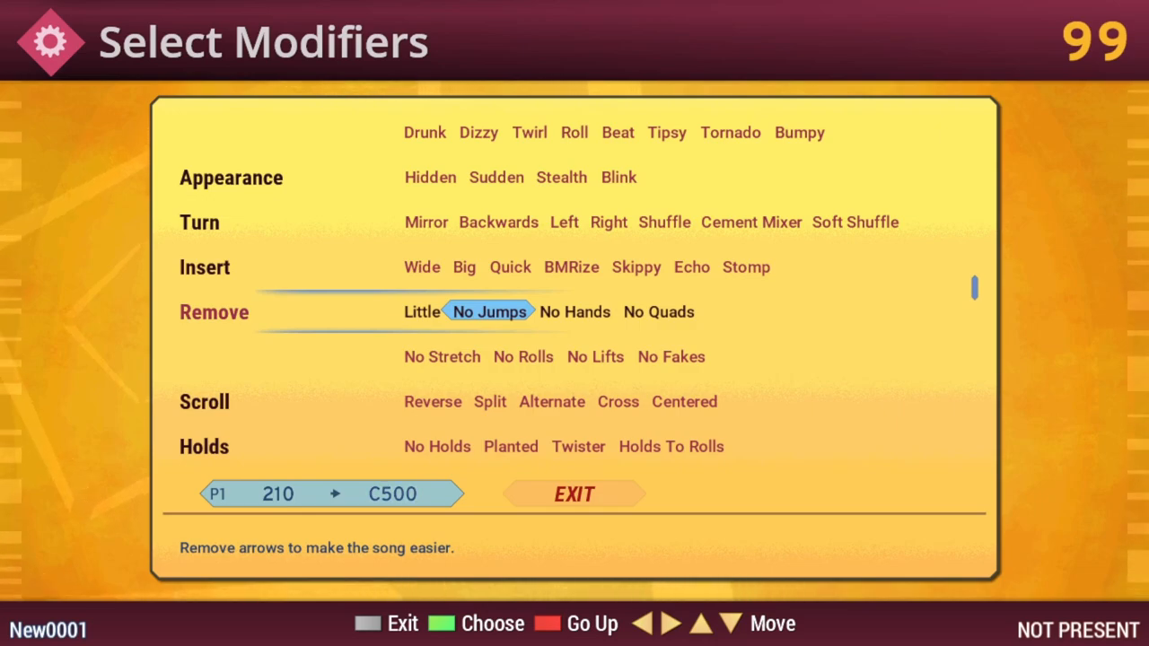
{"action": "key", "text": "Right"}
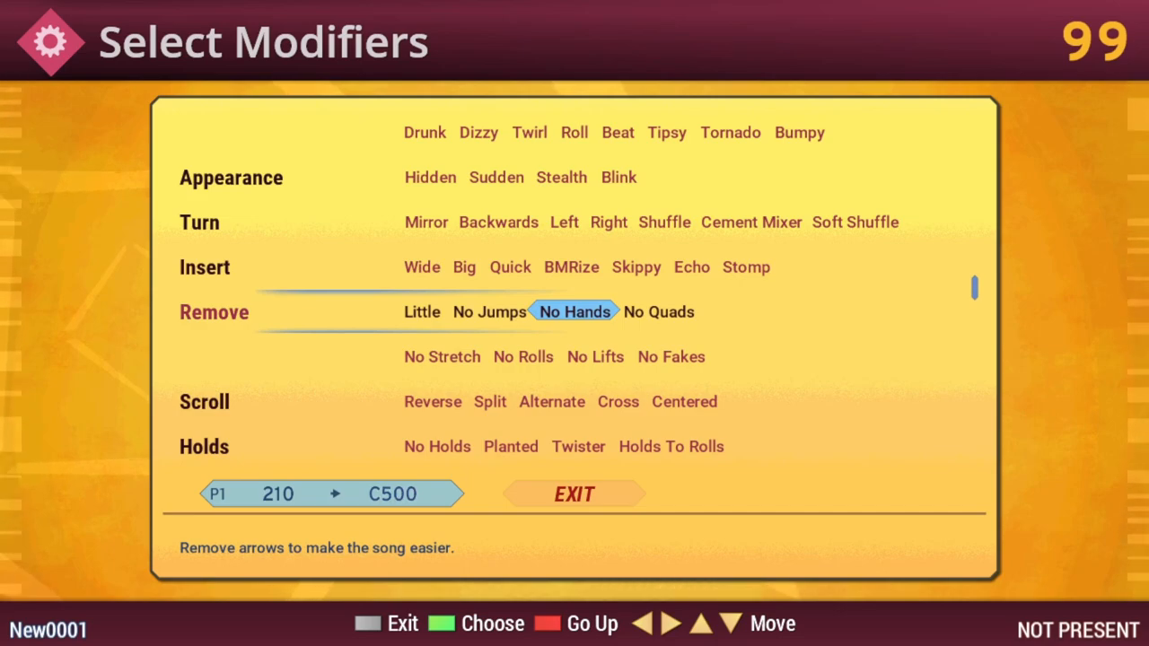
{"action": "key", "text": "Right"}
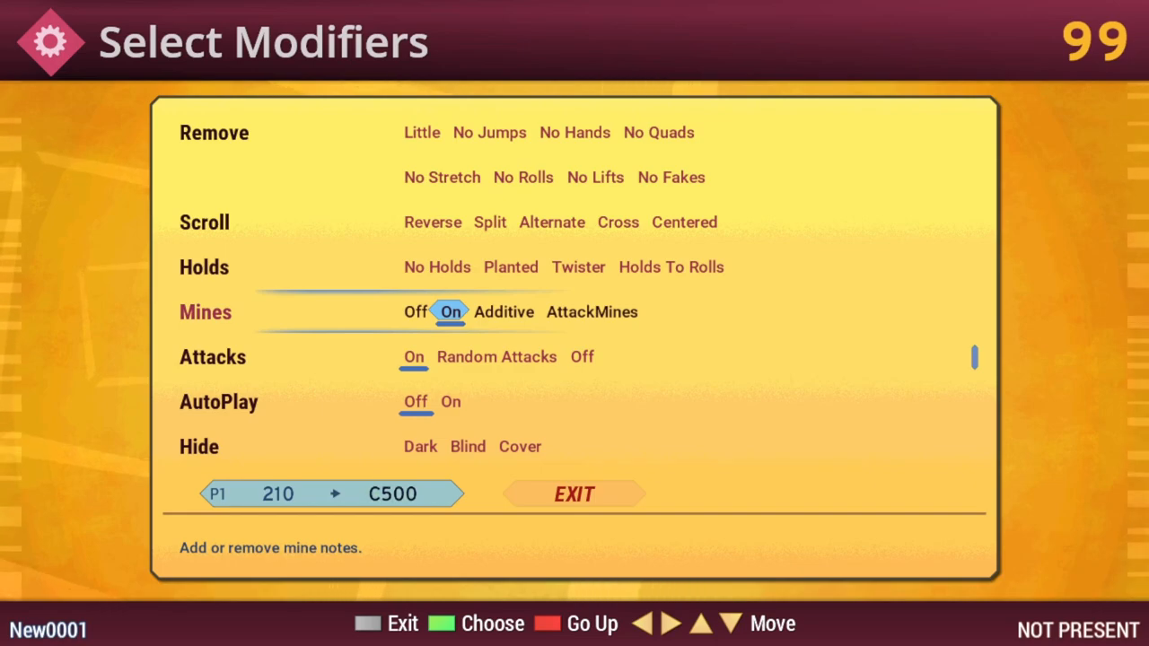
Step: Move down to the Attacks row and scroll down
{"action": "key", "text": "Down"}
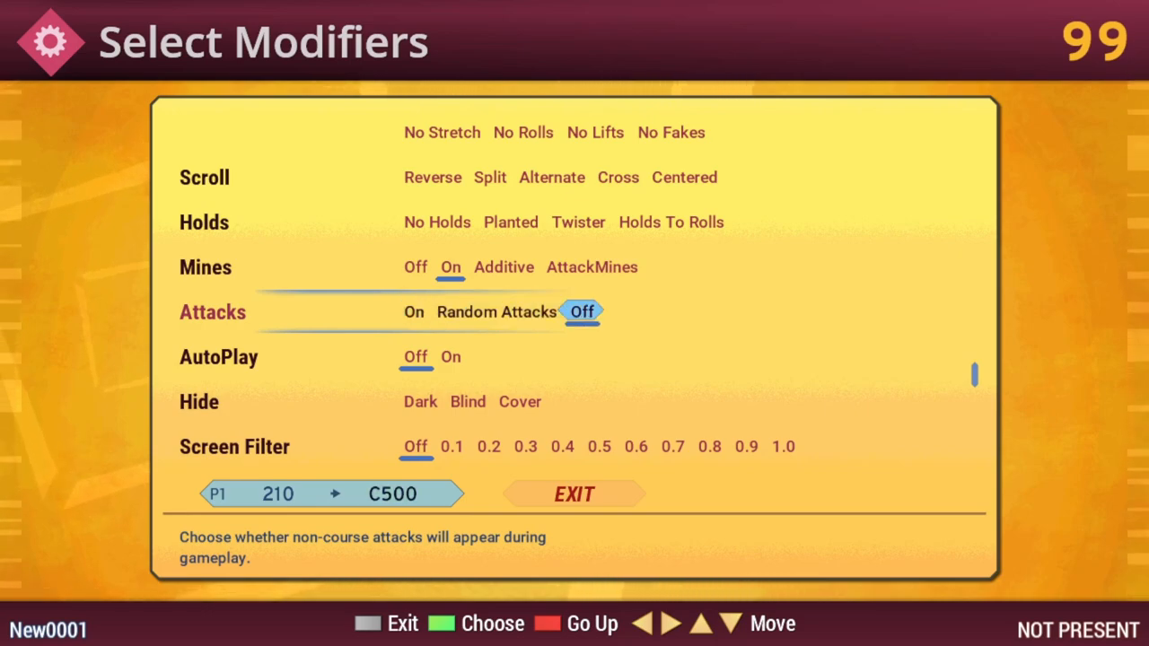
{"action": "scroll", "scroll_direction": "down", "scroll_amount": 3}
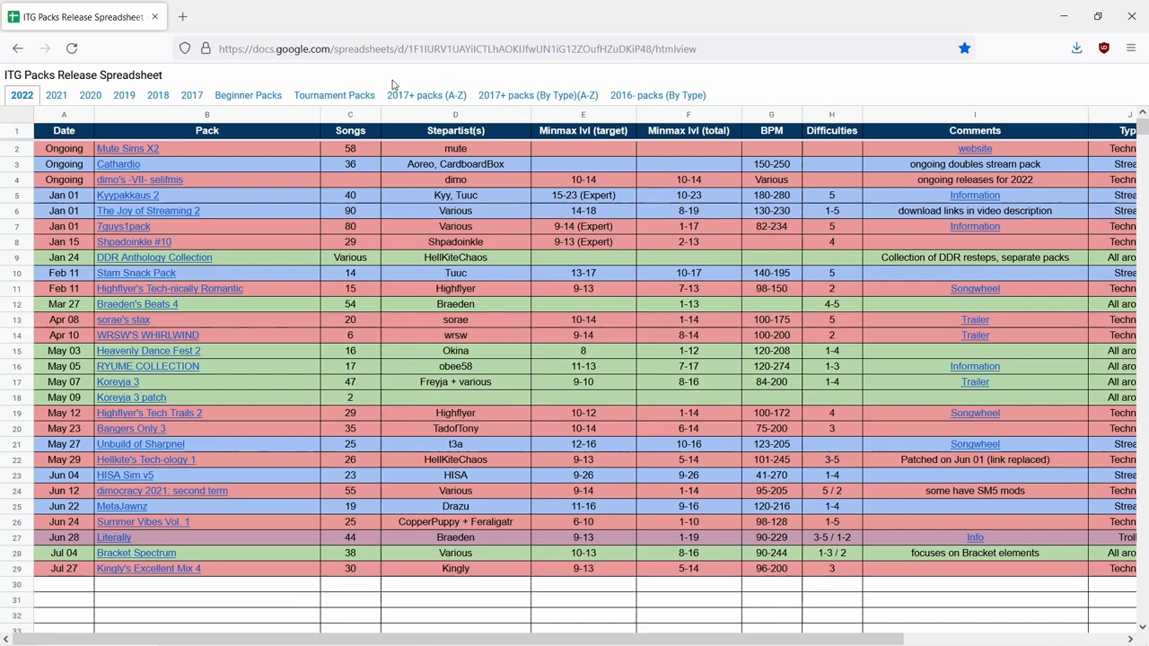
{"action": "mouse_move", "coordinate": [254, 85]}
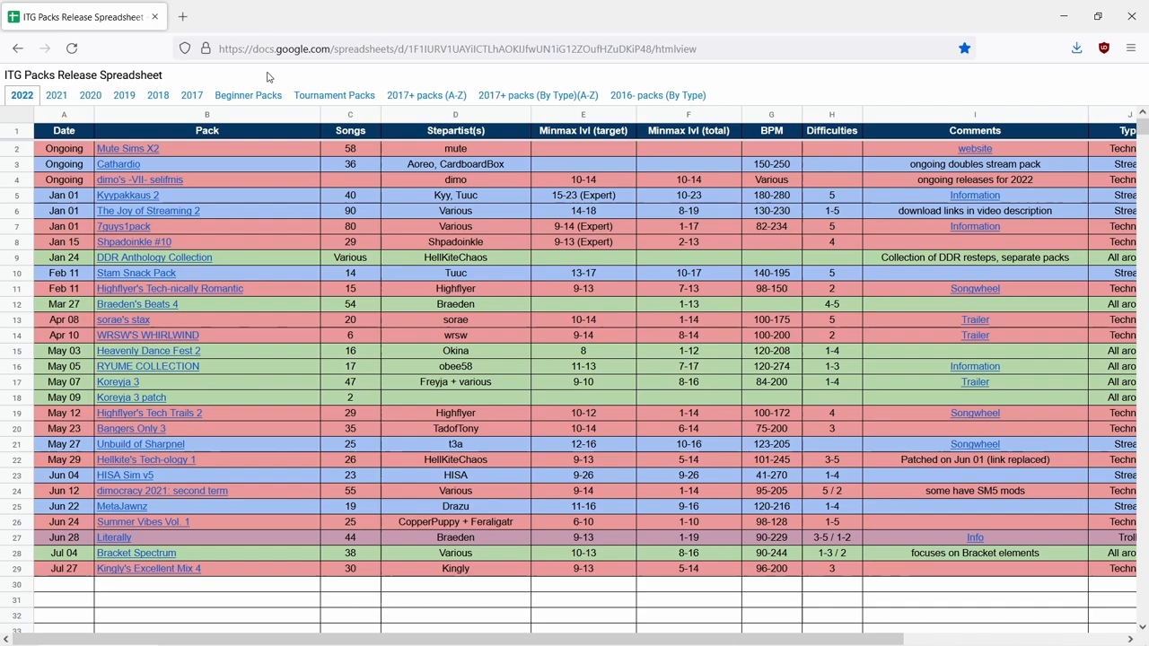
{"action": "mouse_move", "coordinate": [4, 76]}
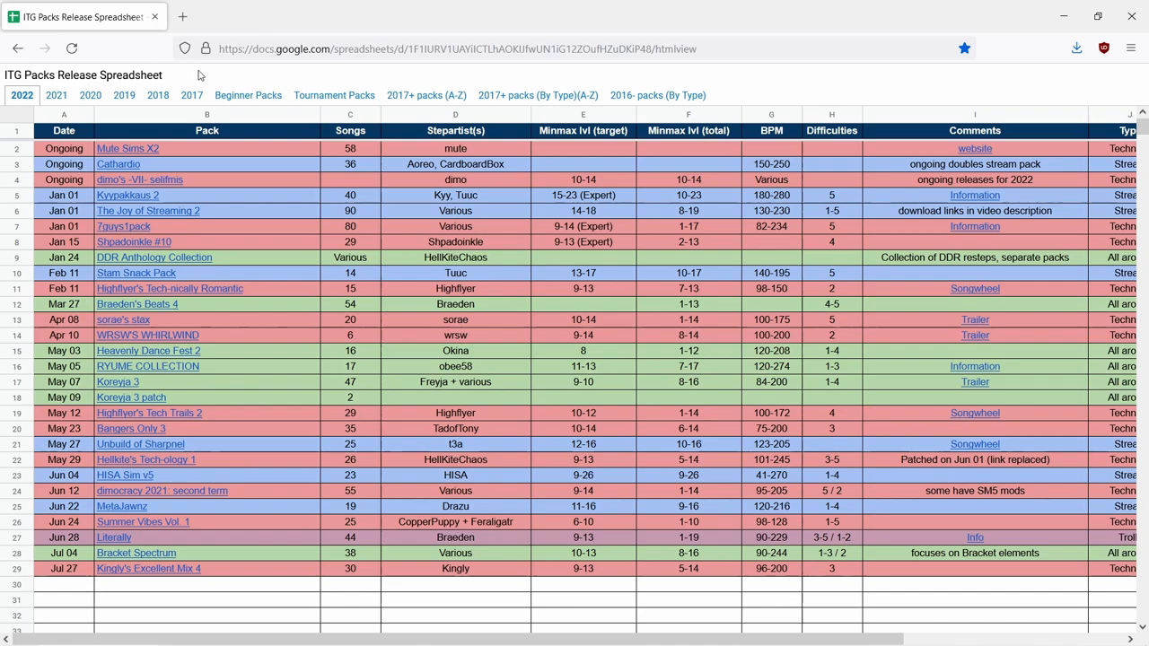
{"action": "mouse_move", "coordinate": [247, 95]}
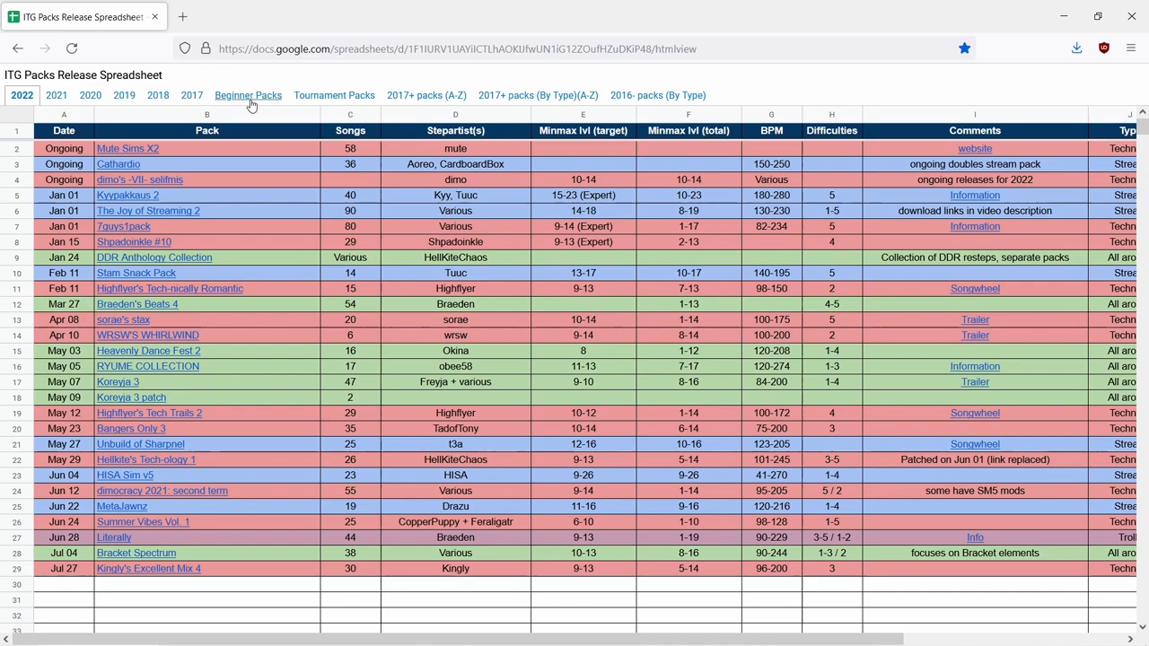
Step: Switch to the Beginner Packs sheet and scroll to the last pack and back up
{"action": "left_click", "coordinate": [248, 95]}
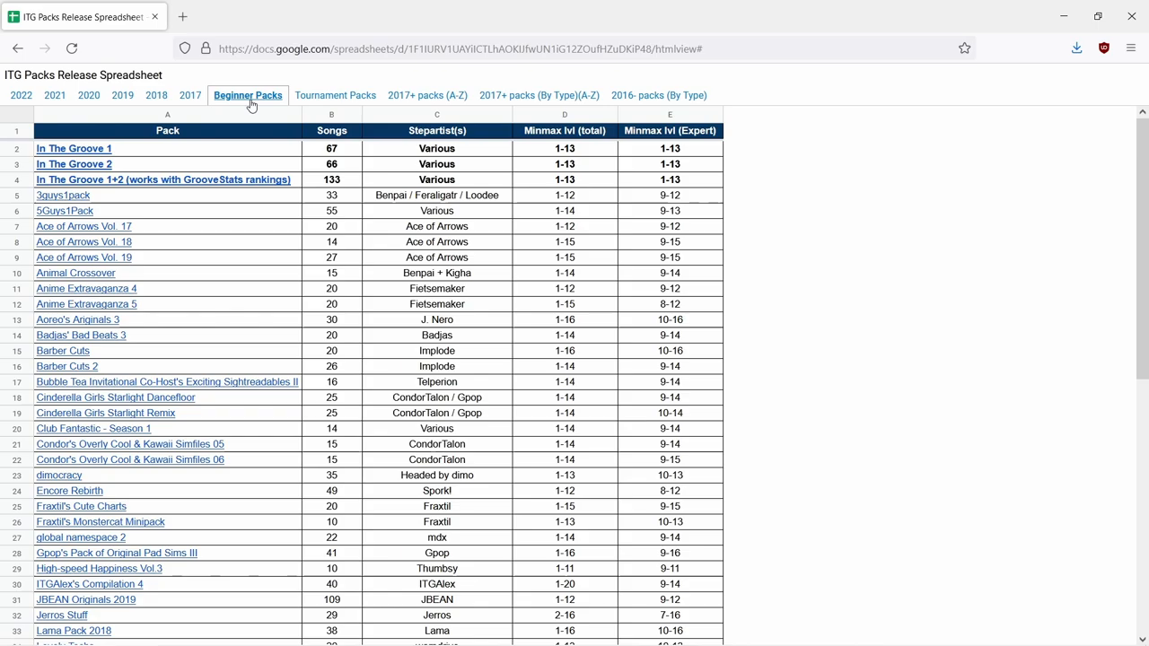
{"action": "scroll", "scroll_direction": "down", "scroll_amount": 3}
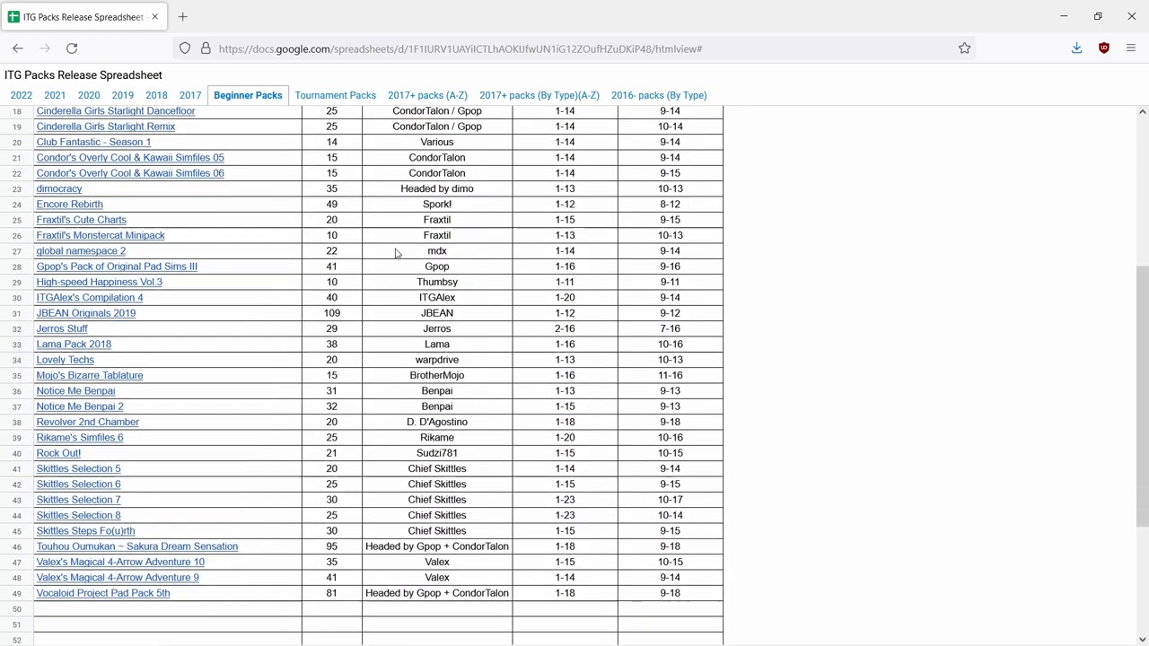
{"action": "scroll", "scroll_direction": "up", "scroll_amount": 3}
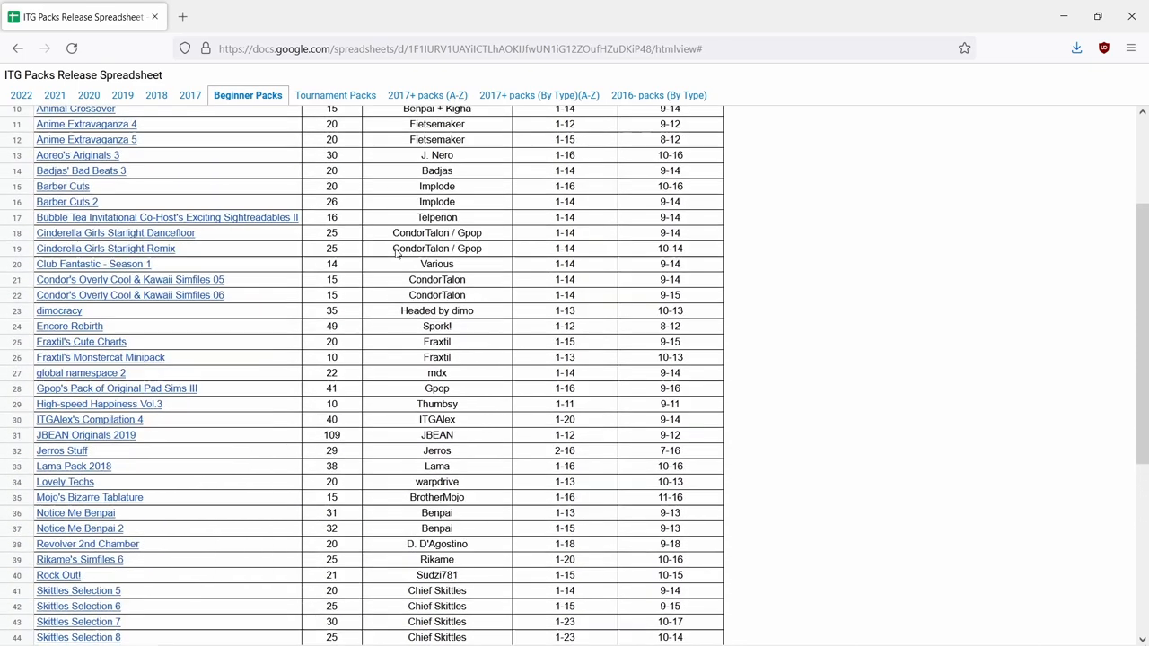
{"action": "scroll", "scroll_direction": "up", "scroll_amount": 3}
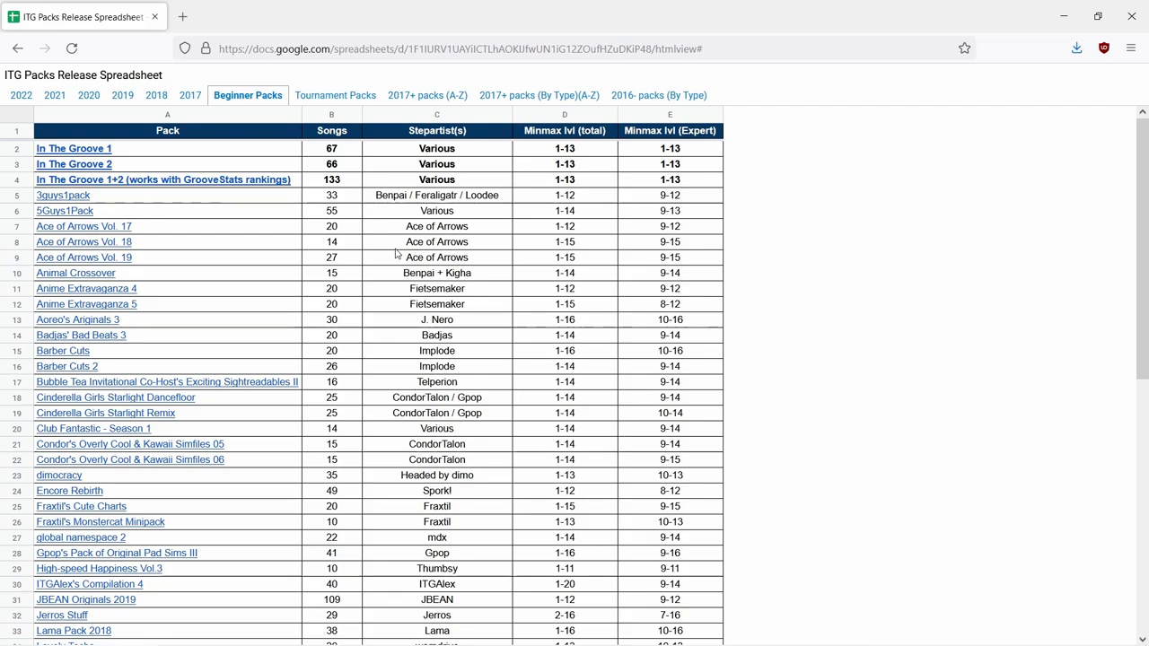